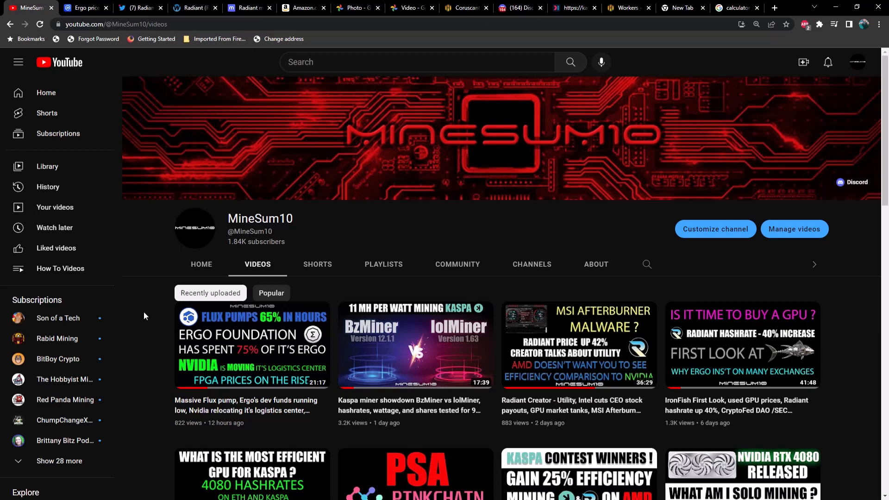
mouse_move(143, 287)
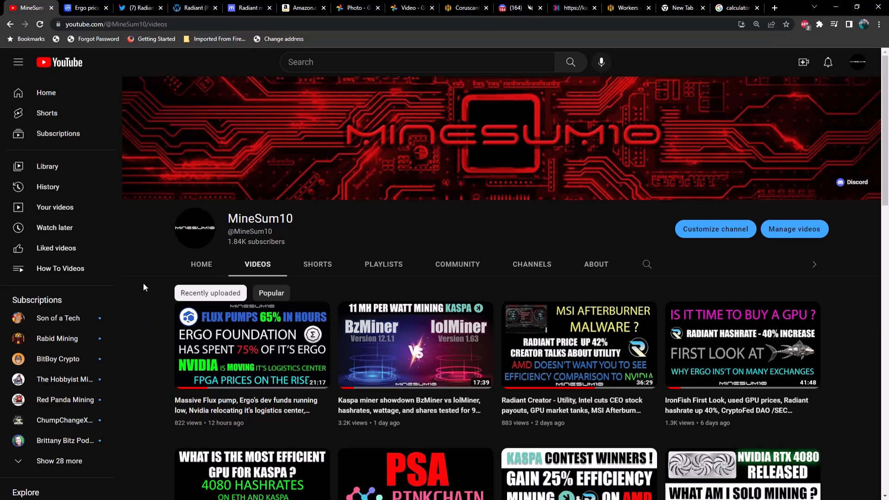
Step: Review Ergo's all-time price chart on CoinMarketCap, then start a coin search
click(83, 7)
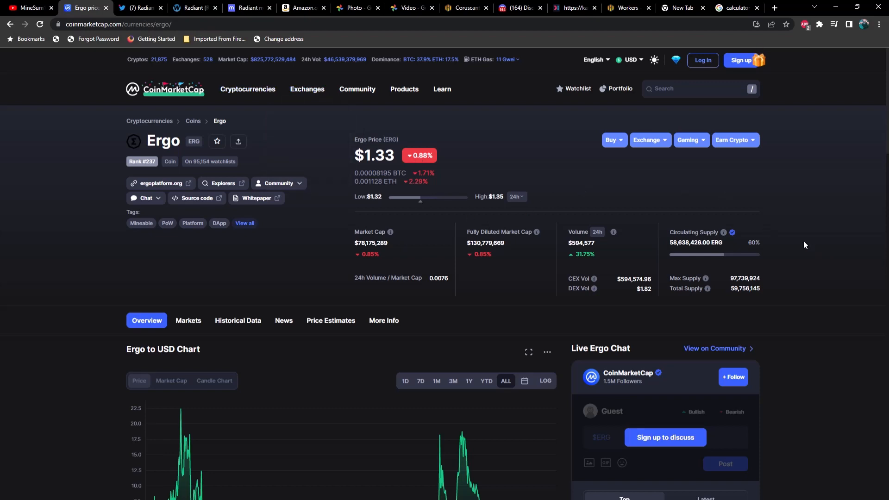
mouse_move(508, 191)
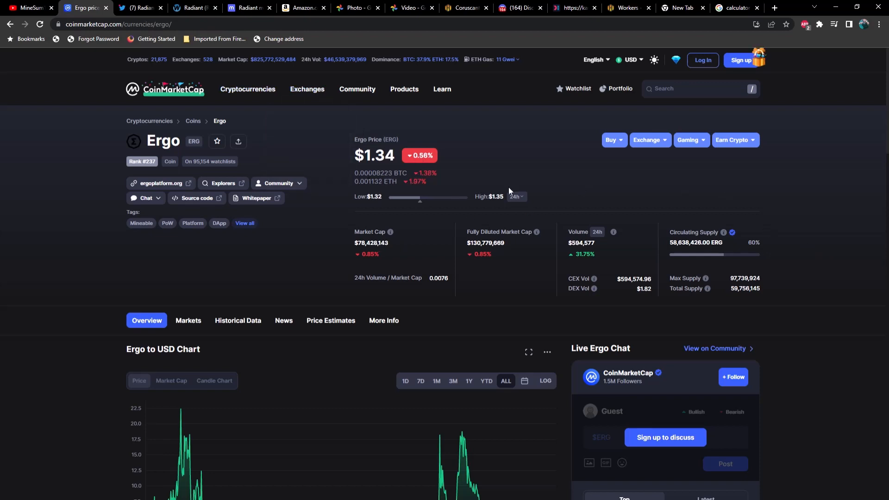
scroll(down, 3)
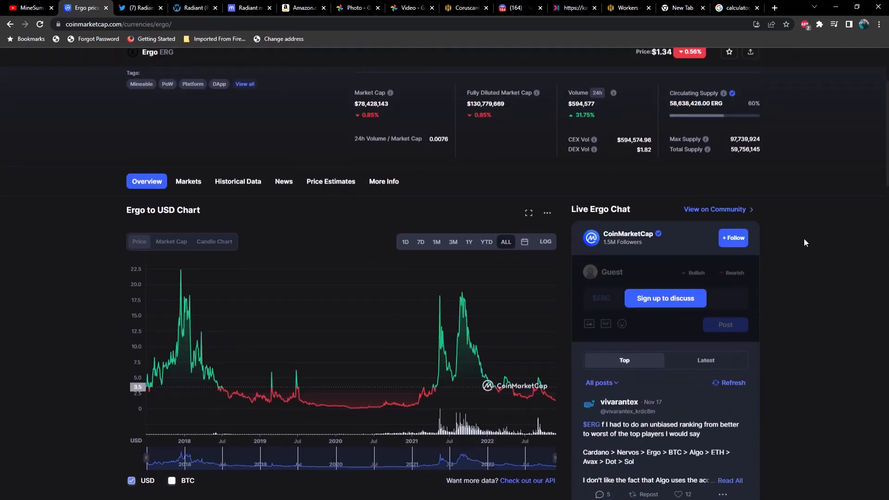
mouse_move(301, 401)
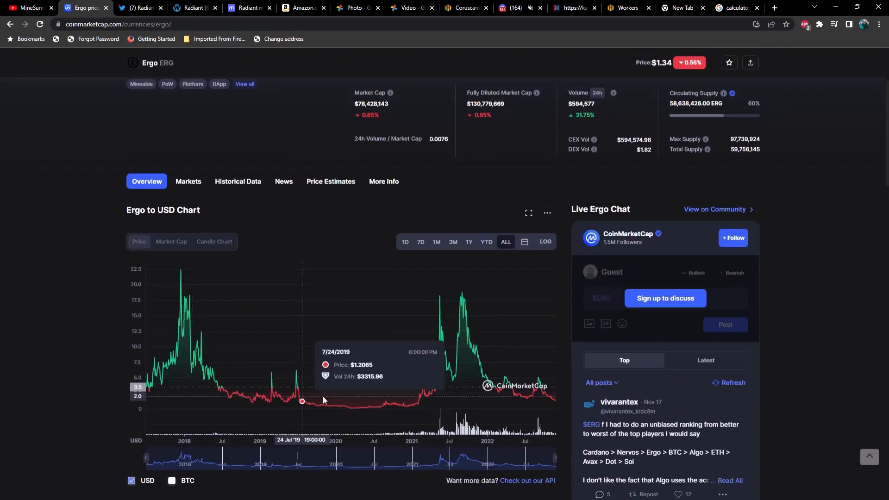
mouse_move(317, 416)
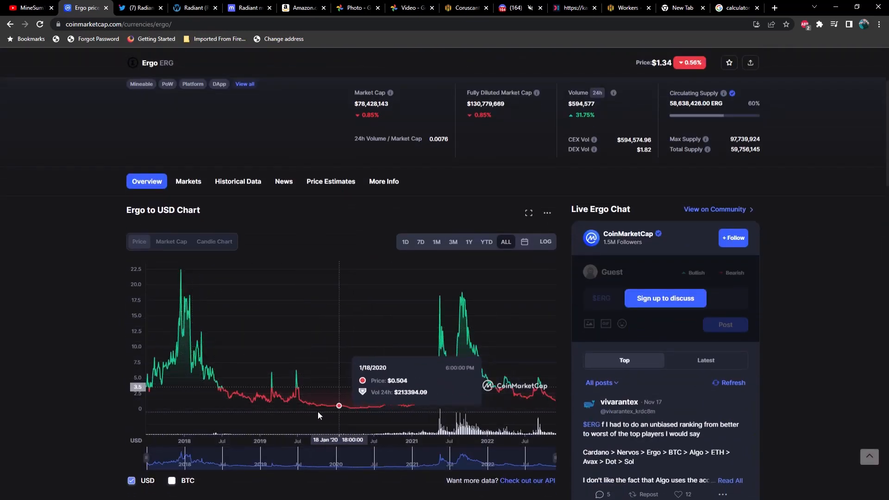
mouse_move(352, 420)
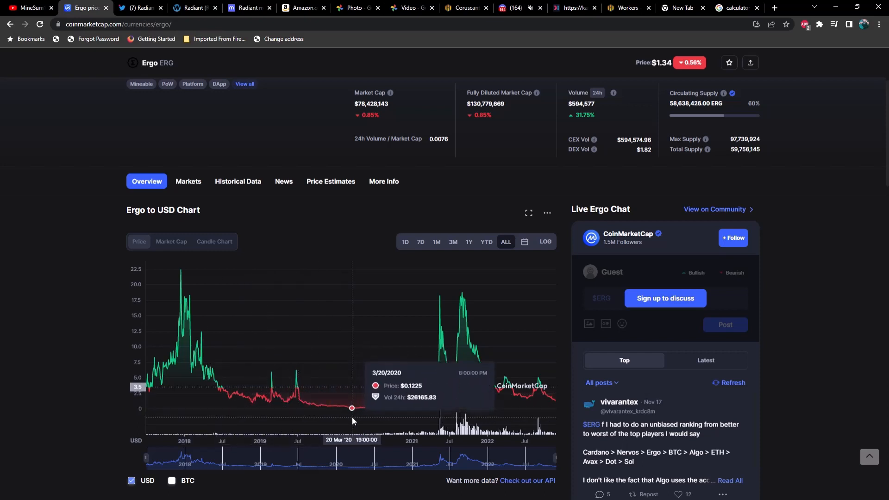
mouse_move(554, 422)
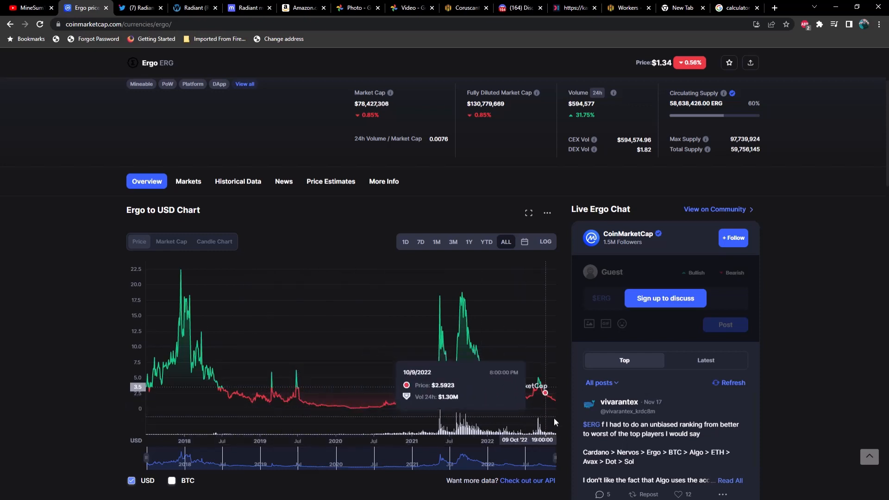
mouse_move(547, 419)
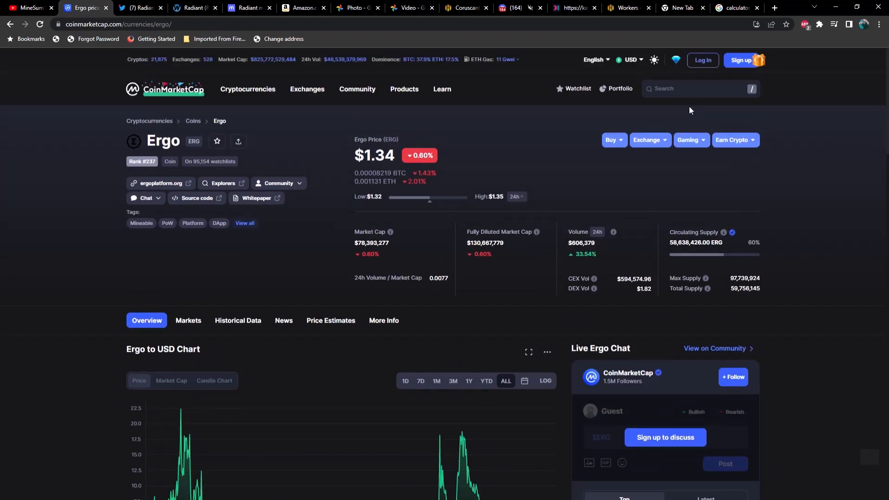
click(697, 89)
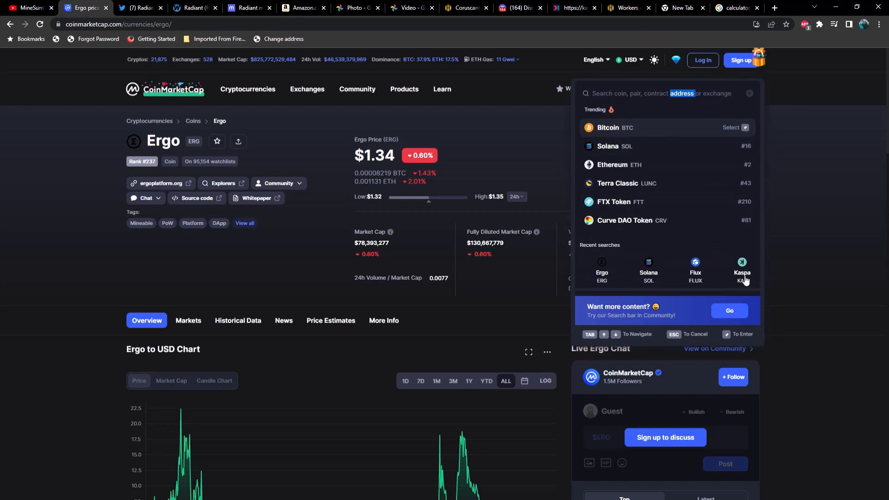
Step: Choose Kaspa from recent searches and inspect its one-day chart around $0.009
click(741, 270)
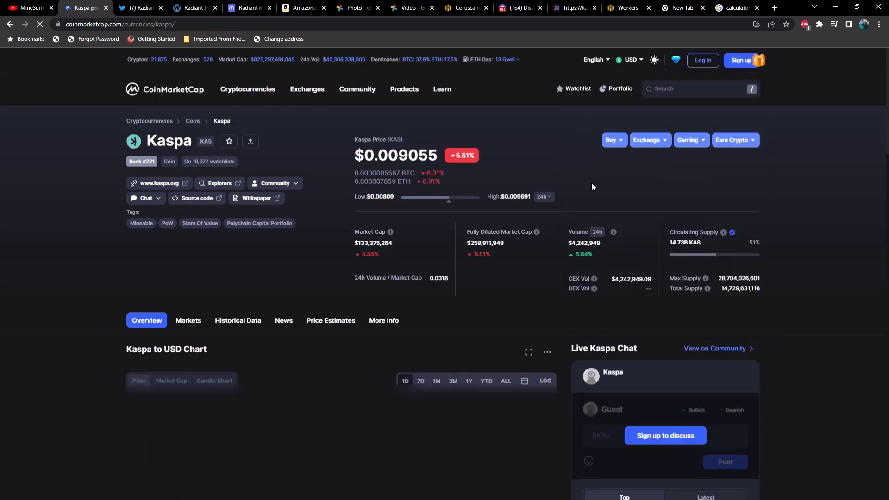
scroll(down, 3)
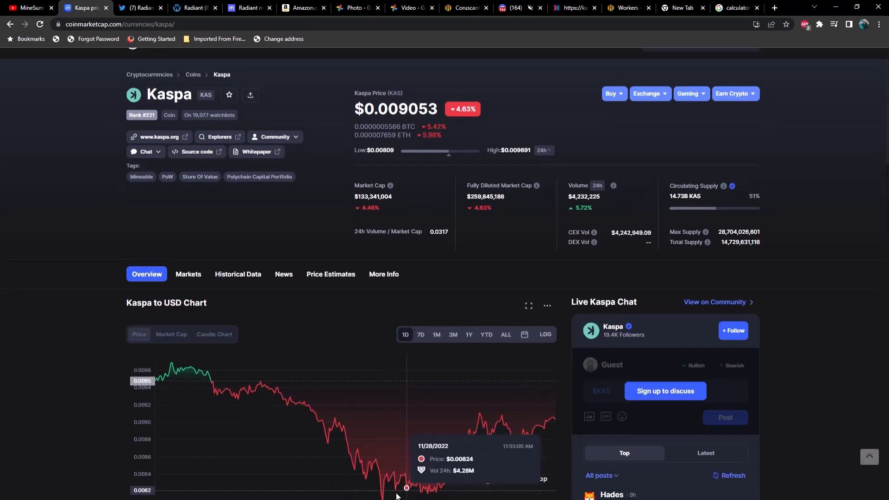
mouse_move(381, 494)
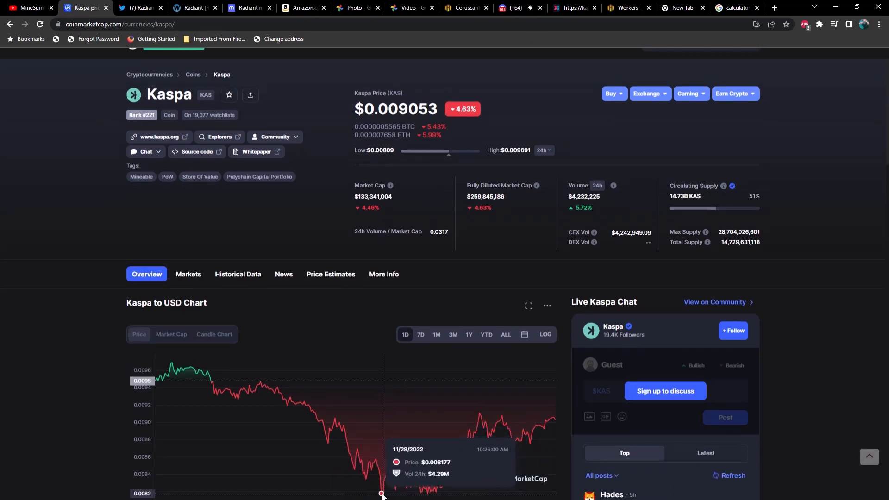
mouse_move(595, 146)
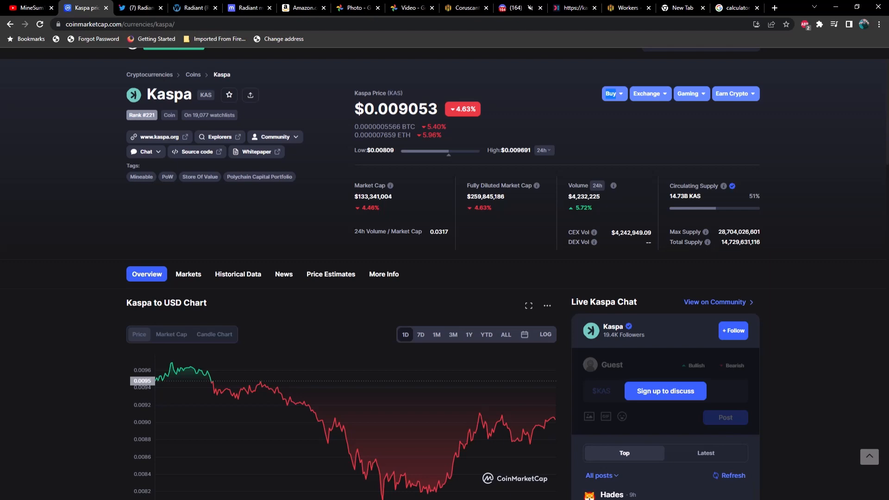
mouse_move(67, 179)
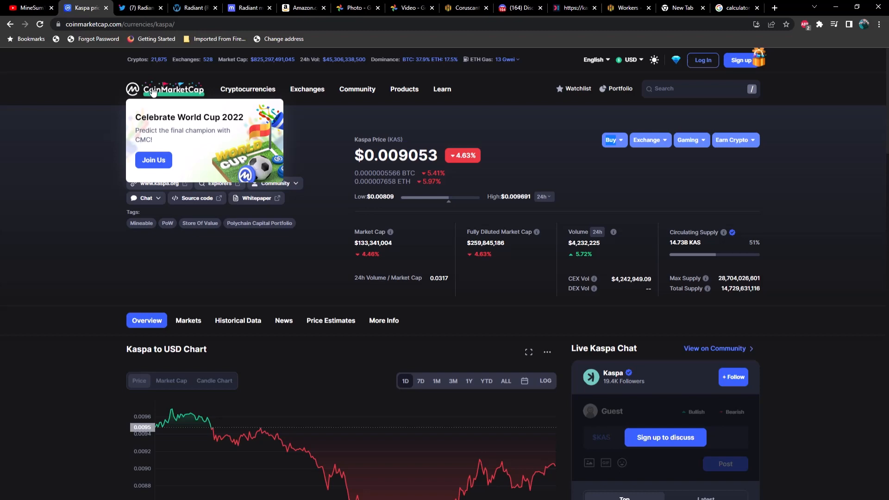
click(165, 89)
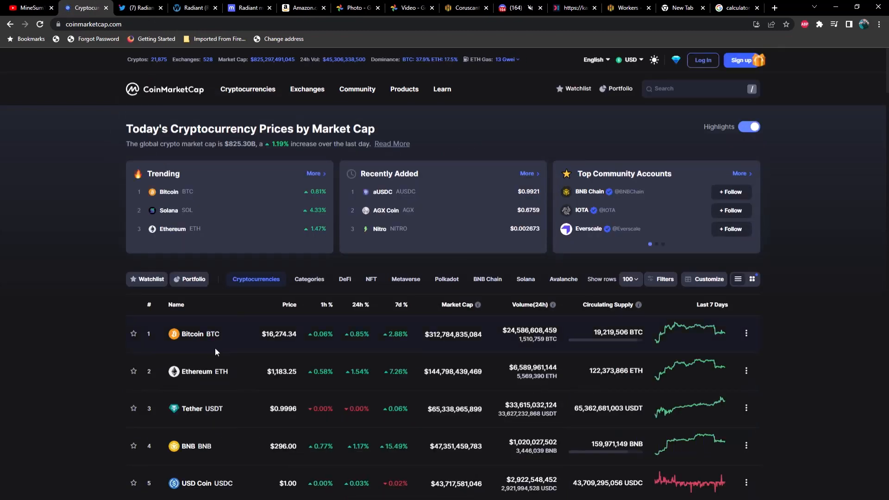
mouse_move(278, 345)
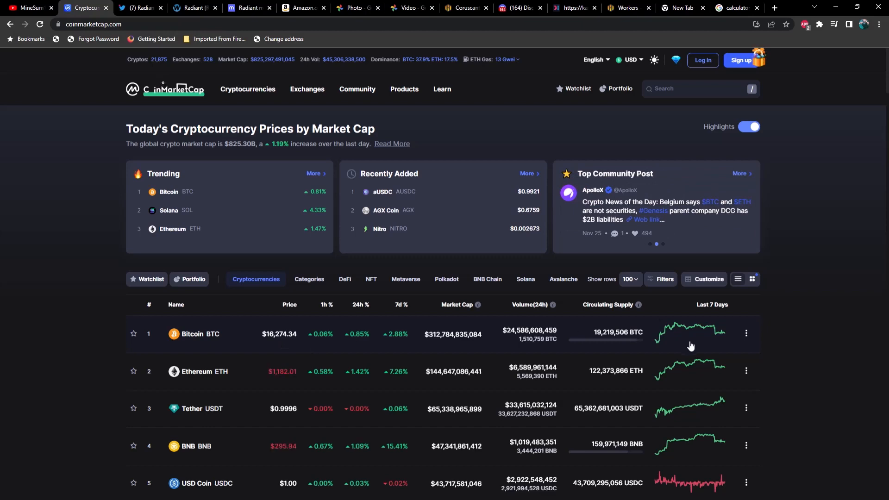
mouse_move(726, 339)
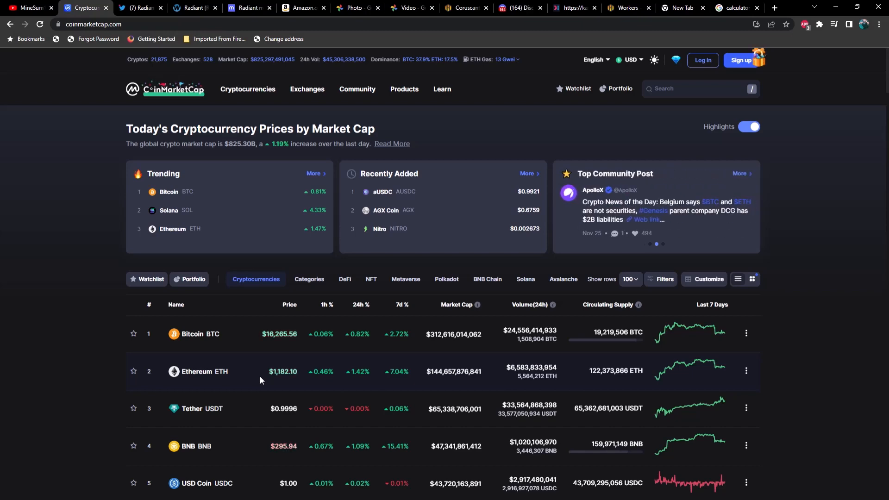
scroll(down, 3)
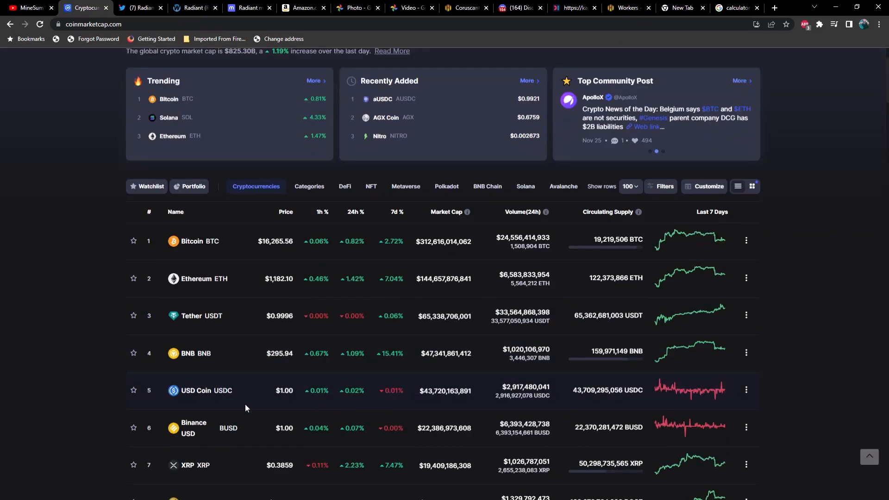
scroll(down, 3)
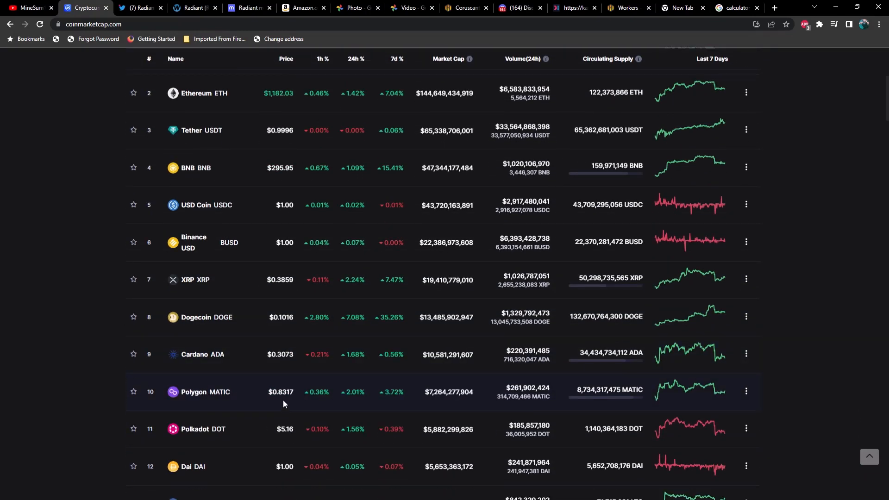
mouse_move(287, 446)
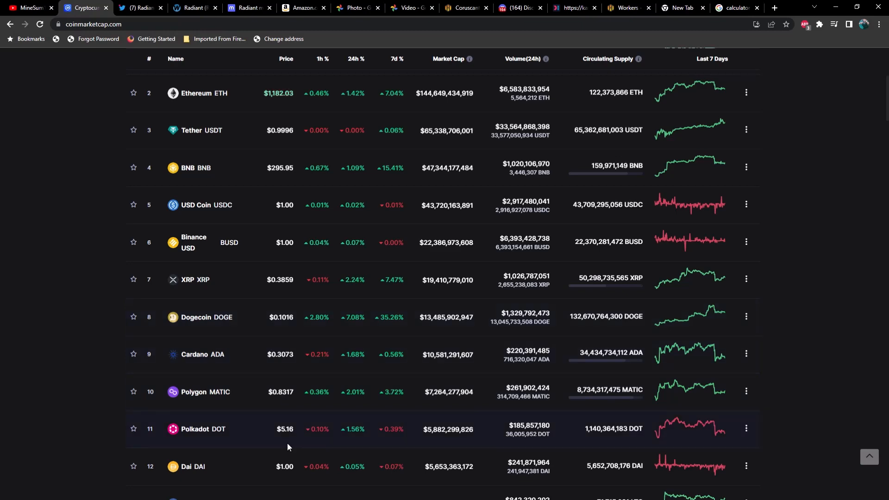
scroll(down, 3)
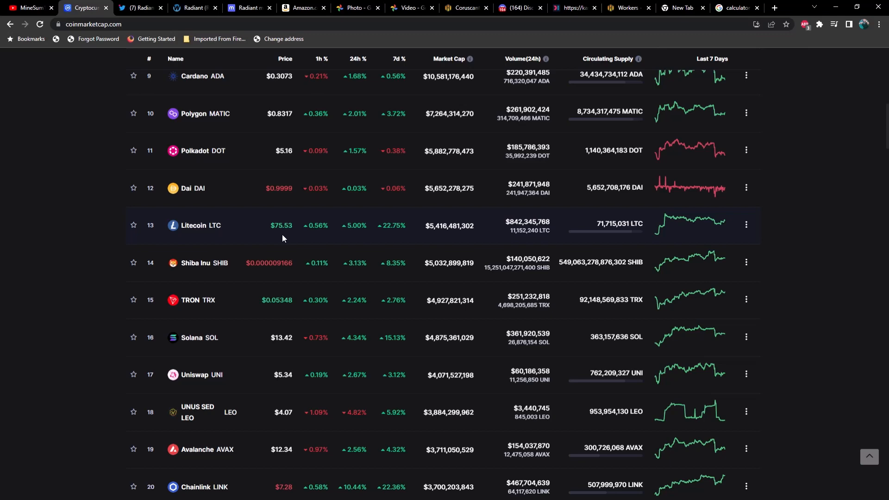
scroll(down, 3)
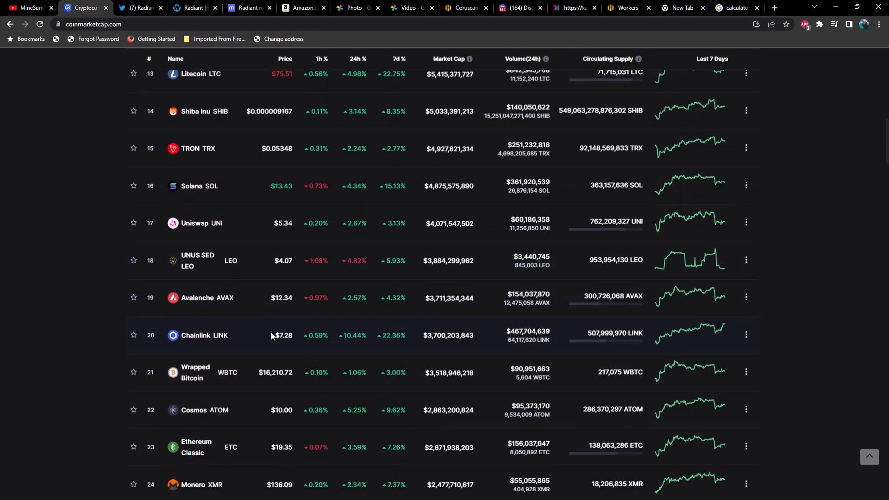
scroll(down, 3)
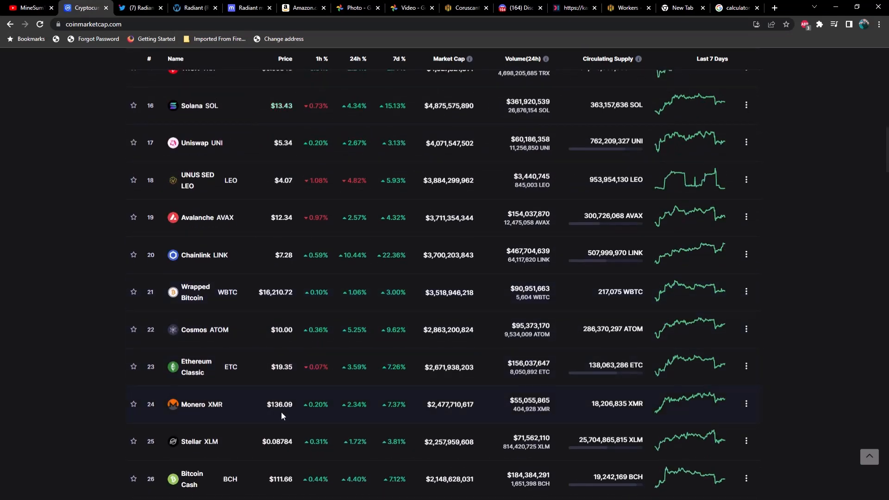
scroll(down, 3)
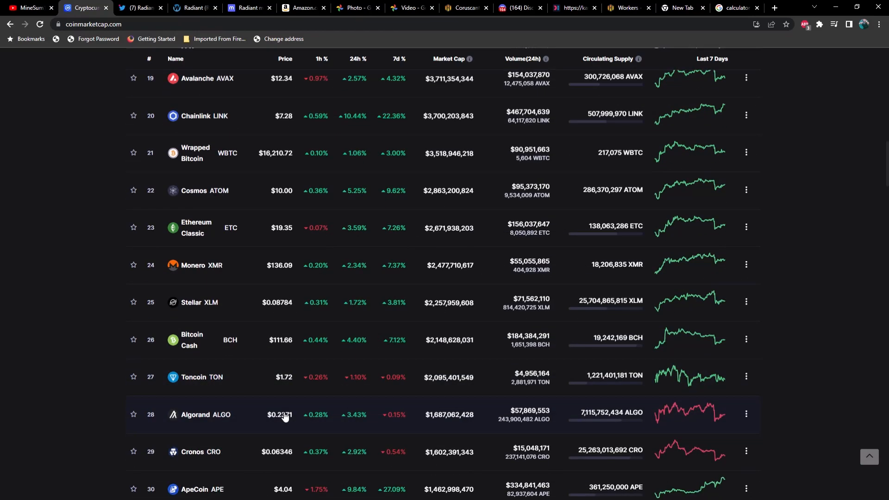
scroll(down, 3)
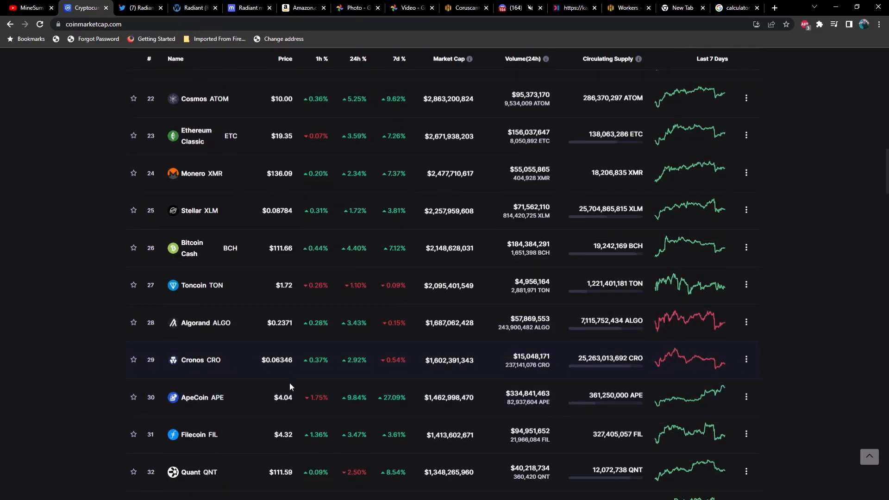
scroll(down, 3)
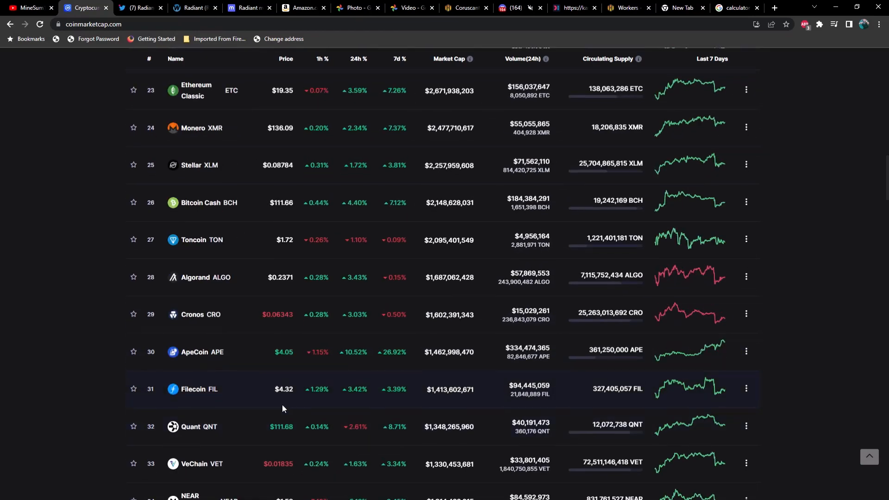
scroll(up, 3)
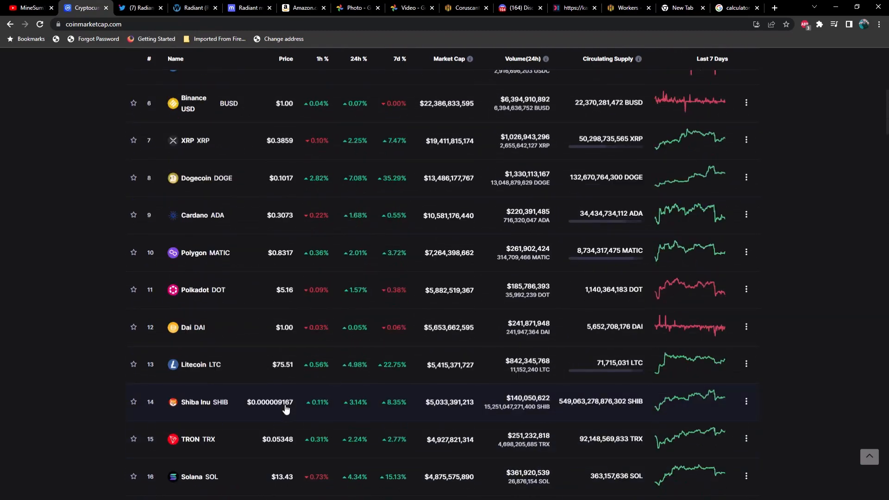
scroll(up, 3)
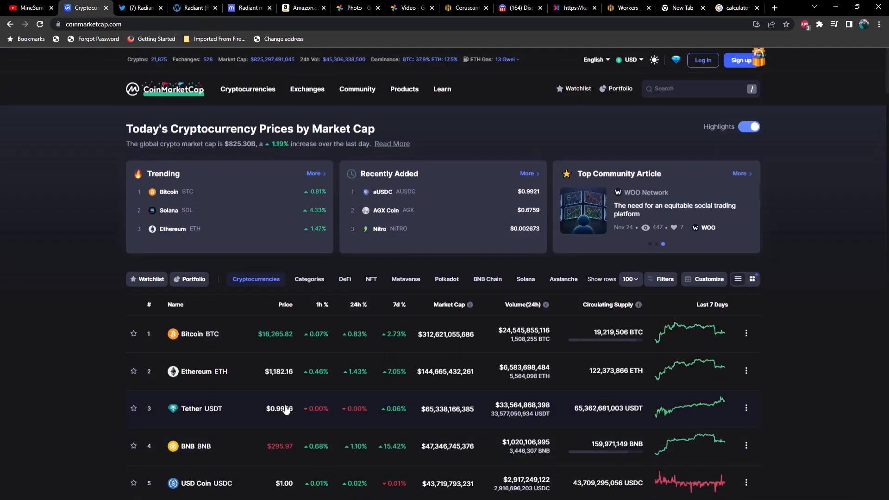
mouse_move(100, 260)
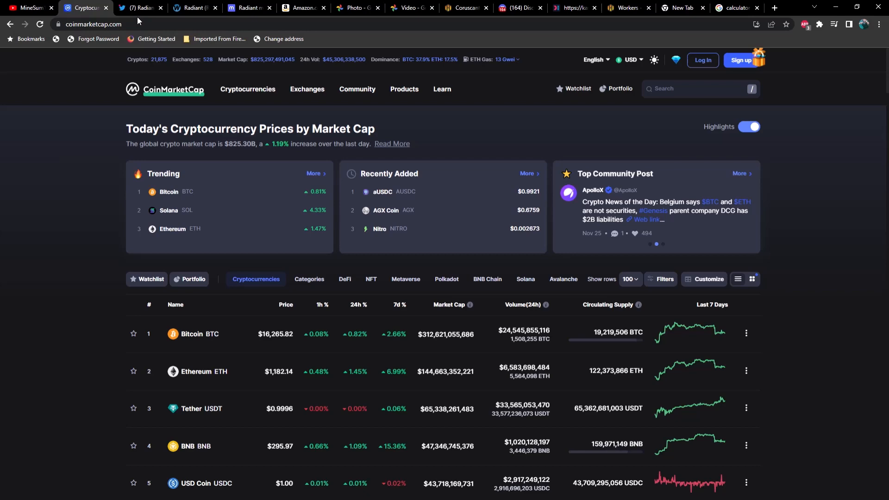
Step: Switch to the Twitter tab with the Radiant L1 Community WhatToMine announcement
click(141, 7)
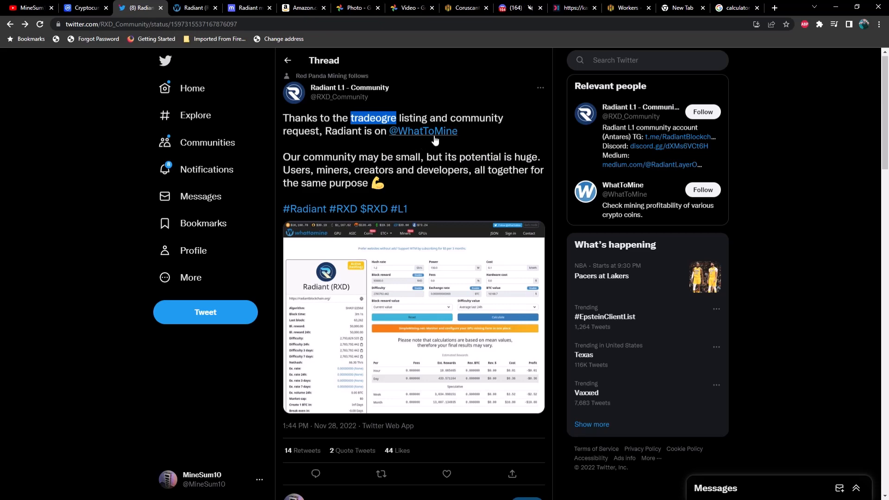
Step: Show WhatToMine's Radiant (RXD) page at 22.7 Gh/s and highlight the coin name
click(196, 7)
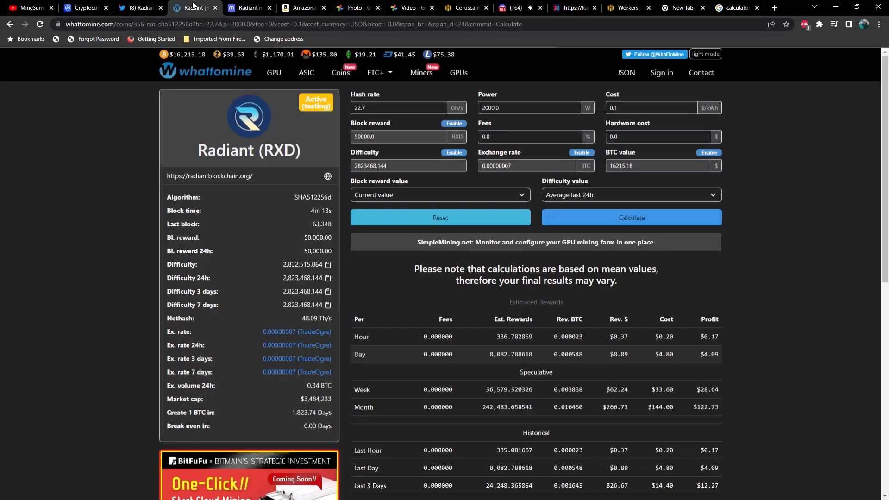
double_click(226, 150)
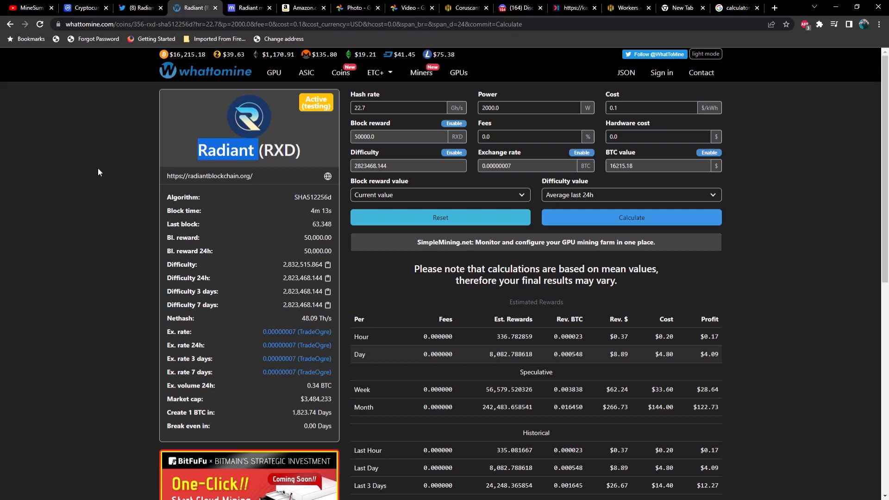
mouse_move(286, 235)
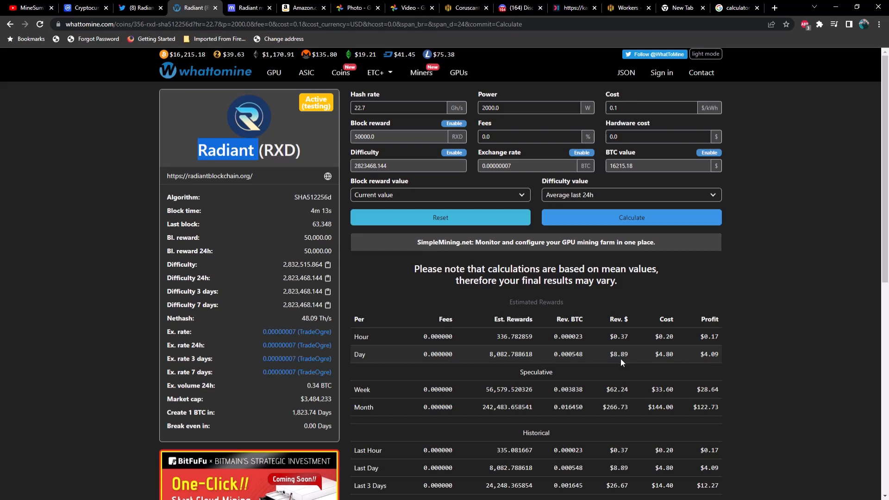
mouse_move(723, 359)
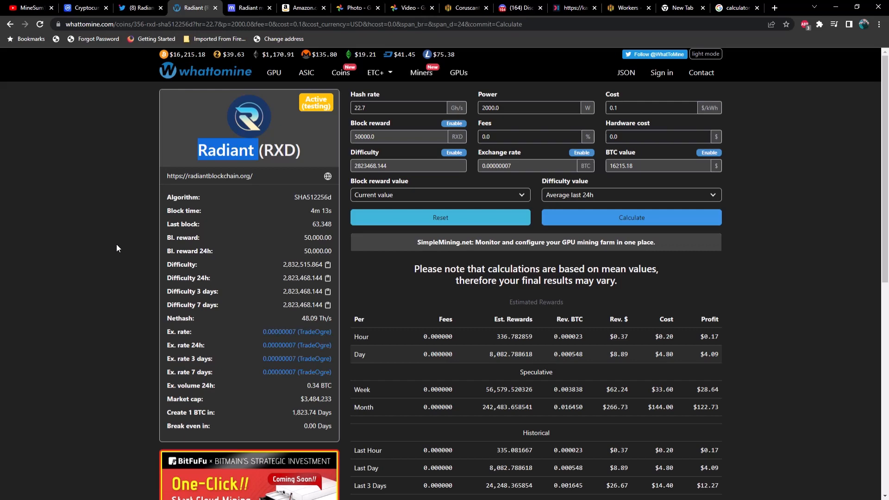
Step: Show minerstat's Radiant calculator at 22,700 MH/s and its RXD historical charts
click(249, 7)
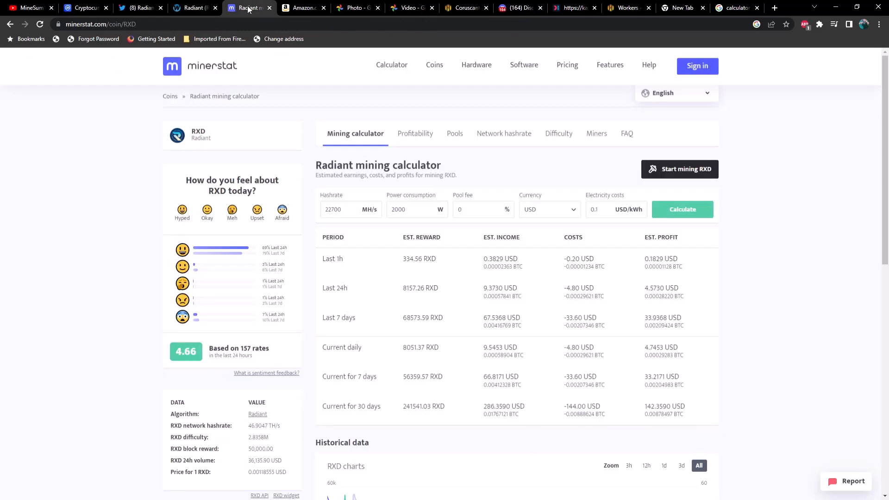
mouse_move(371, 141)
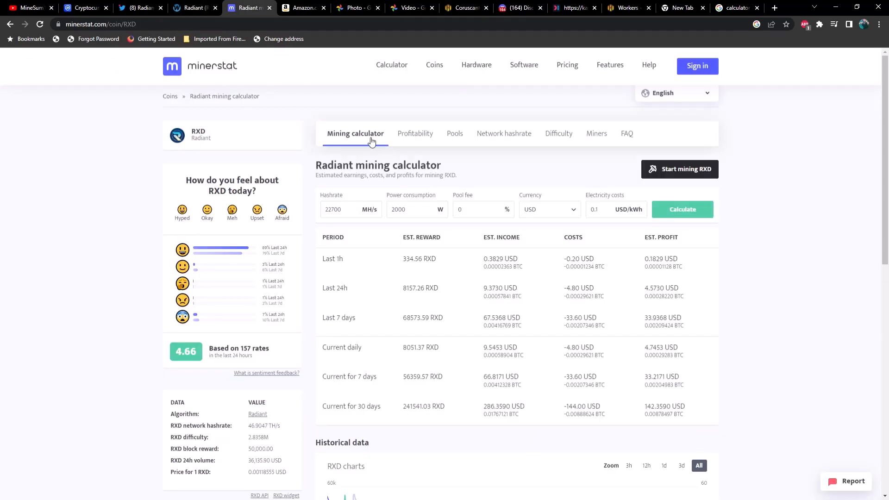
mouse_move(413, 223)
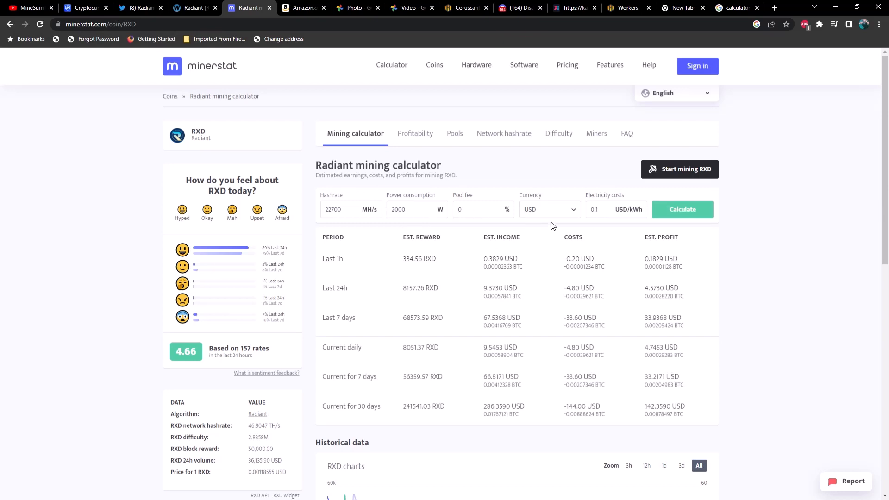
mouse_move(536, 301)
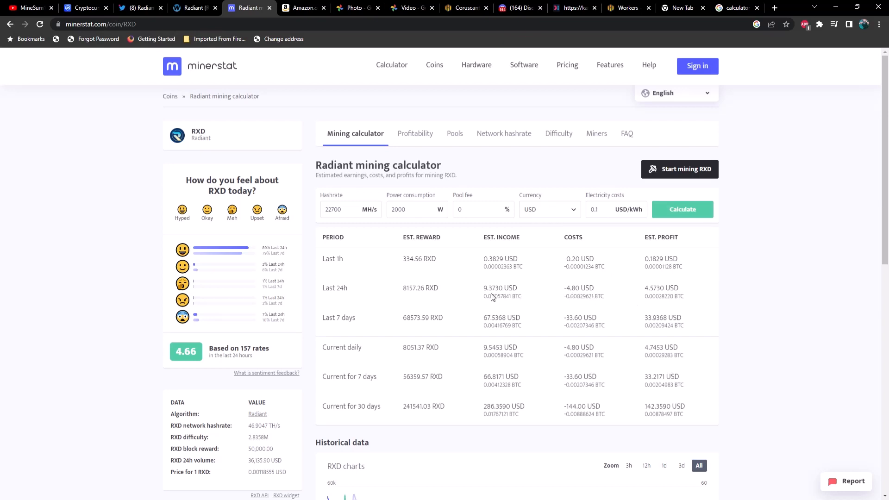
mouse_move(674, 302)
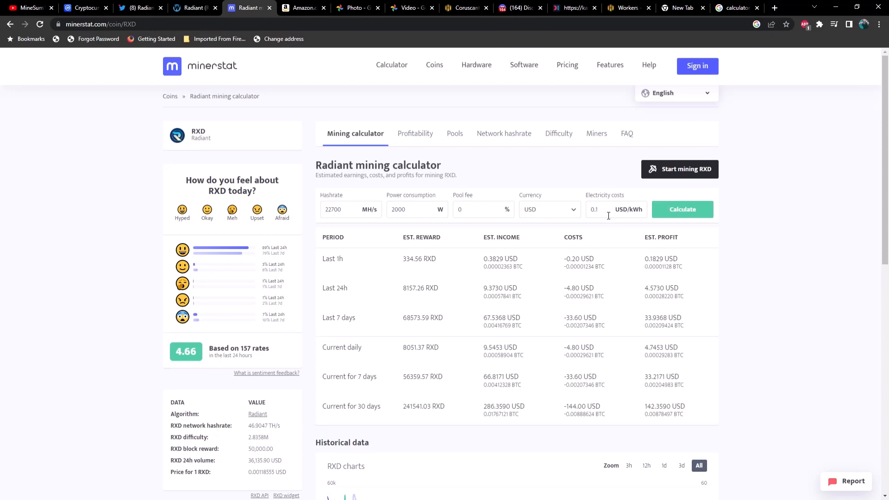
mouse_move(584, 245)
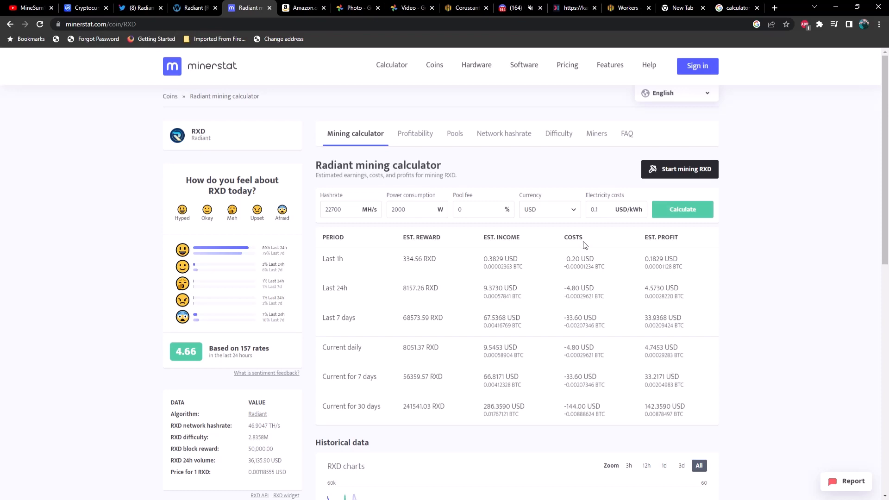
scroll(down, 3)
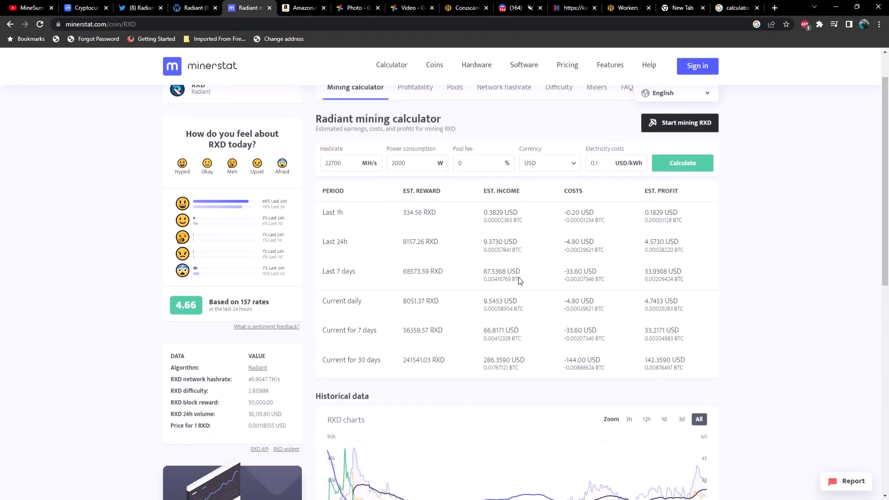
mouse_move(484, 259)
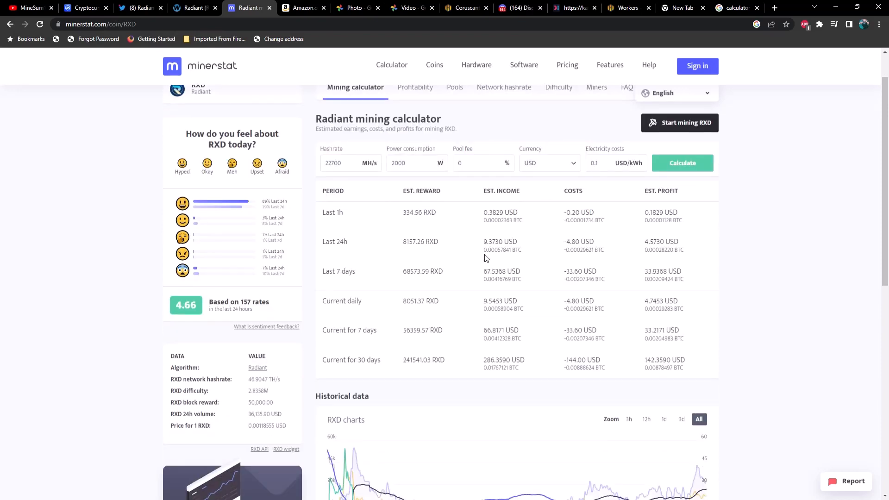
scroll(down, 3)
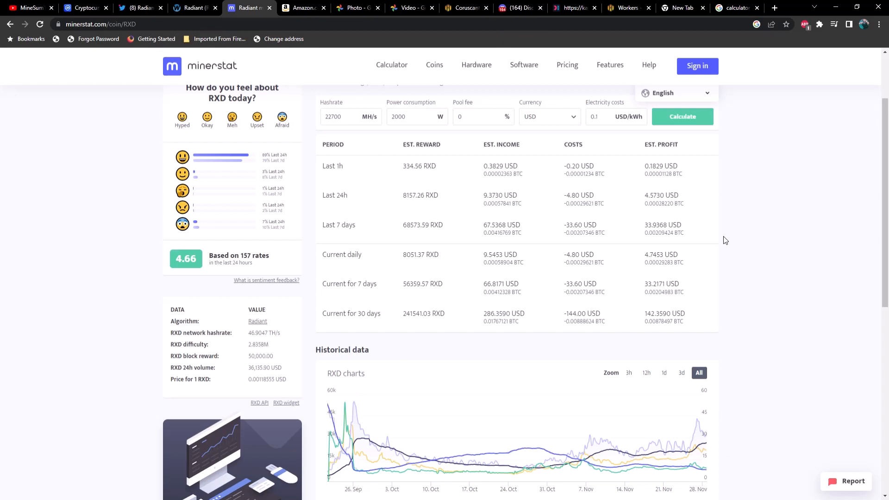
mouse_move(733, 238)
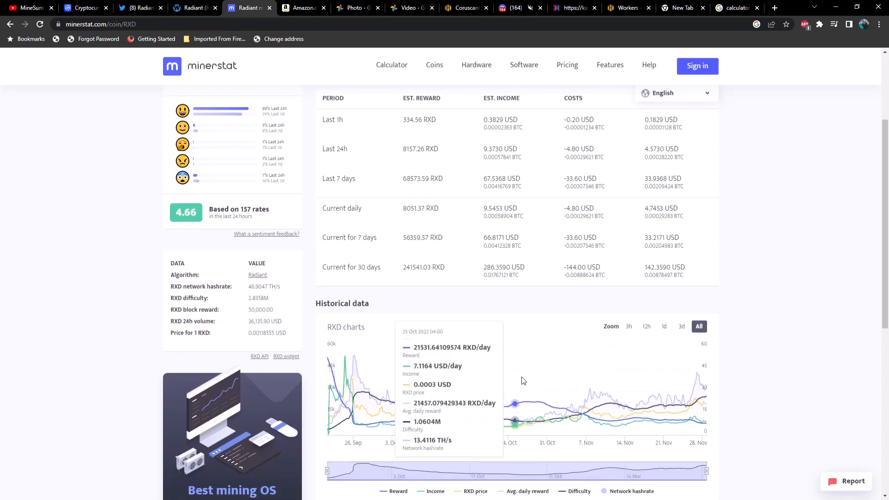
mouse_move(527, 414)
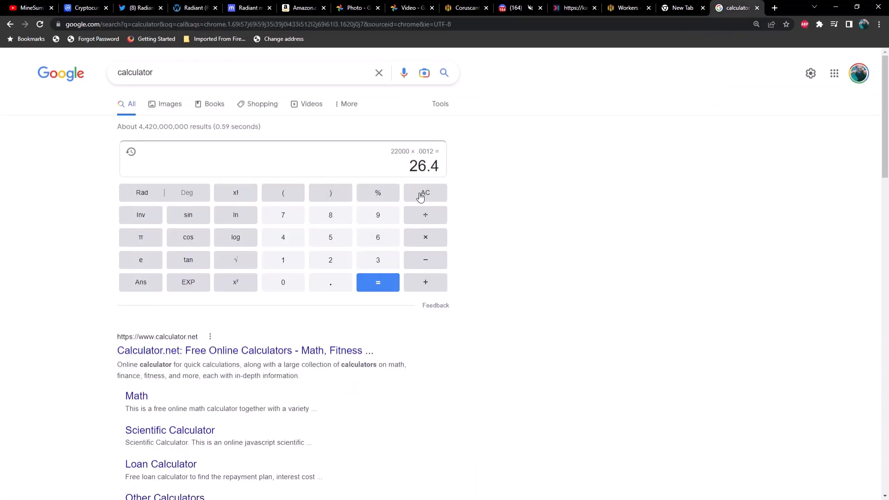
Step: Compute 23000 × .0012 = 27.6 in Google's calculator, select the result, then show the aerial photo
click(425, 192)
text(23000)
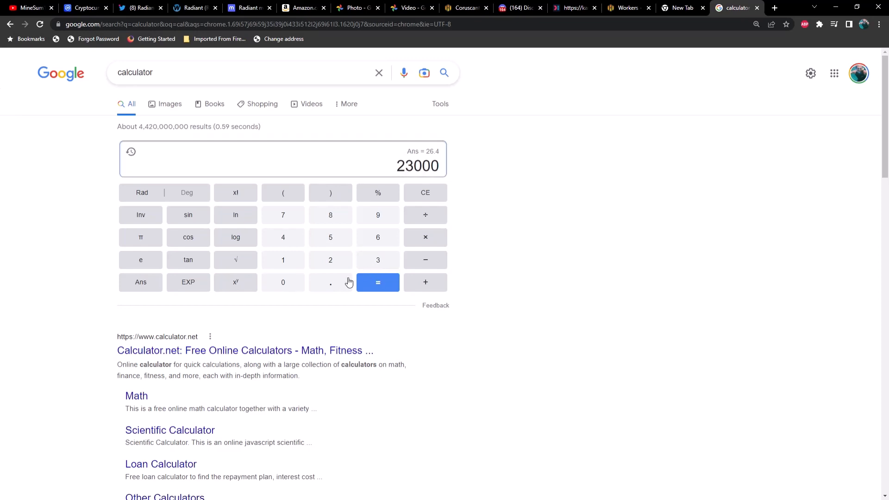
mouse_move(403, 259)
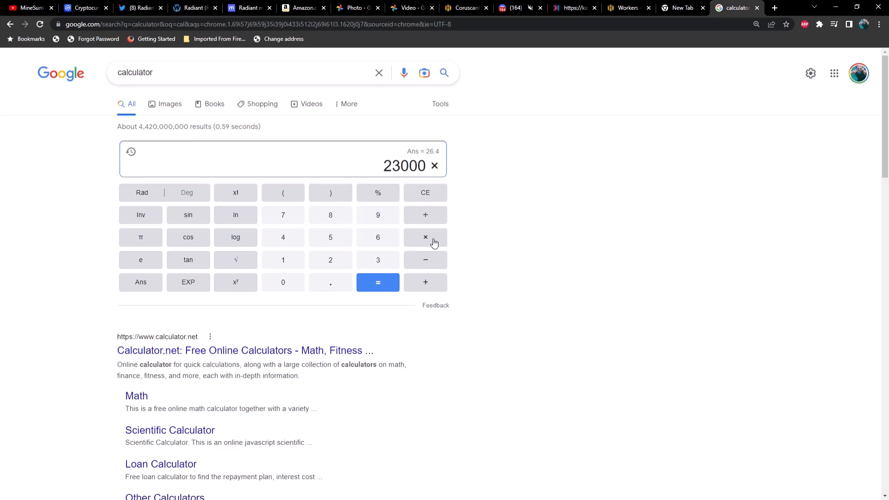
mouse_move(374, 310)
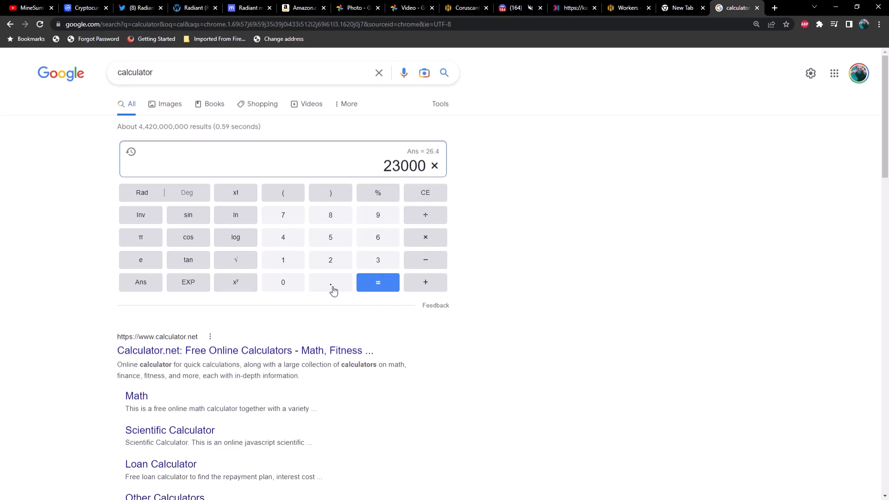
click(330, 282)
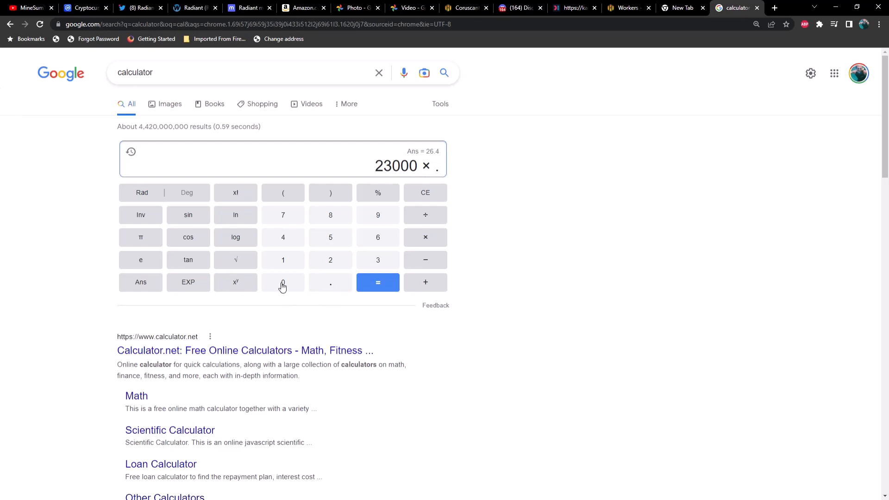
click(283, 283)
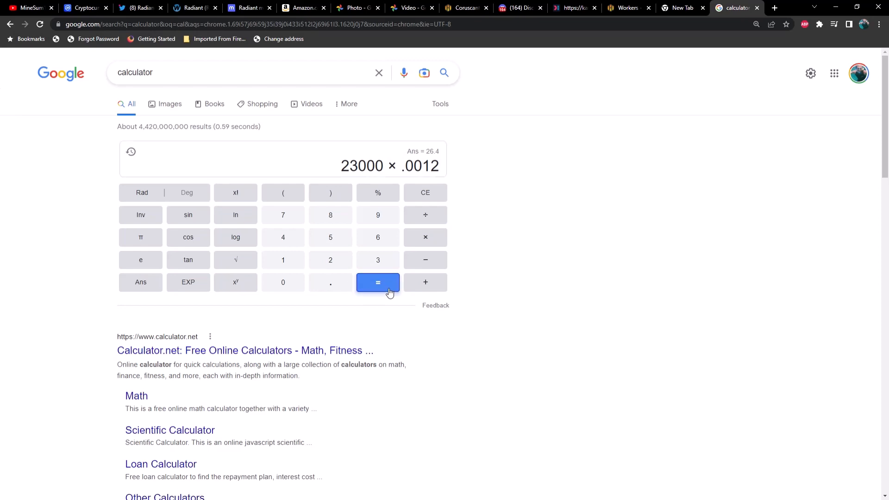
click(377, 283)
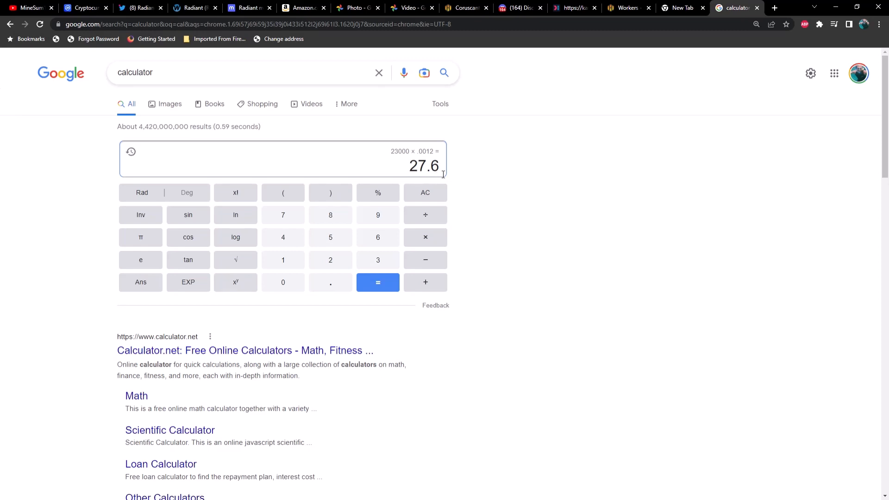
double_click(423, 166)
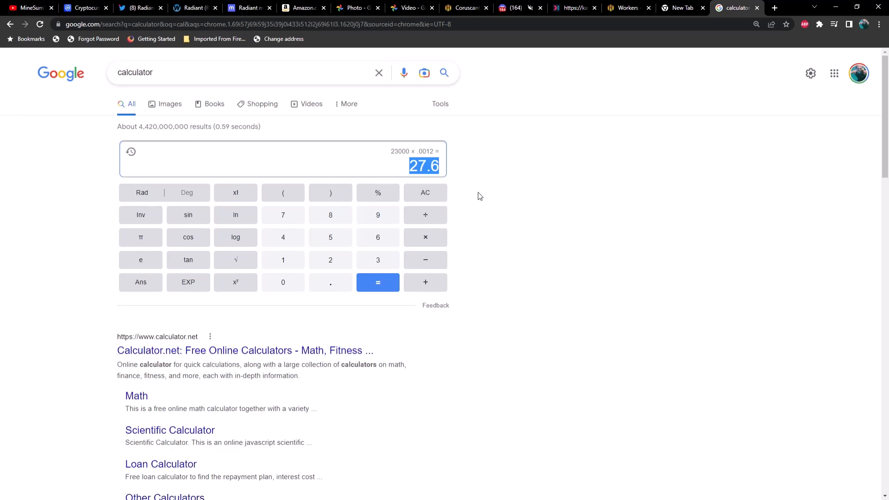
mouse_move(478, 174)
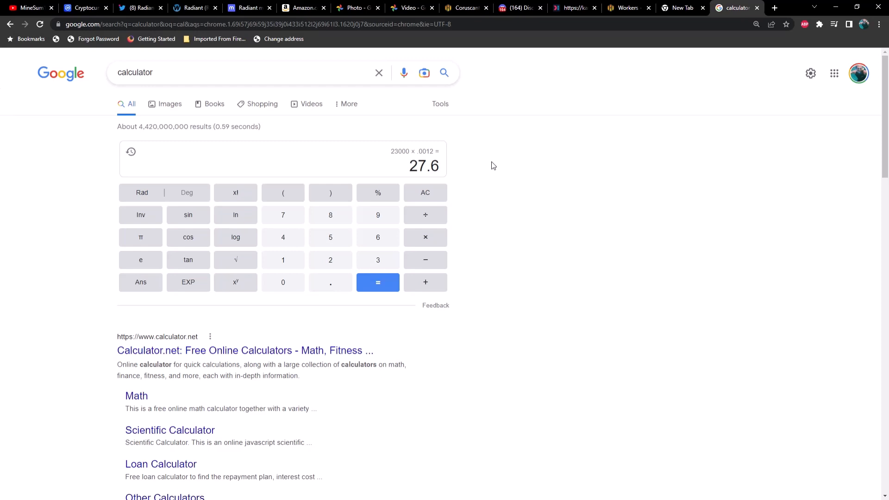
mouse_move(105, 135)
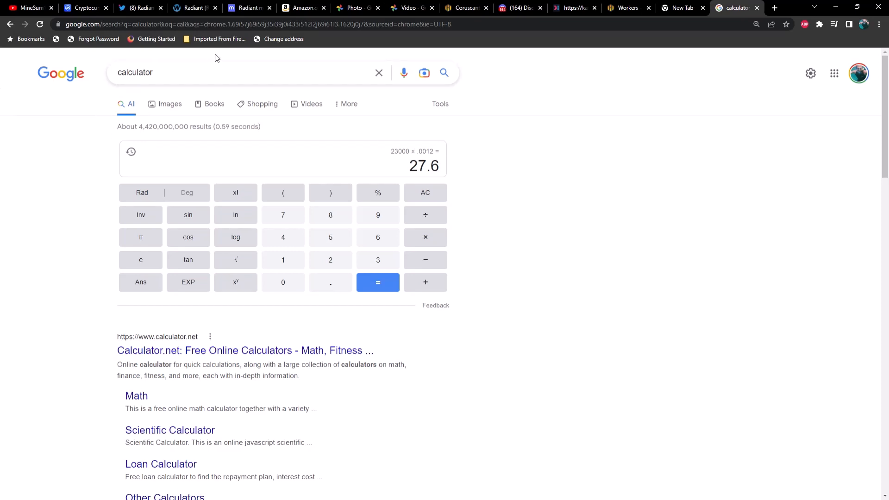
mouse_move(231, 58)
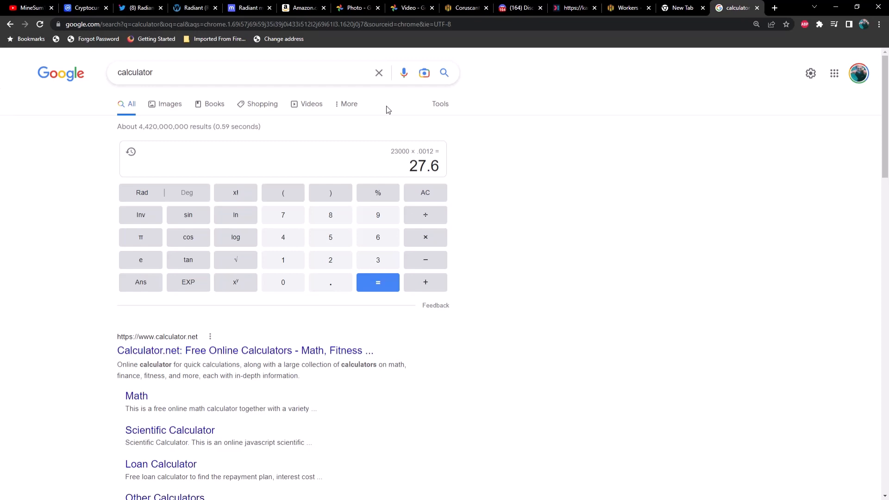
click(355, 7)
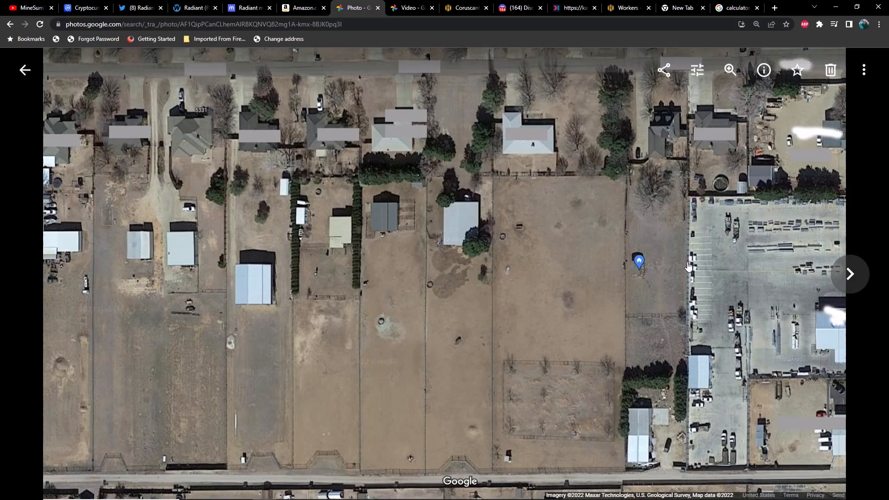
mouse_move(681, 206)
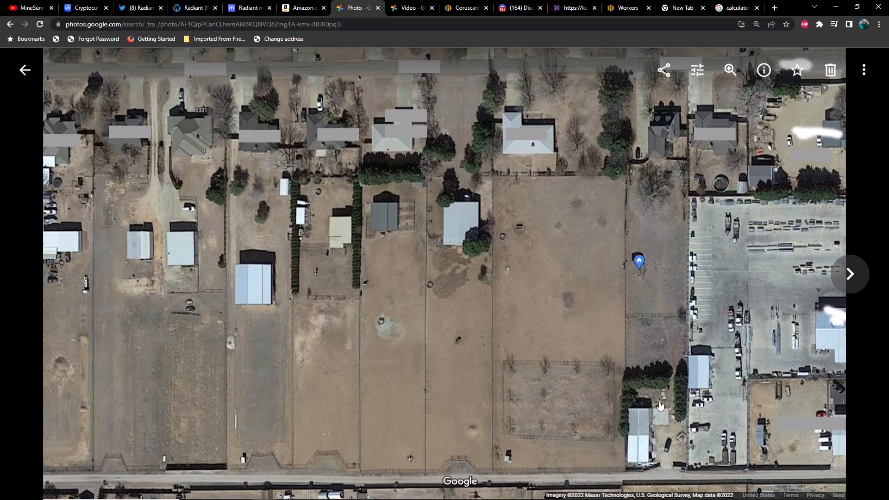
mouse_move(670, 204)
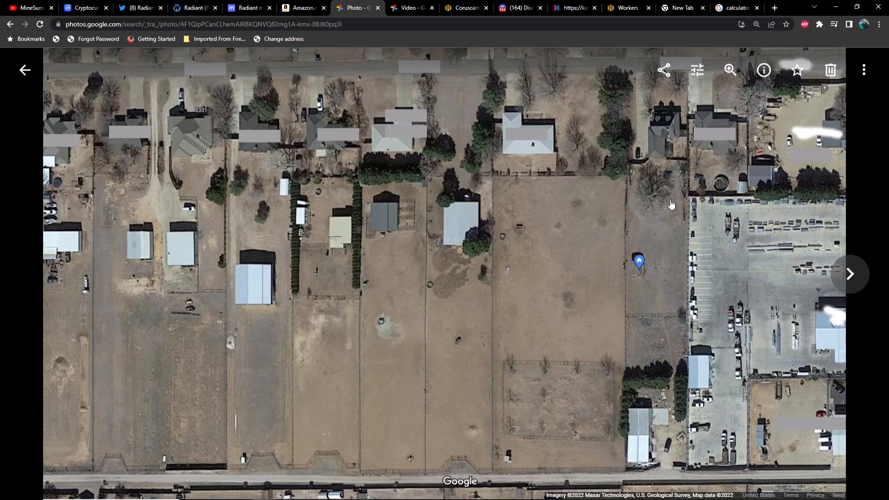
mouse_move(657, 218)
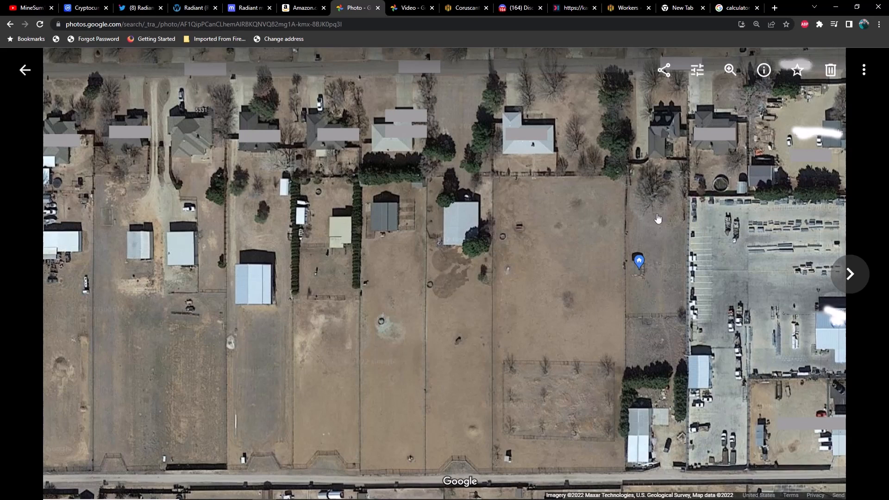
mouse_move(657, 336)
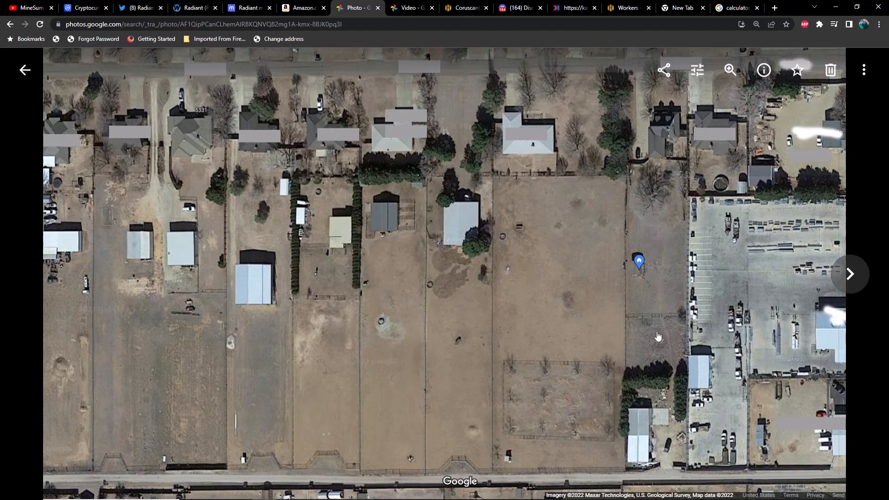
mouse_move(654, 312)
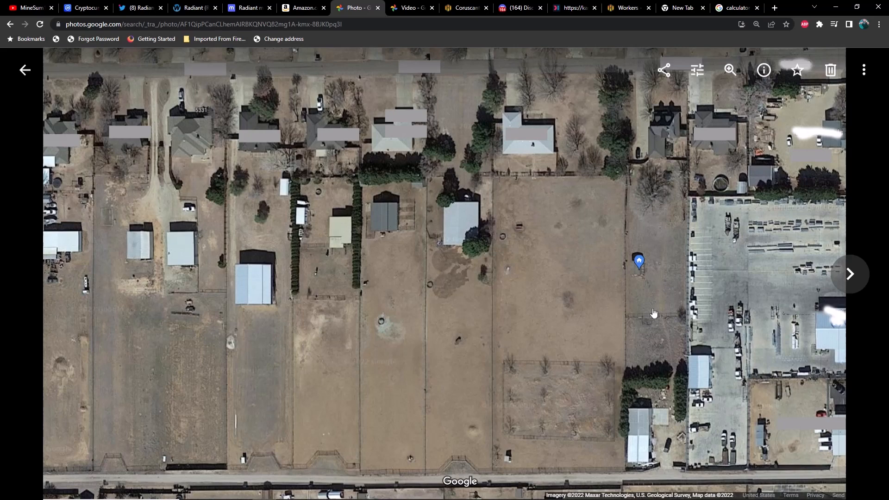
mouse_move(673, 169)
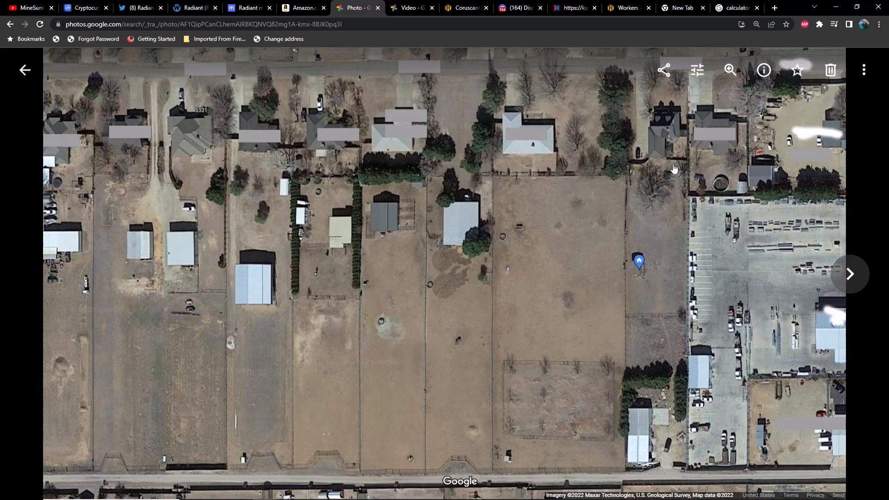
mouse_move(638, 152)
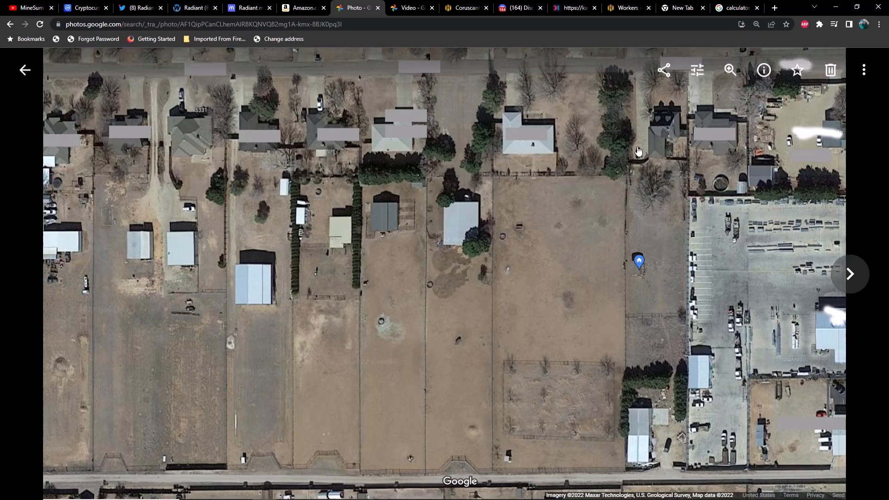
mouse_move(675, 195)
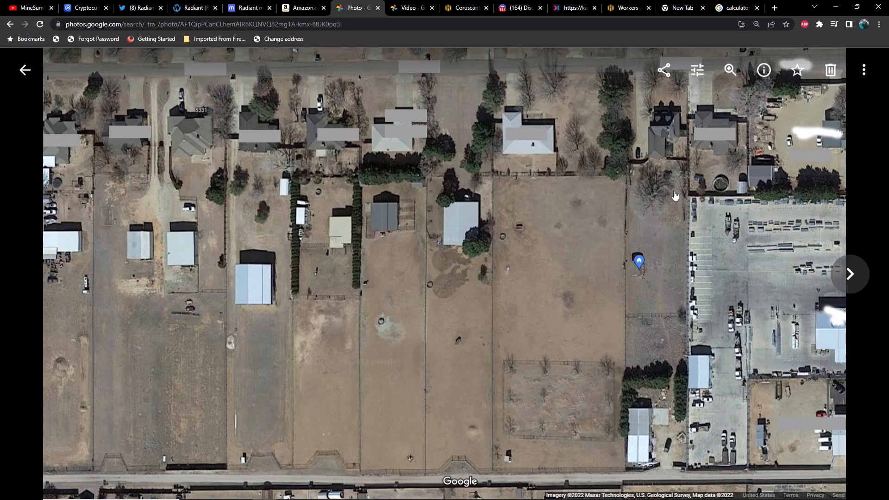
mouse_move(675, 150)
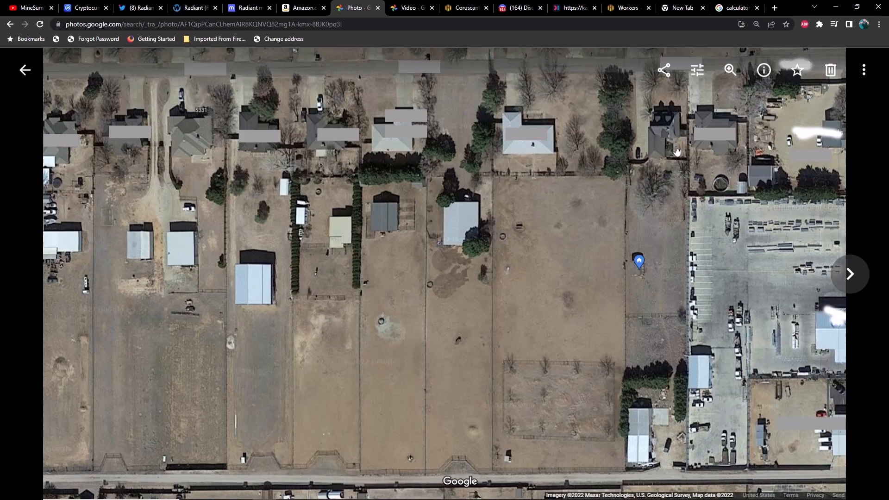
mouse_move(646, 417)
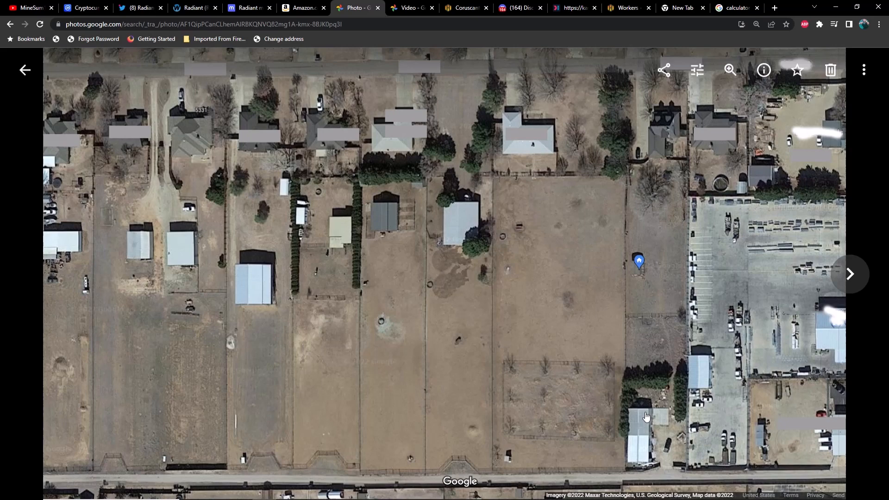
mouse_move(641, 413)
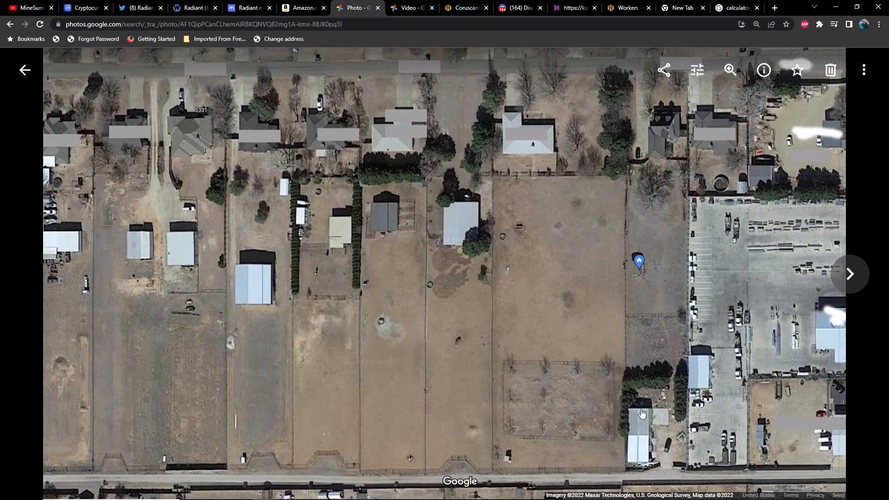
mouse_move(663, 185)
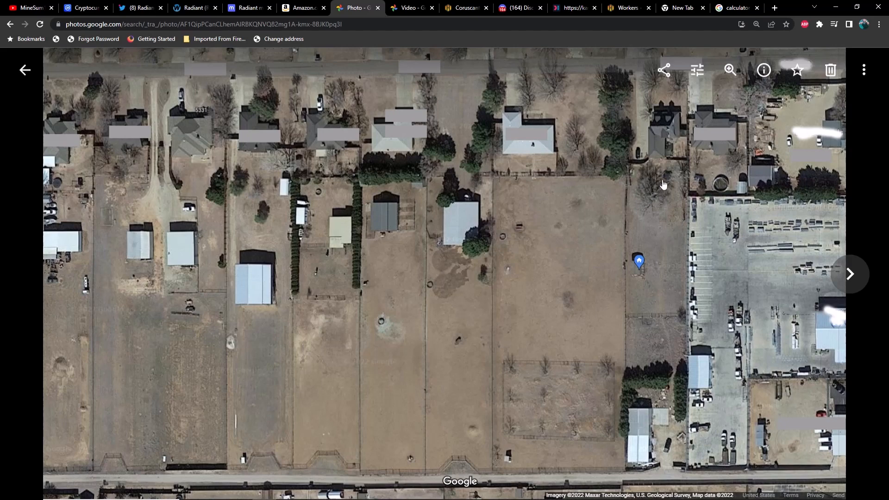
mouse_move(646, 428)
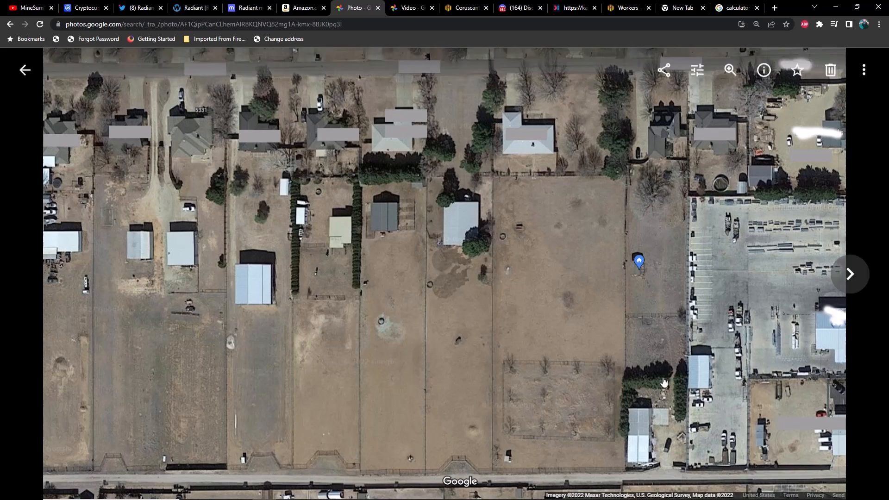
mouse_move(668, 167)
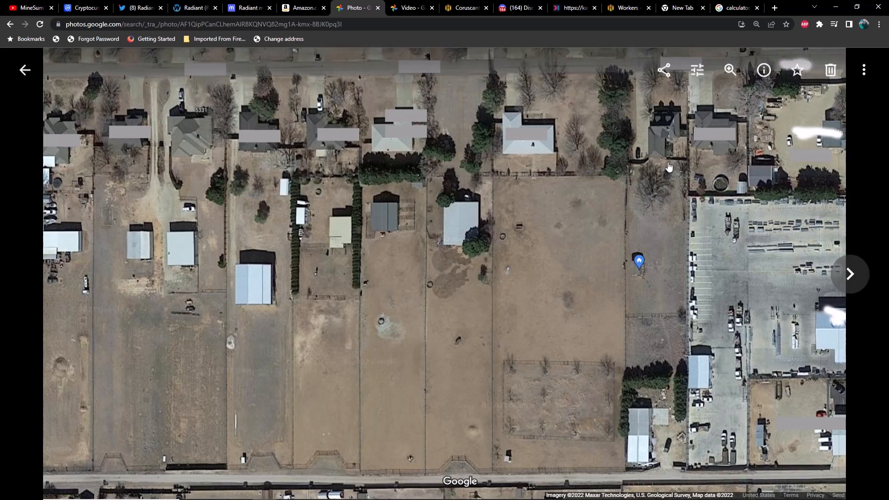
mouse_move(662, 294)
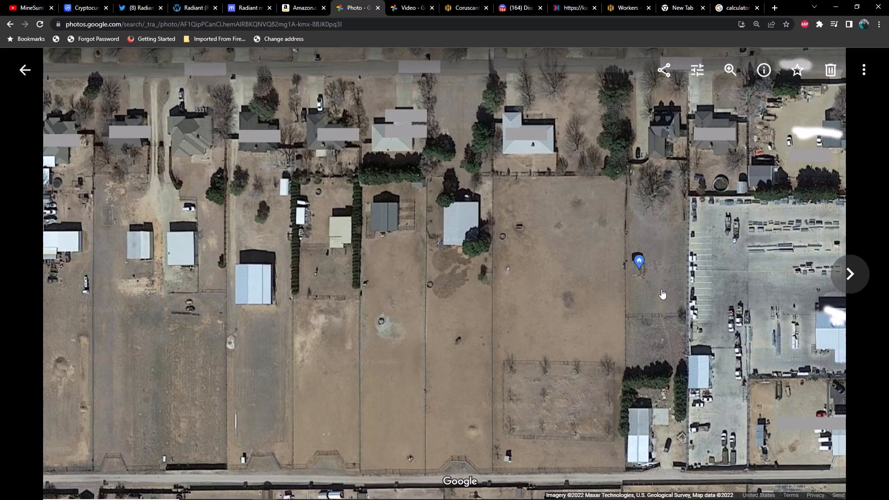
mouse_move(663, 235)
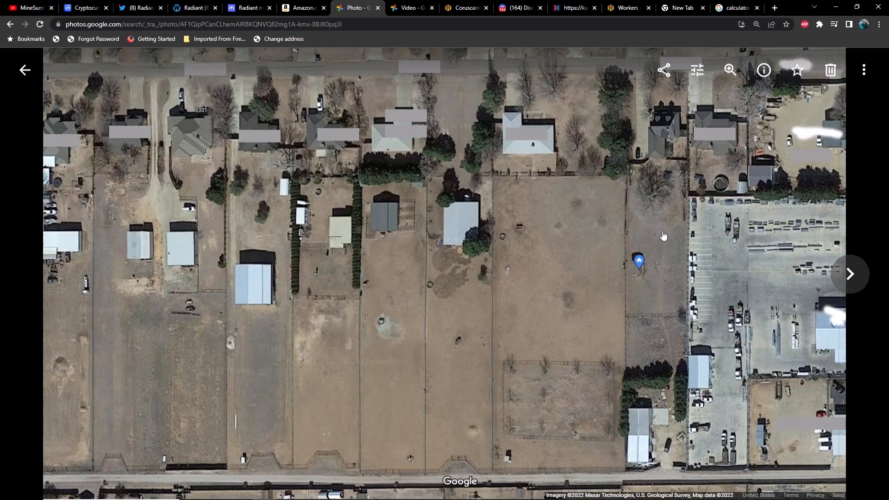
mouse_move(678, 157)
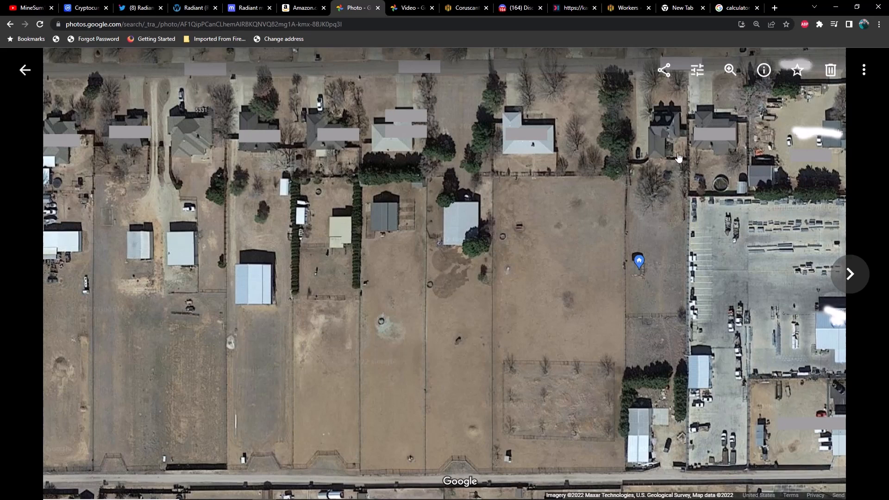
mouse_move(685, 137)
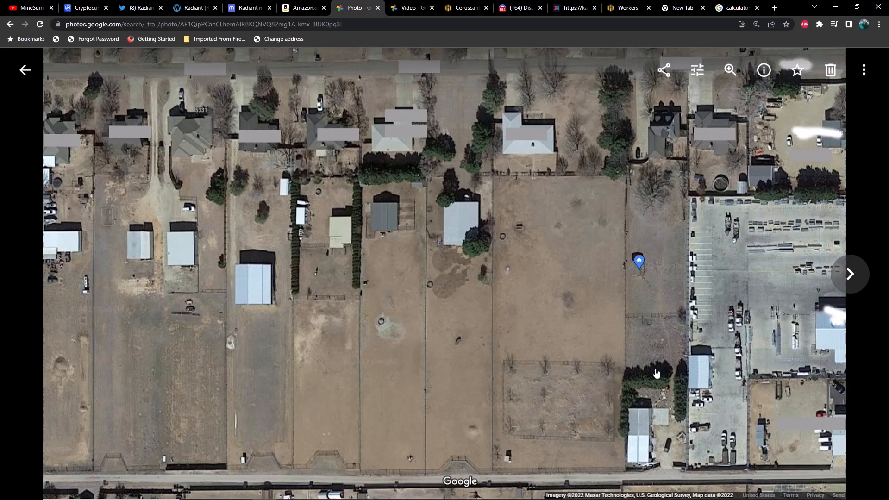
mouse_move(684, 136)
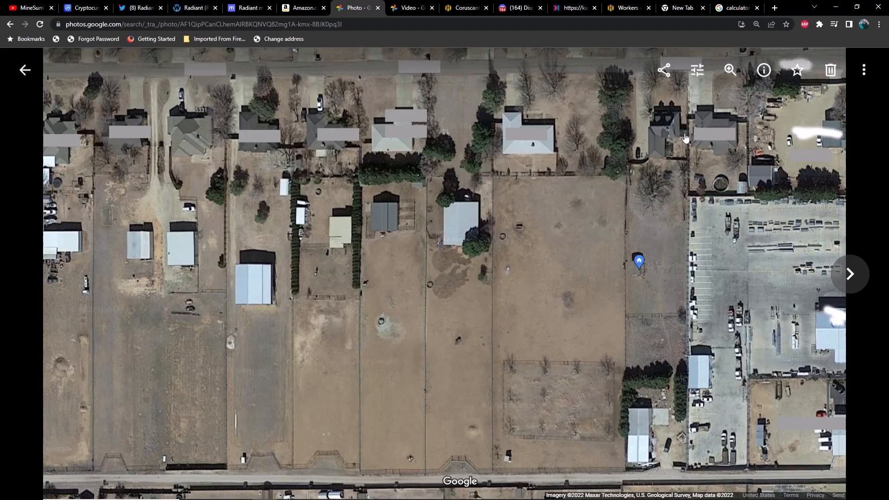
mouse_move(643, 408)
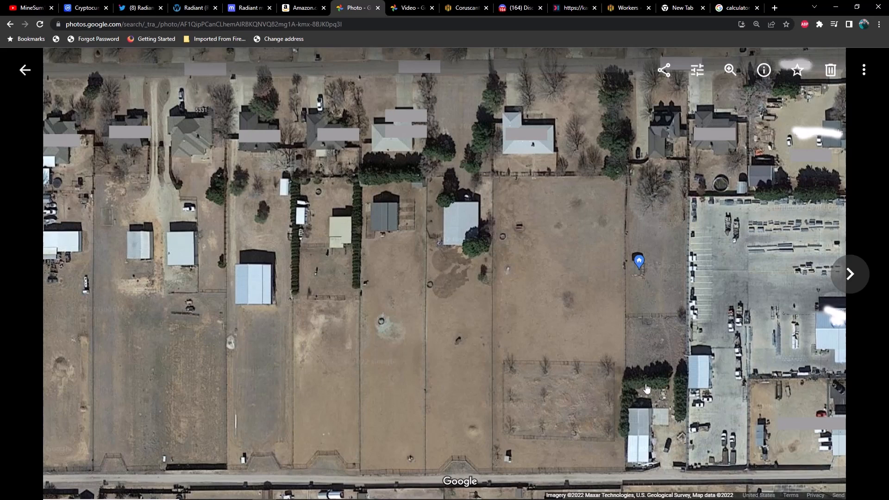
mouse_move(649, 389)
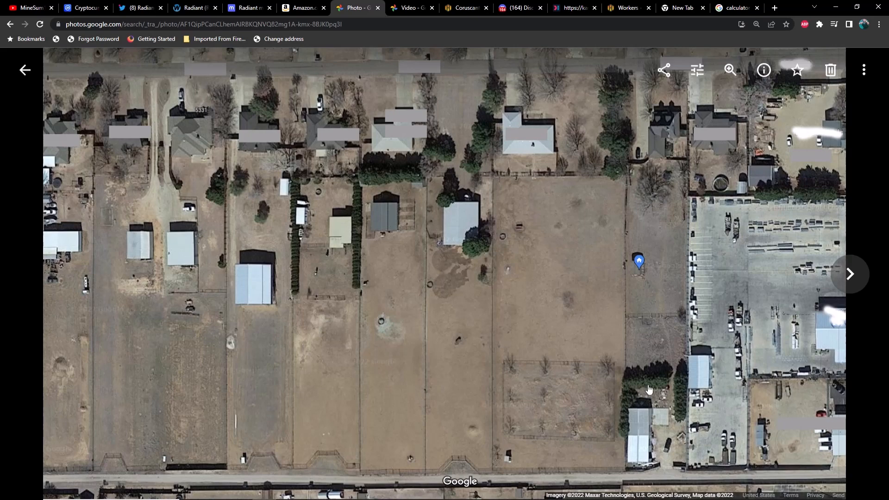
mouse_move(661, 313)
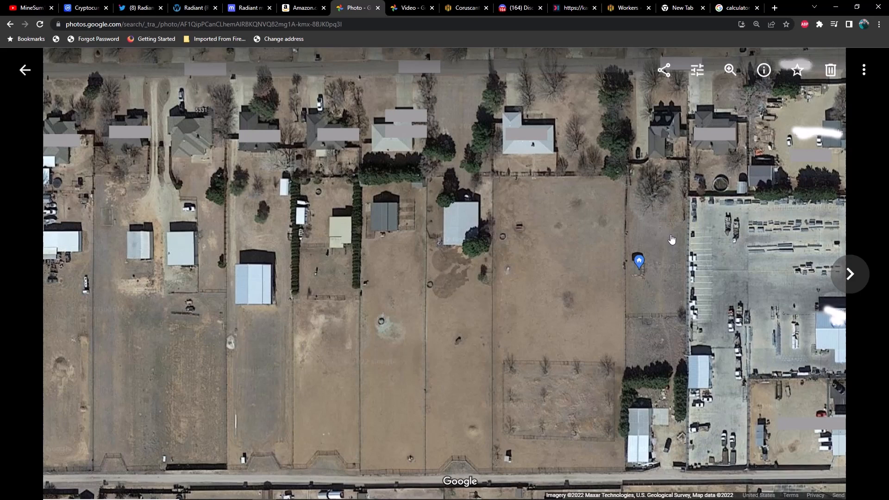
mouse_move(674, 262)
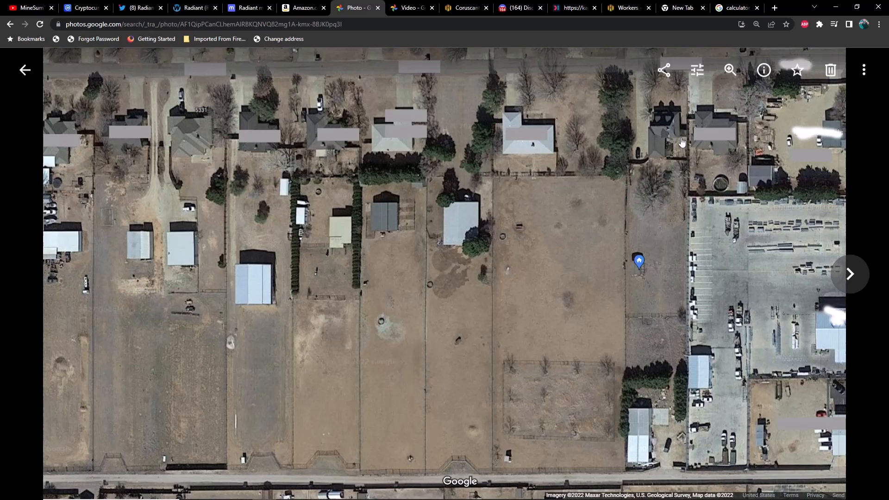
mouse_move(673, 262)
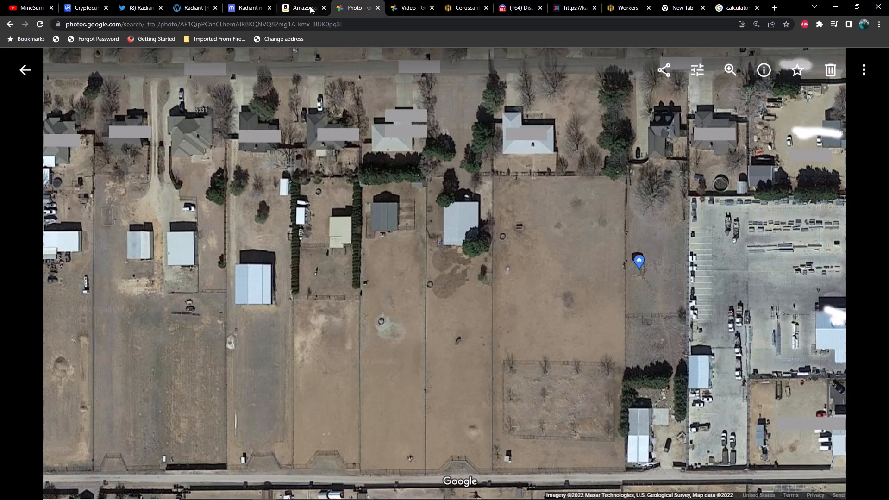
Step: Leave the aerial property photo for the Amazon NanoStation M5 listing tab
click(300, 7)
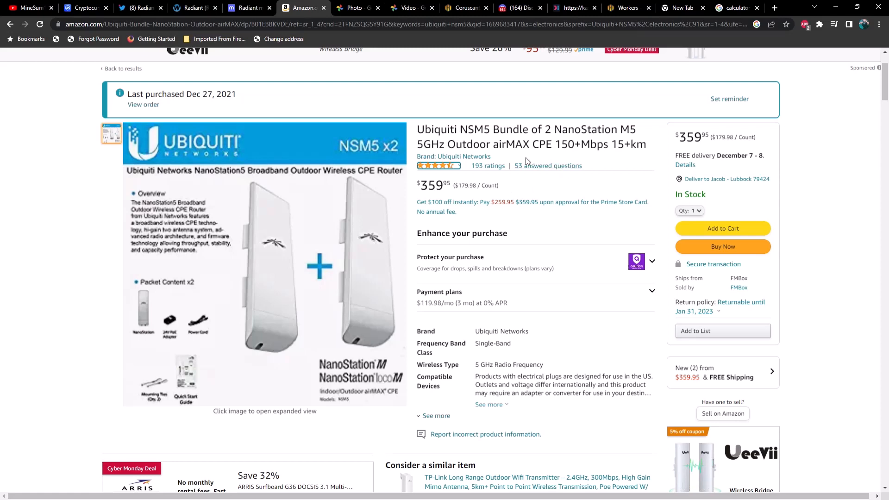
mouse_move(432, 269)
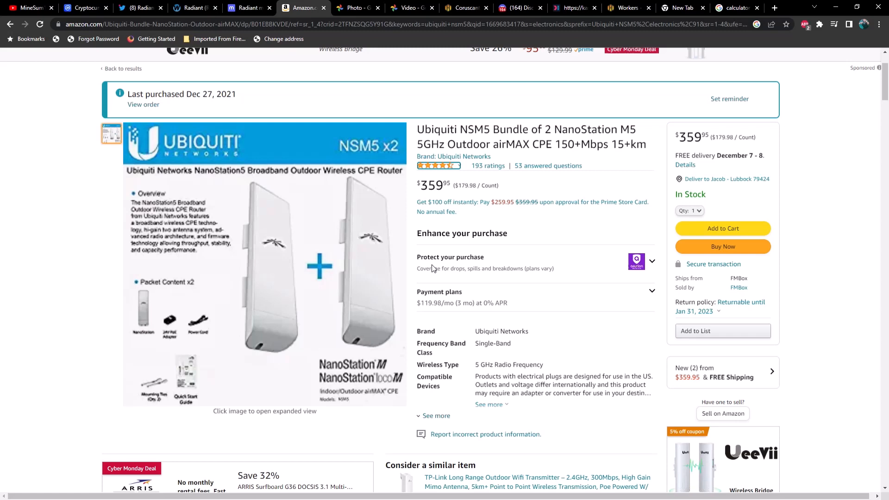
mouse_move(437, 247)
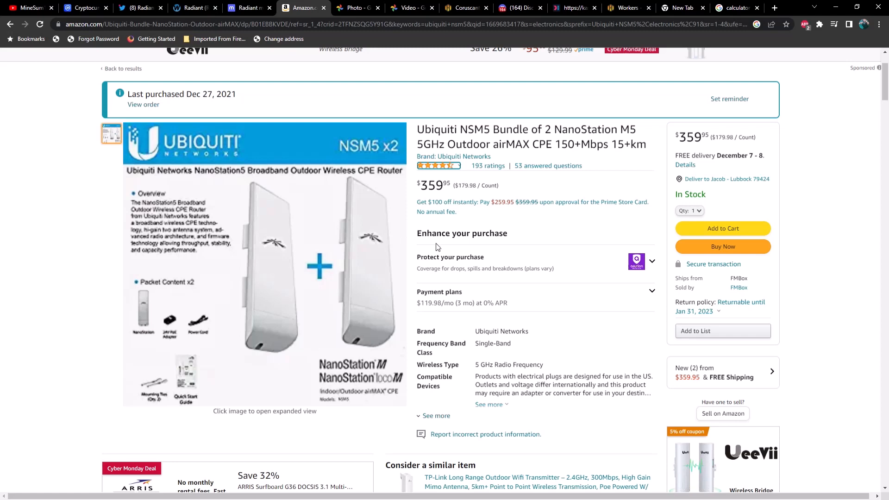
mouse_move(457, 241)
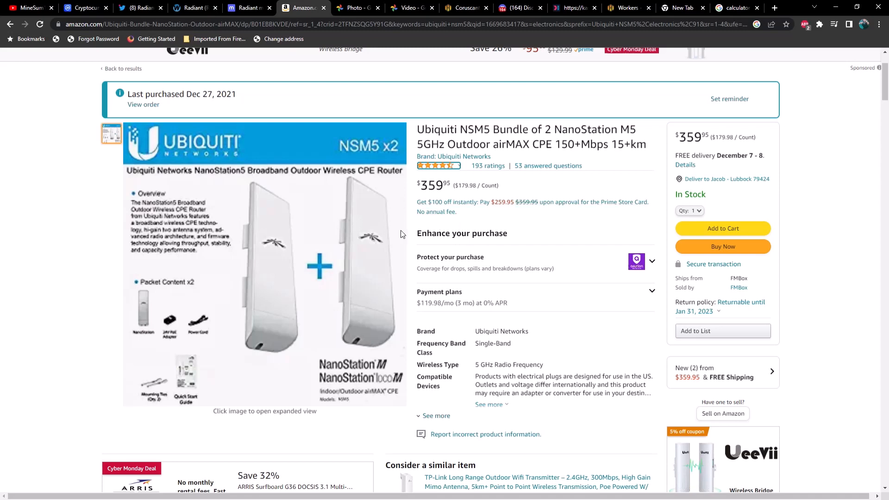
mouse_move(200, 201)
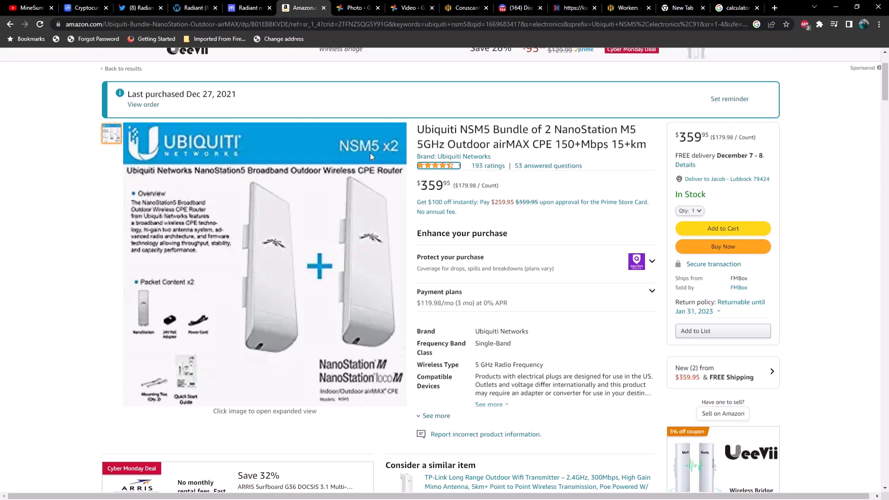
mouse_move(382, 372)
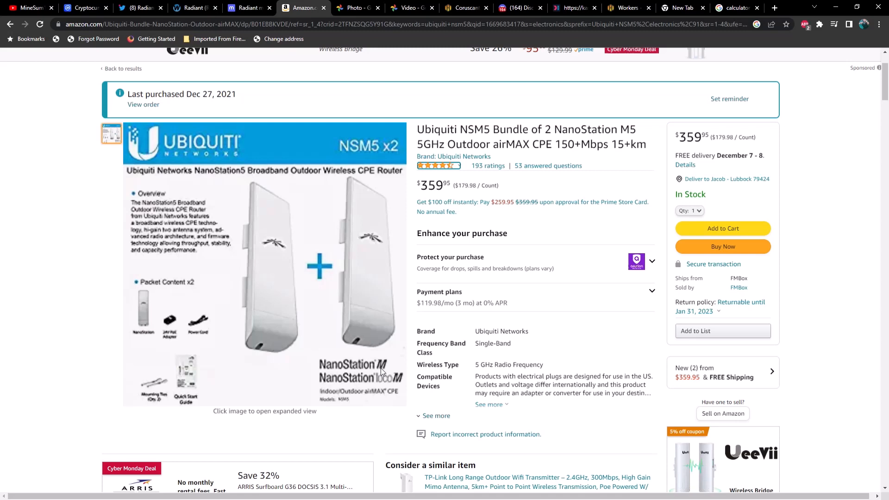
Step: Look down the Ubiquiti NanoStation M5 two-pack listing at $359.95
scroll(down, 3)
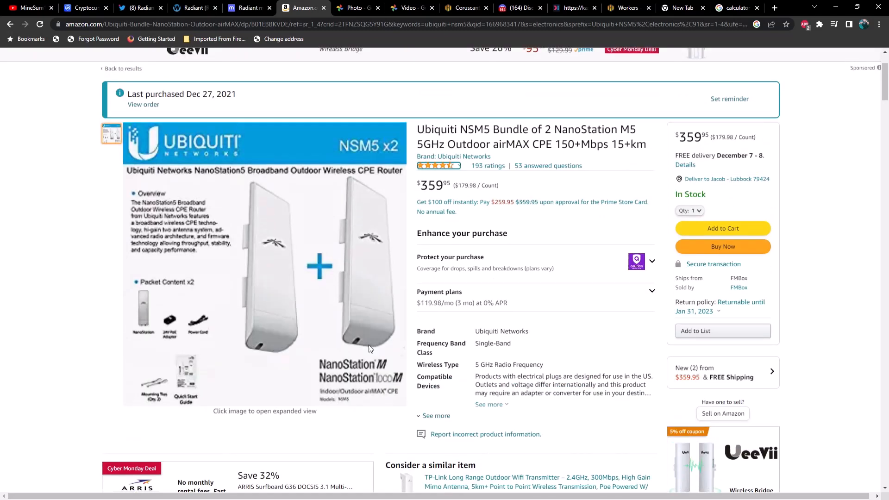
mouse_move(272, 251)
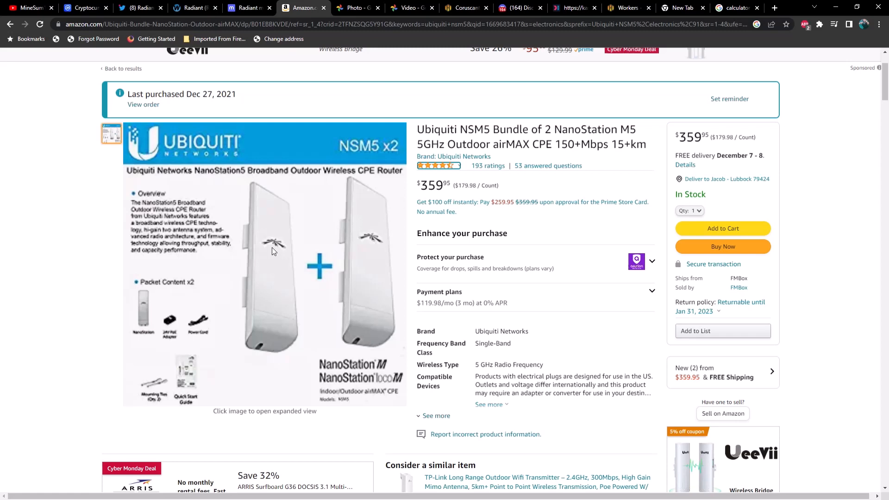
mouse_move(258, 299)
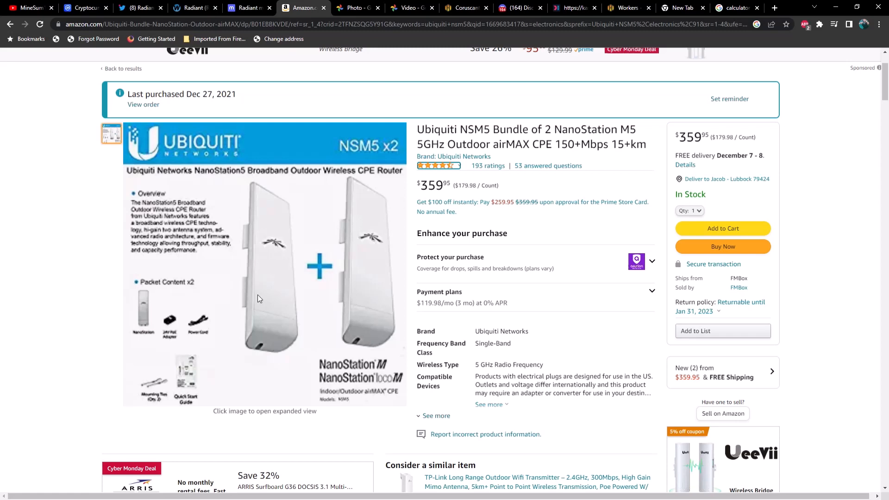
mouse_move(314, 300)
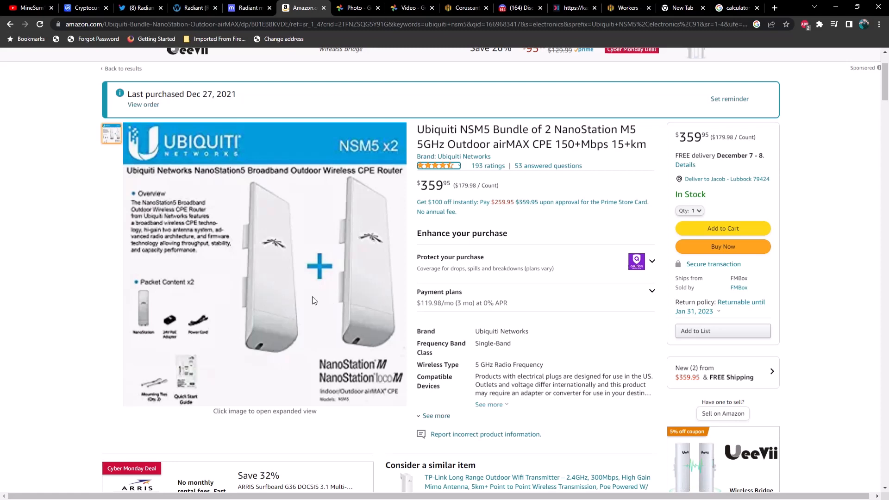
mouse_move(350, 292)
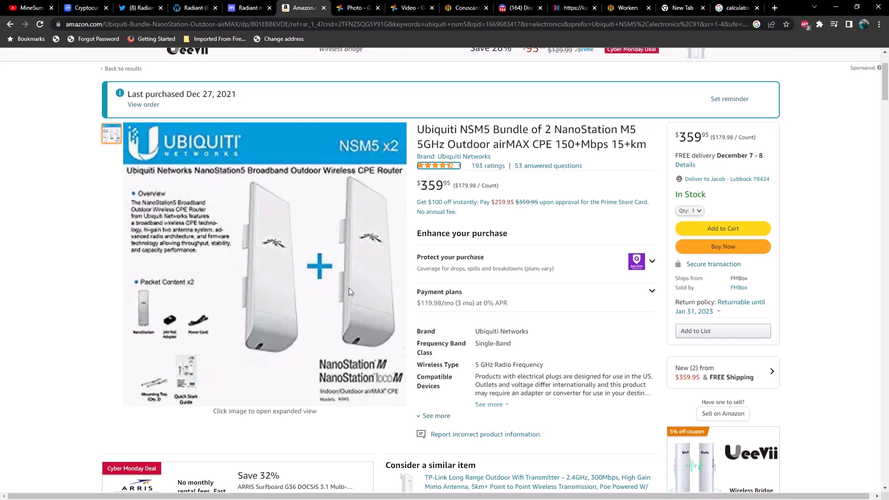
mouse_move(352, 231)
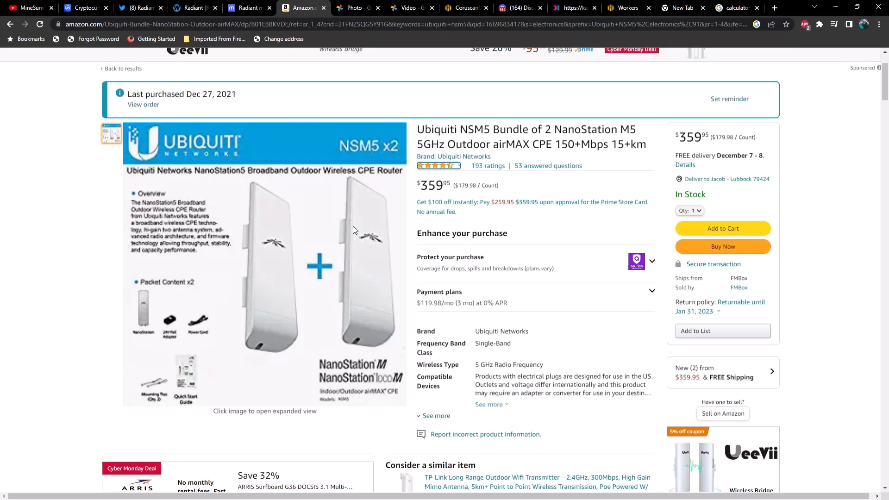
mouse_move(383, 192)
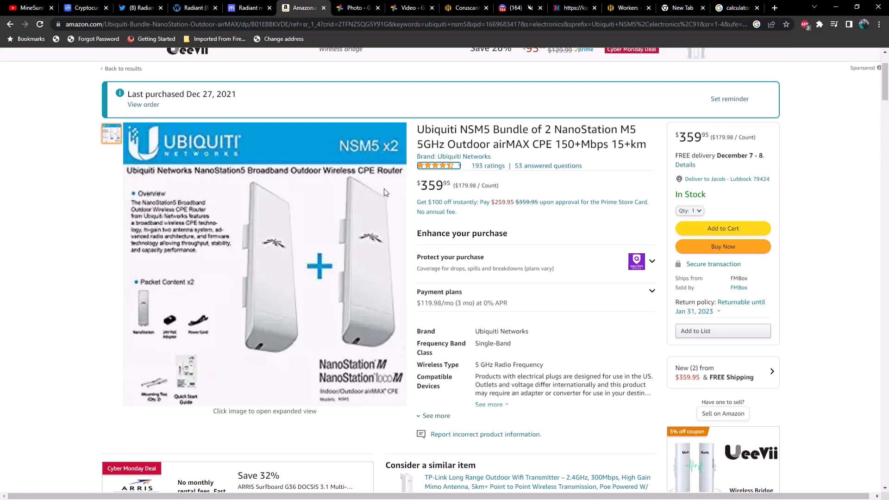
mouse_move(528, 248)
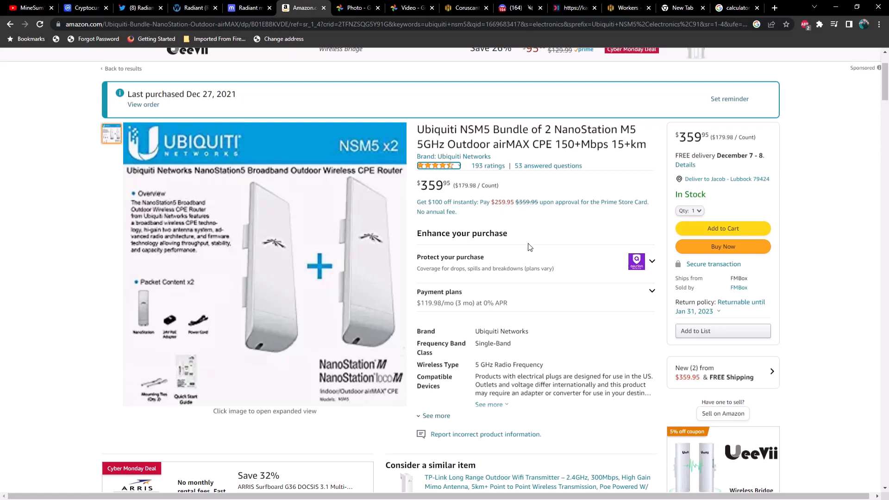
mouse_move(439, 86)
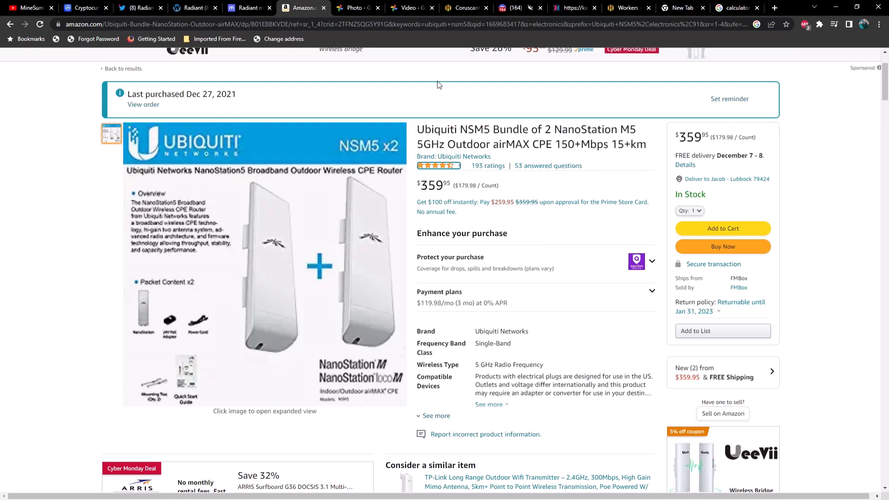
Step: Play the backyard patio video, pausing once, and stop it at the 0:18 sunset shot
click(408, 8)
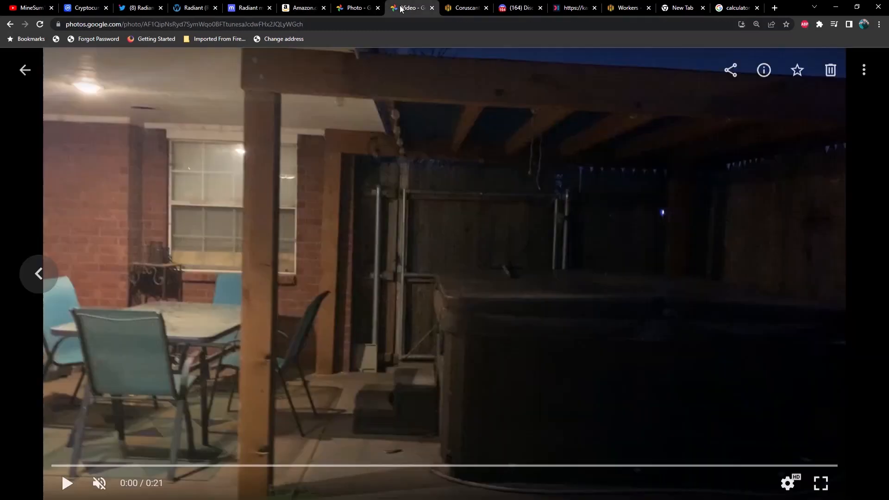
mouse_move(66, 483)
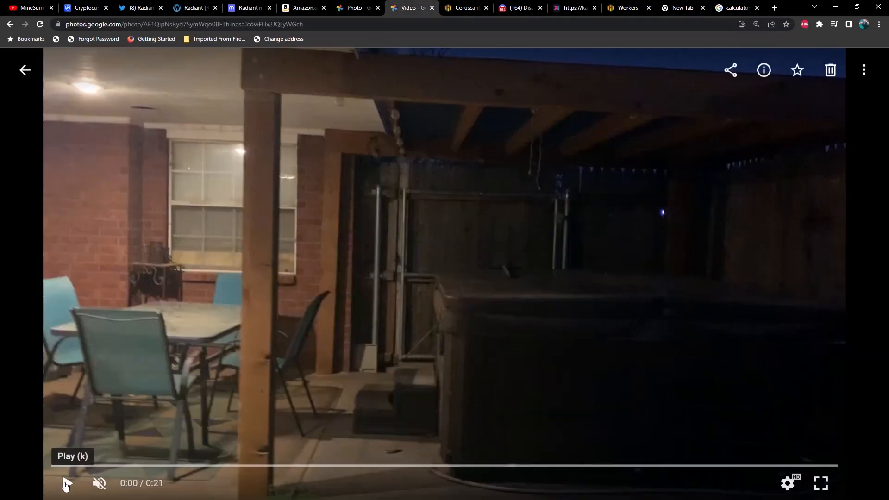
mouse_move(440, 352)
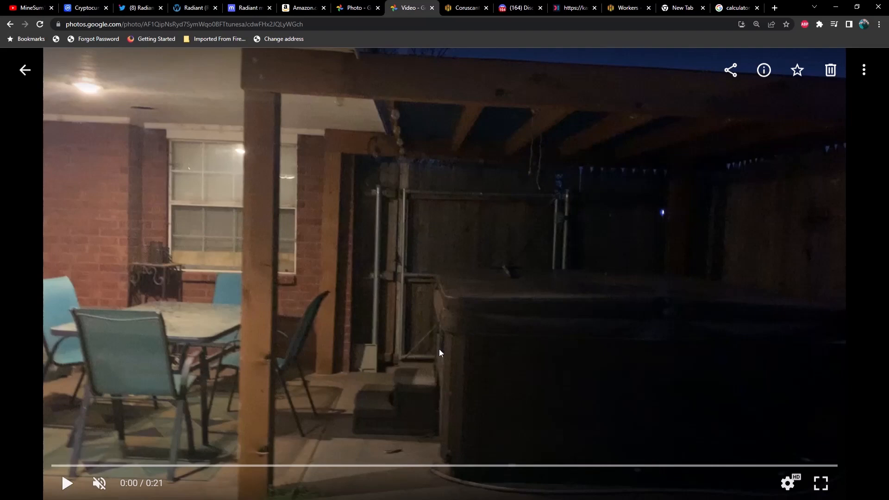
mouse_move(66, 483)
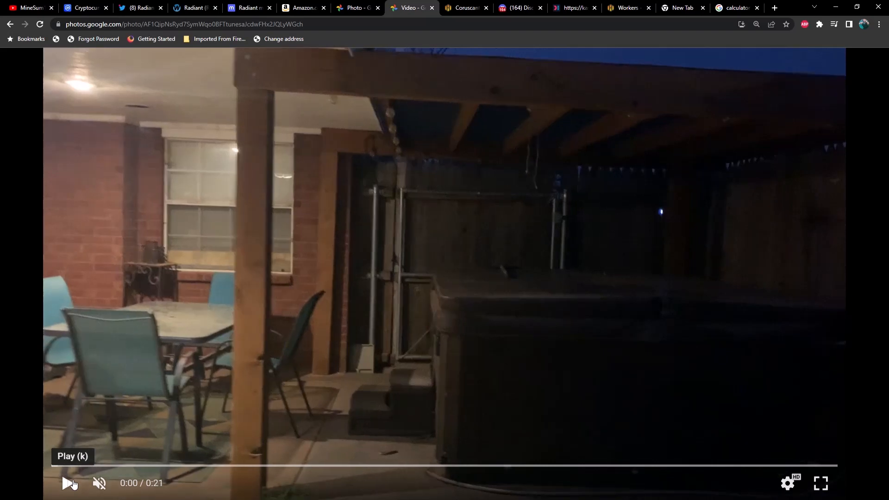
click(67, 482)
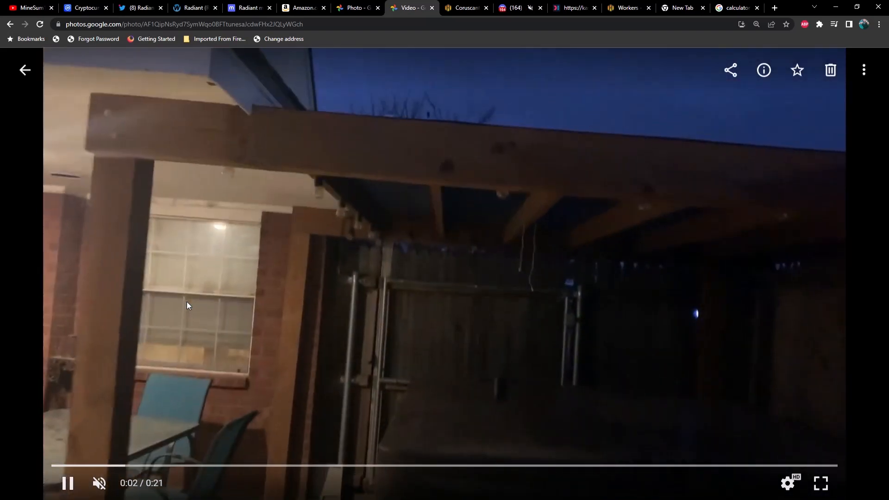
mouse_move(67, 482)
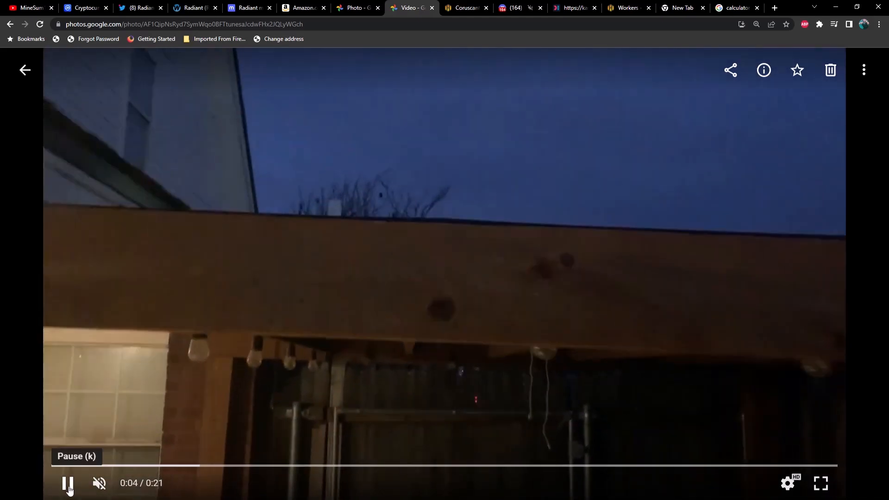
click(67, 483)
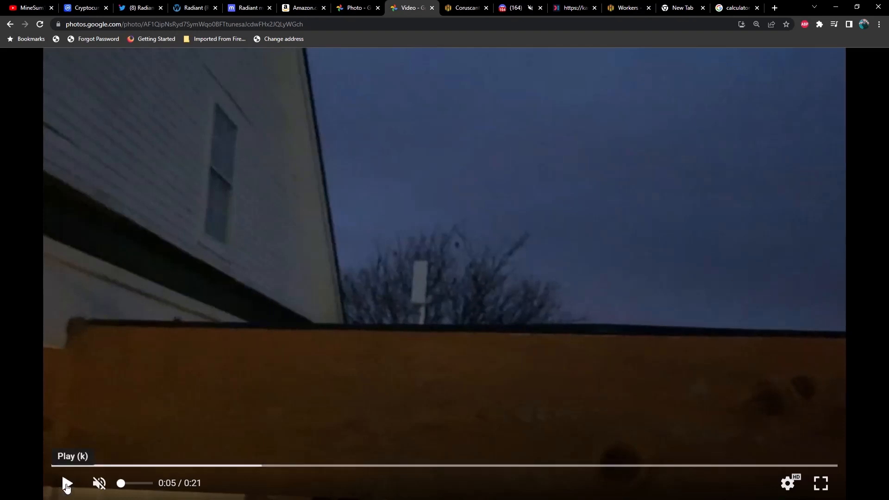
click(66, 484)
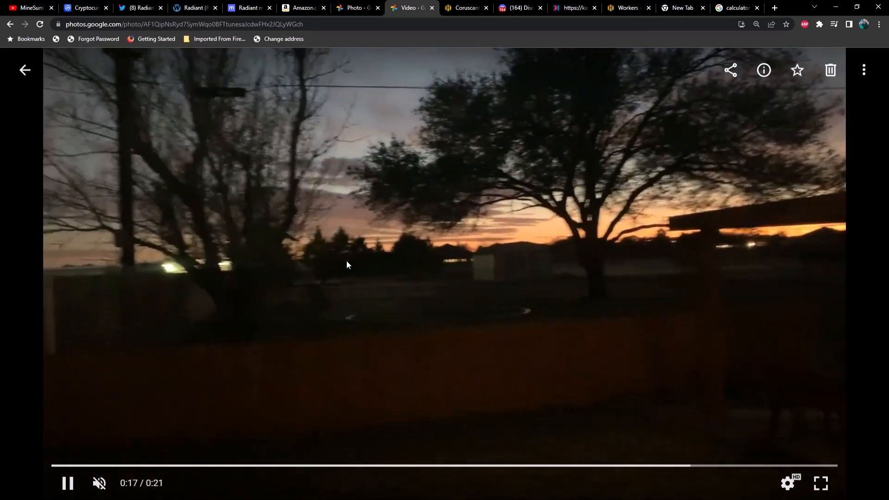
click(67, 483)
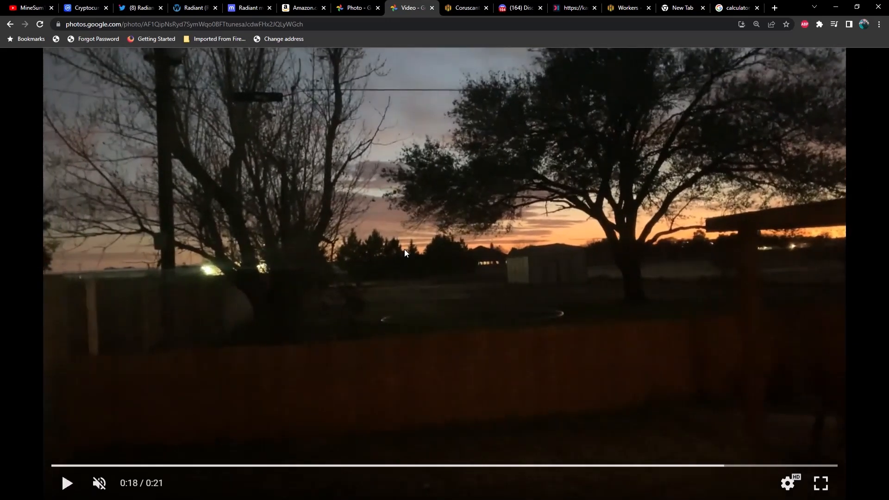
mouse_move(405, 256)
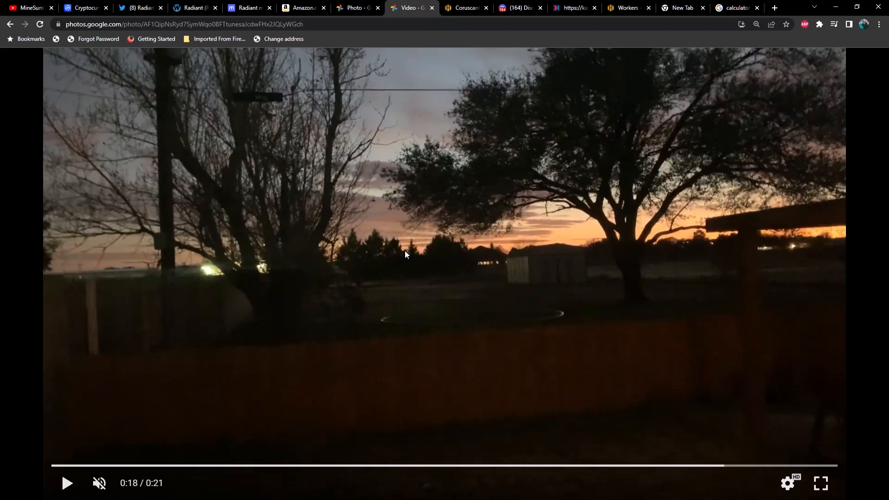
mouse_move(428, 240)
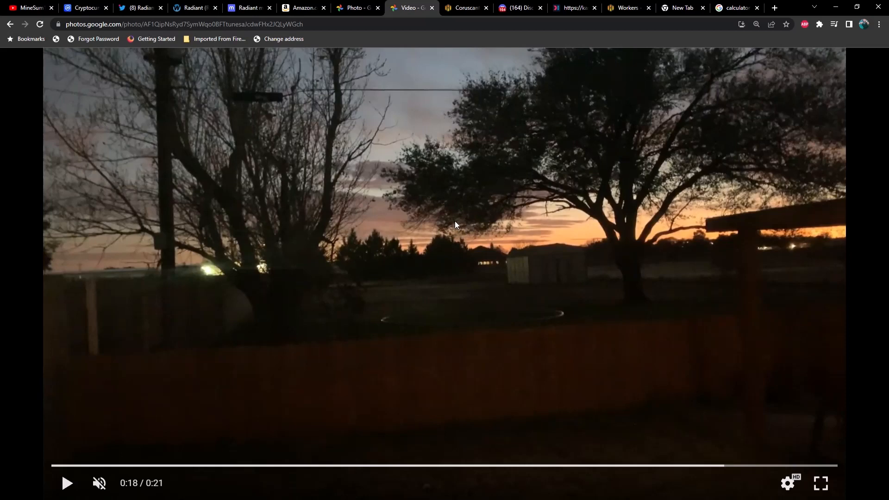
mouse_move(401, 250)
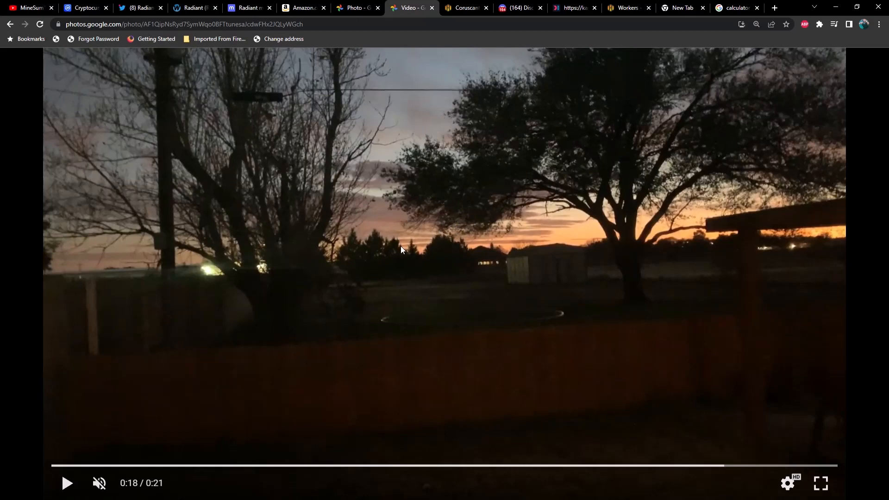
mouse_move(406, 256)
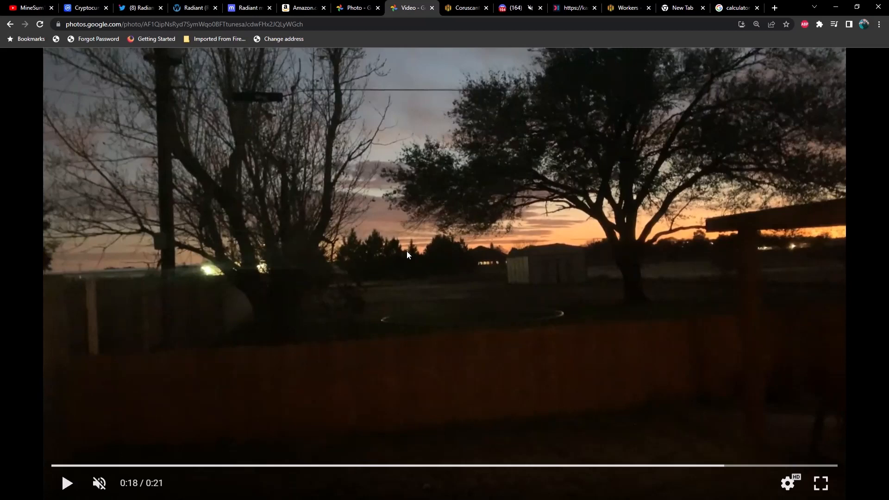
mouse_move(464, 145)
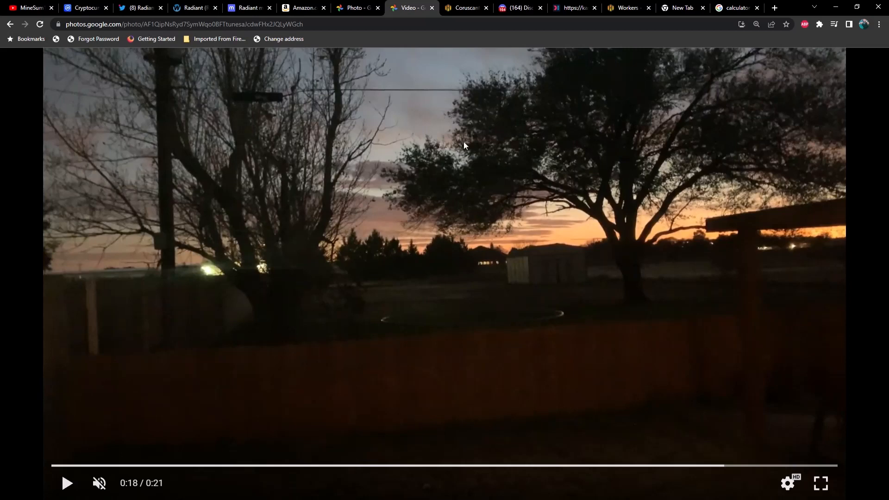
mouse_move(475, 101)
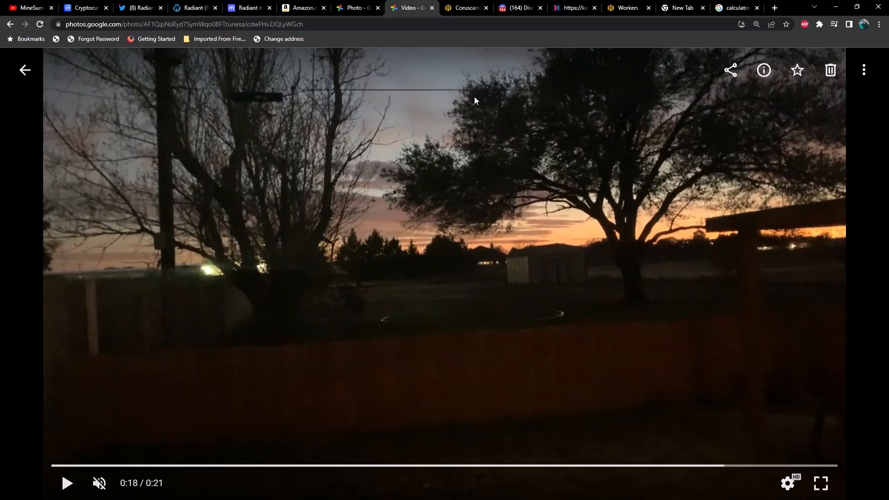
Step: Switch to the Hive OS dashboard for the Coruscant rig mining Kaspa
click(465, 8)
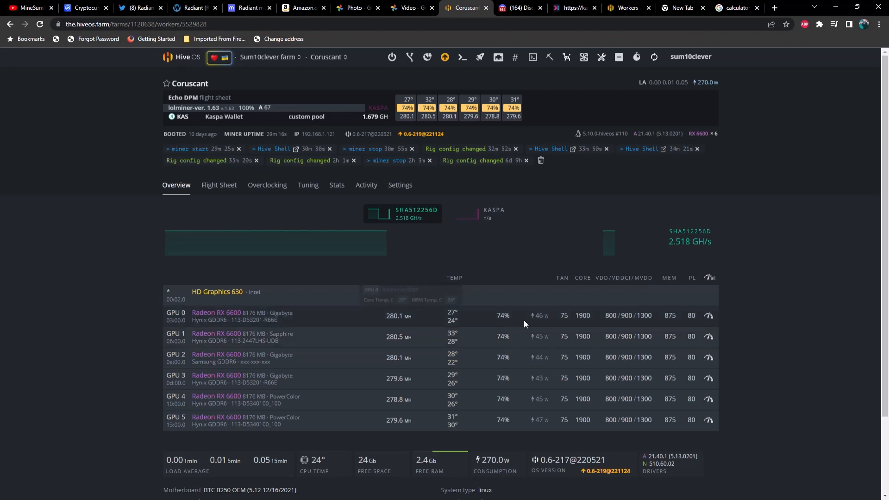
mouse_move(515, 361)
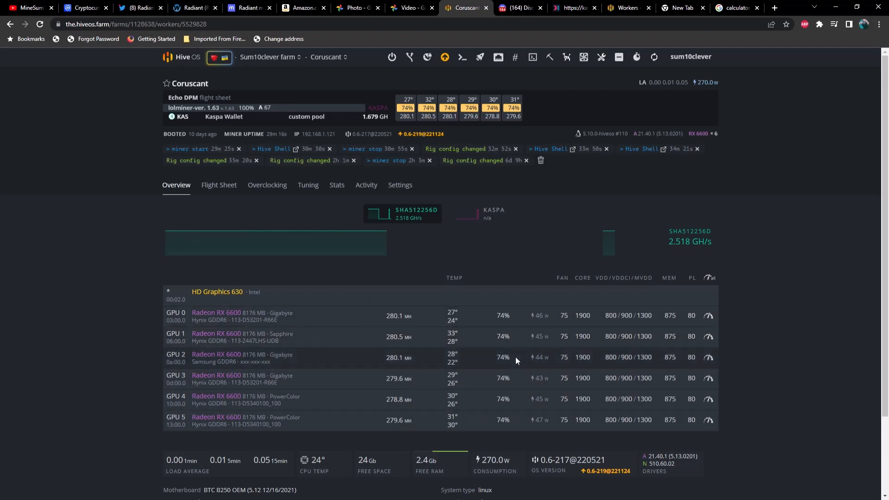
mouse_move(572, 374)
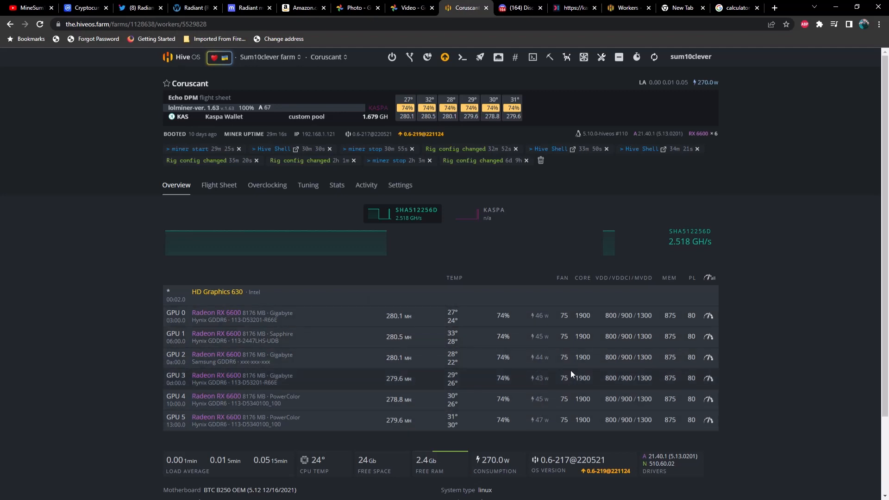
mouse_move(545, 363)
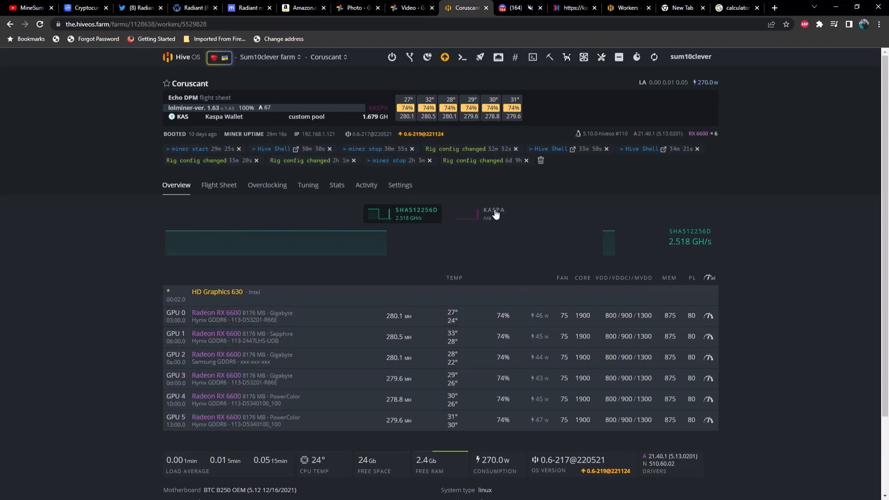
mouse_move(459, 128)
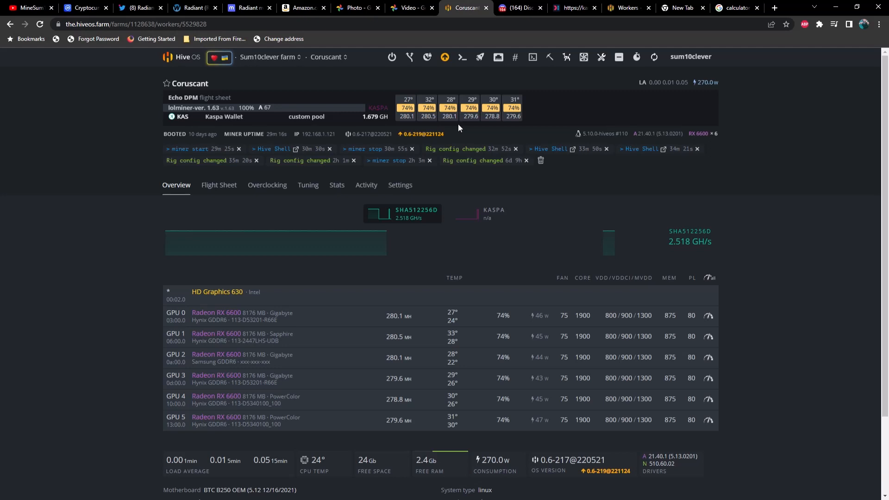
mouse_move(459, 131)
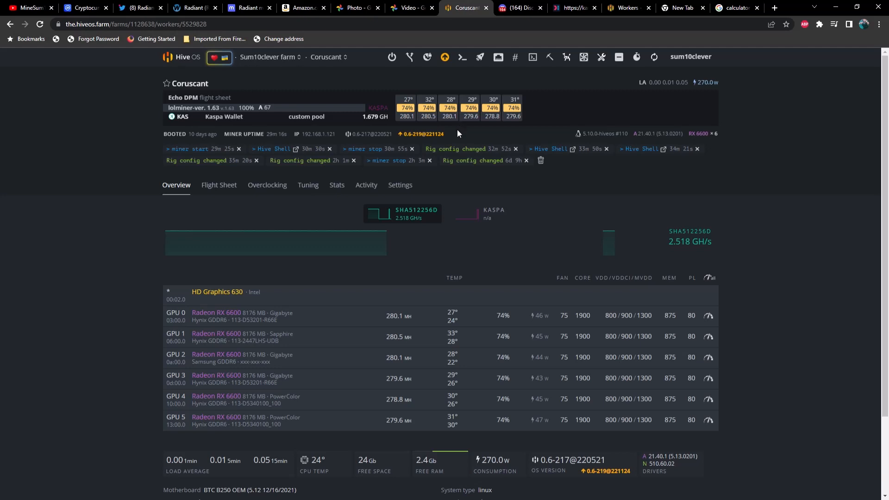
mouse_move(476, 132)
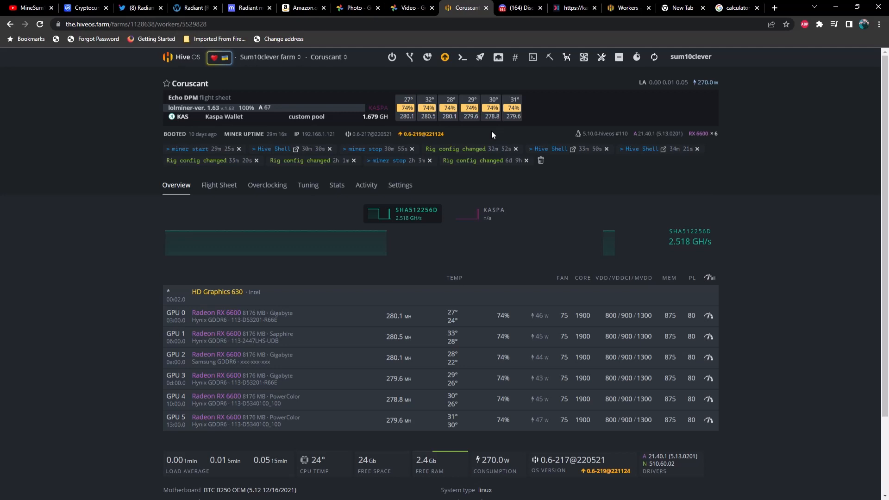
mouse_move(547, 394)
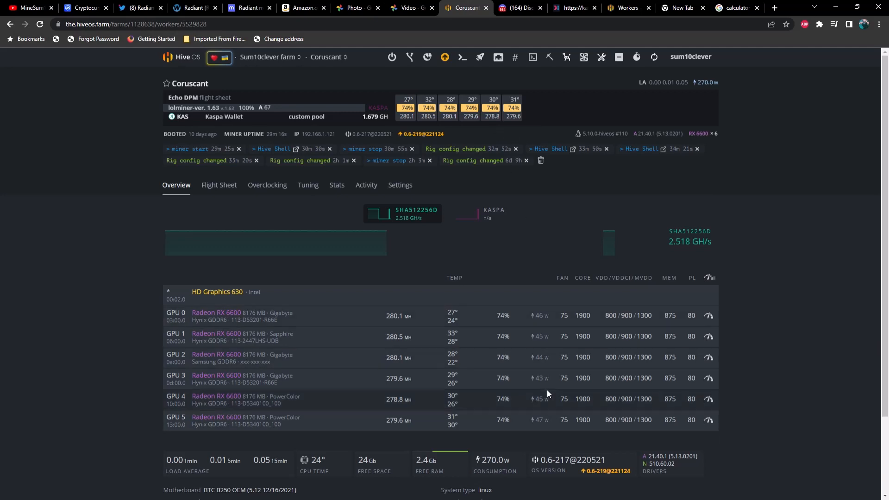
mouse_move(544, 329)
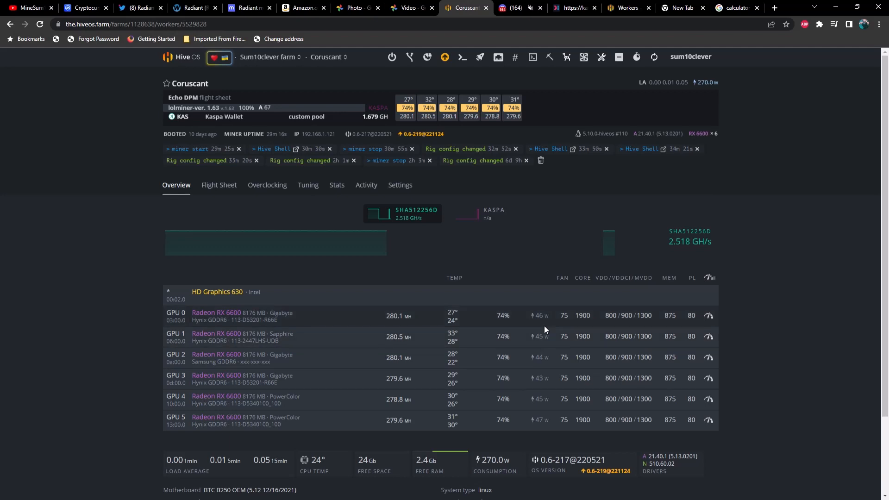
mouse_move(553, 213)
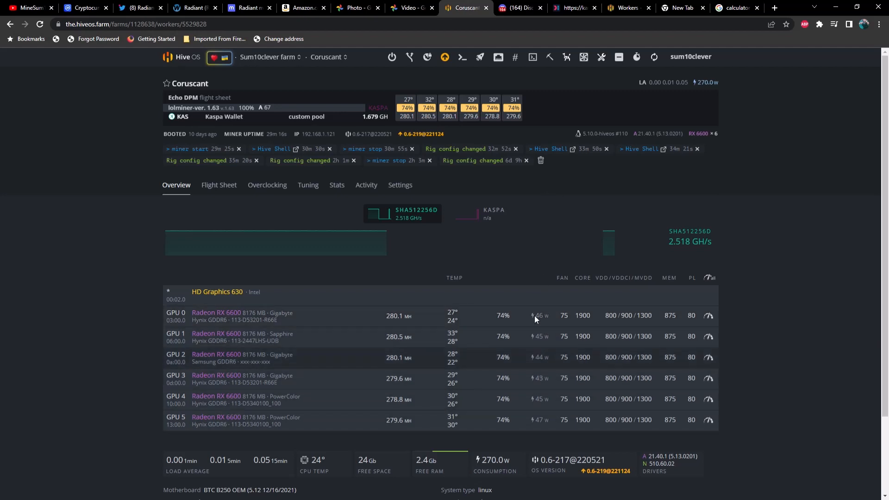
mouse_move(543, 310)
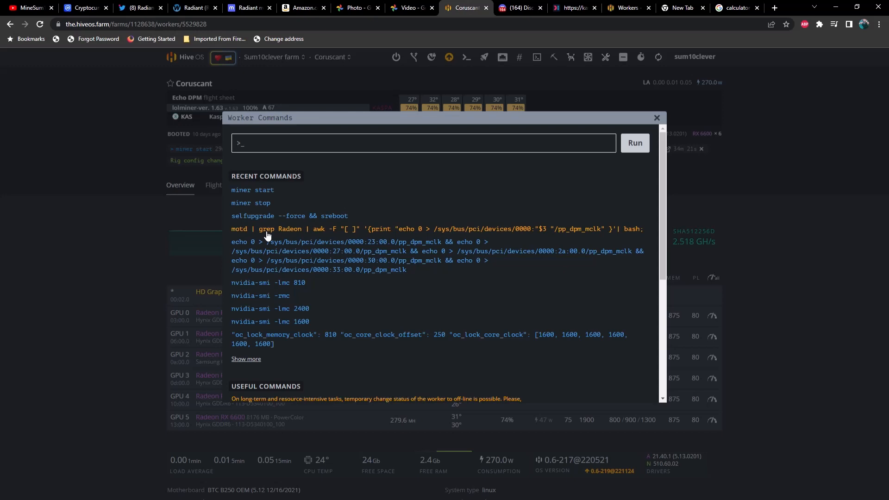
click(422, 142)
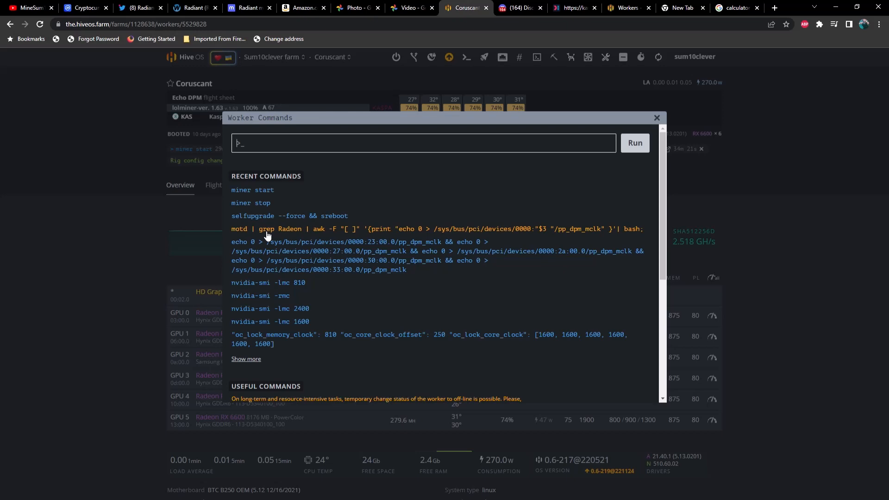
click(423, 143)
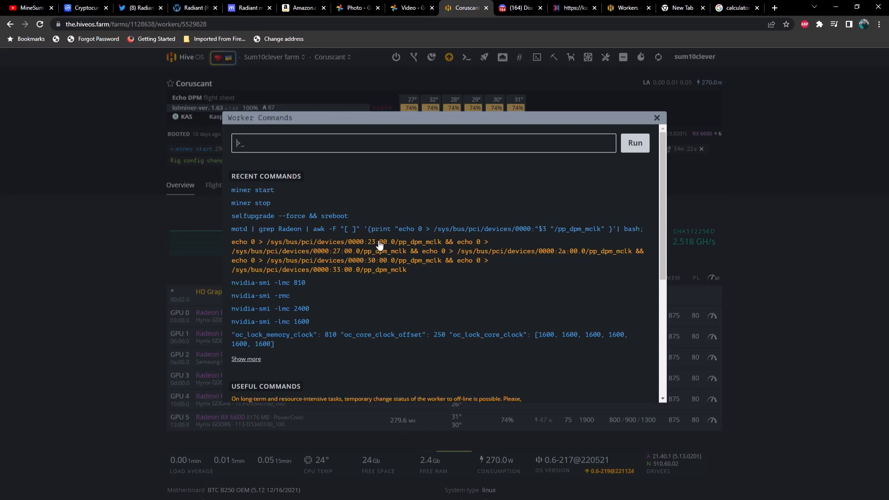
mouse_move(372, 251)
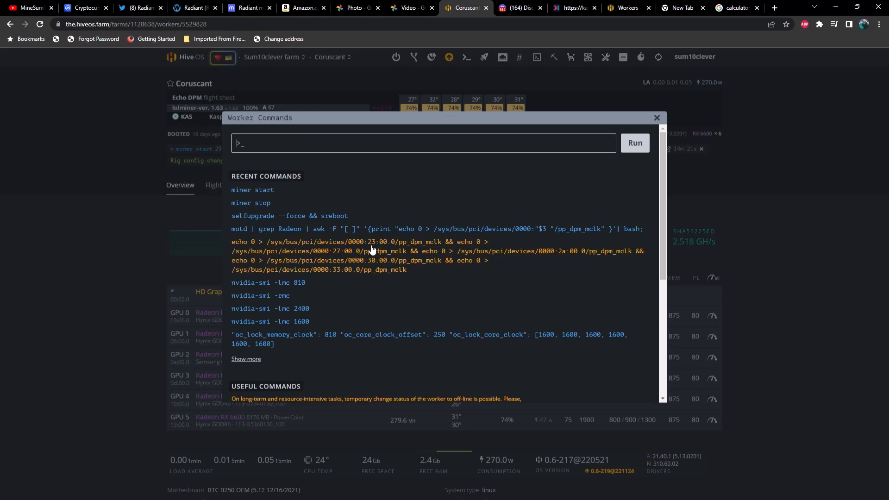
mouse_move(381, 259)
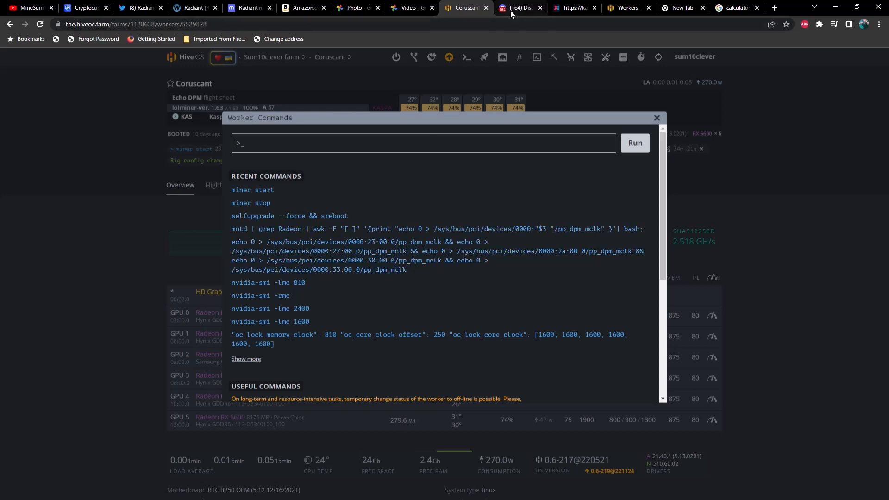
Step: Show Burnam's 'Is this better?' reply and the pp_dpm_mclk grep explanation in #hiveos
click(518, 8)
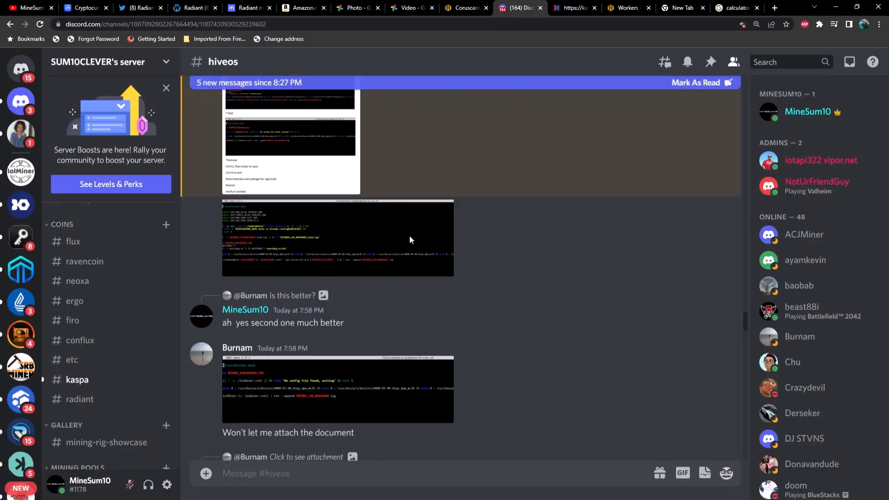
scroll(down, 3)
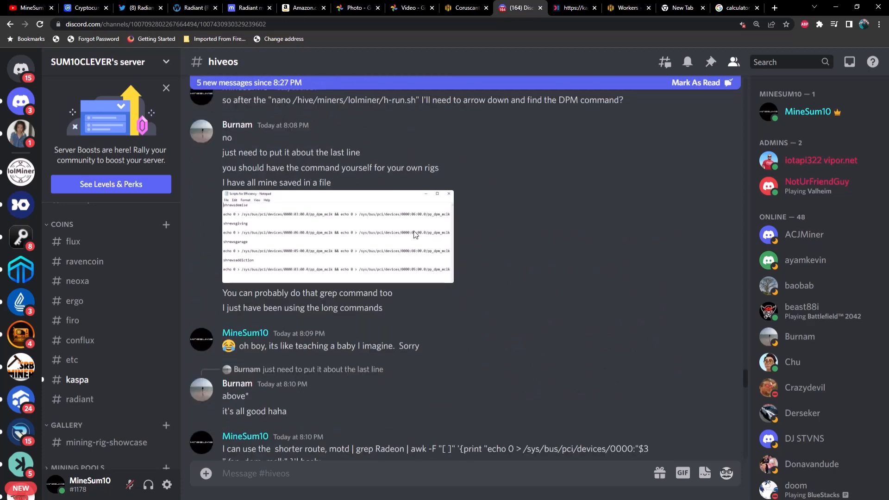
scroll(down, 3)
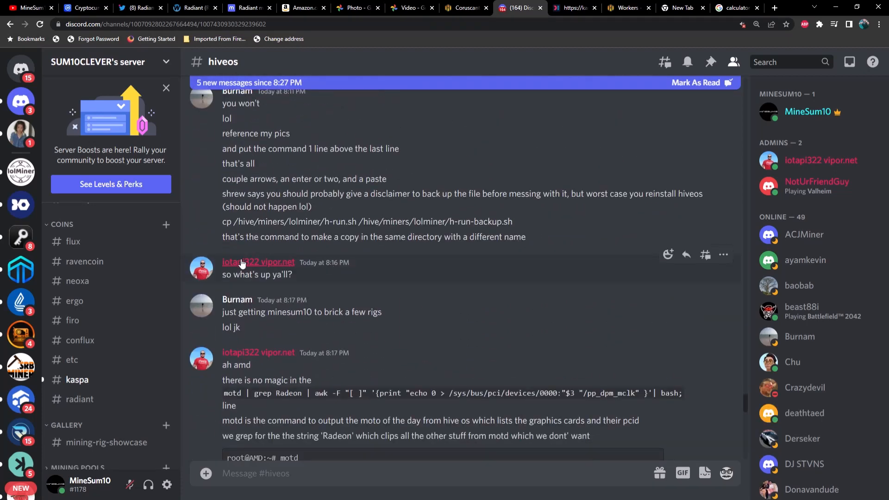
mouse_move(256, 278)
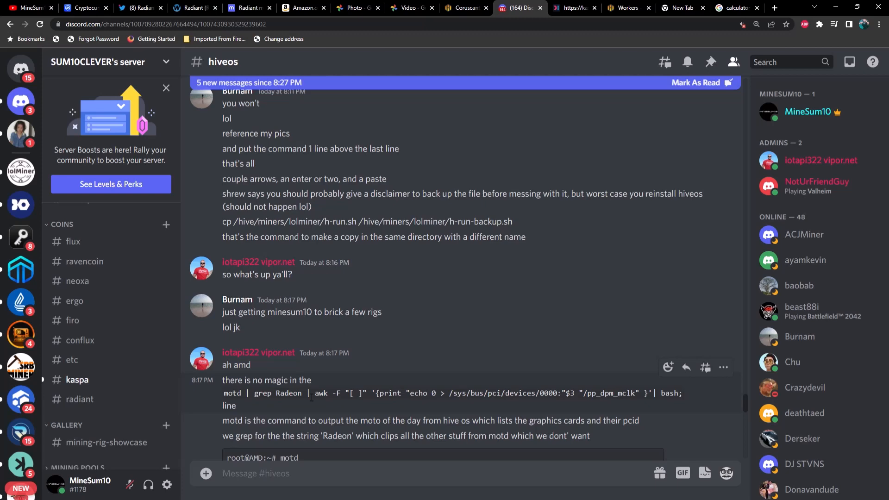
mouse_move(515, 247)
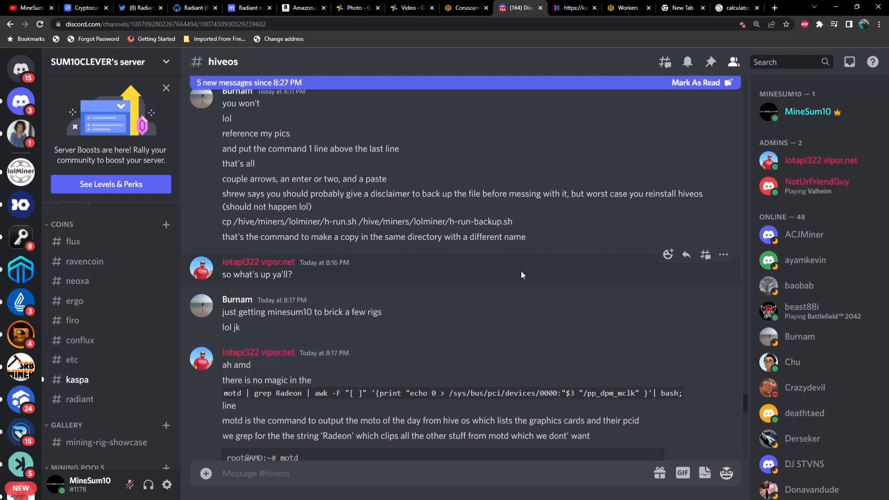
mouse_move(506, 319)
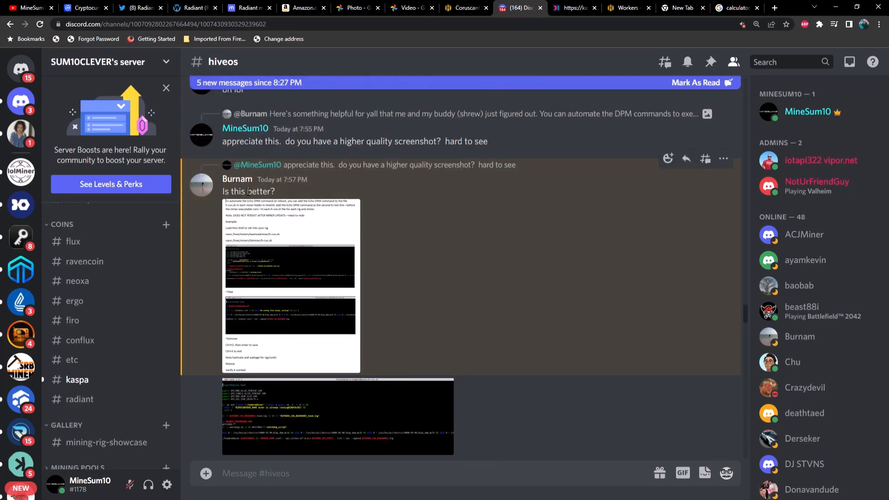
mouse_move(315, 208)
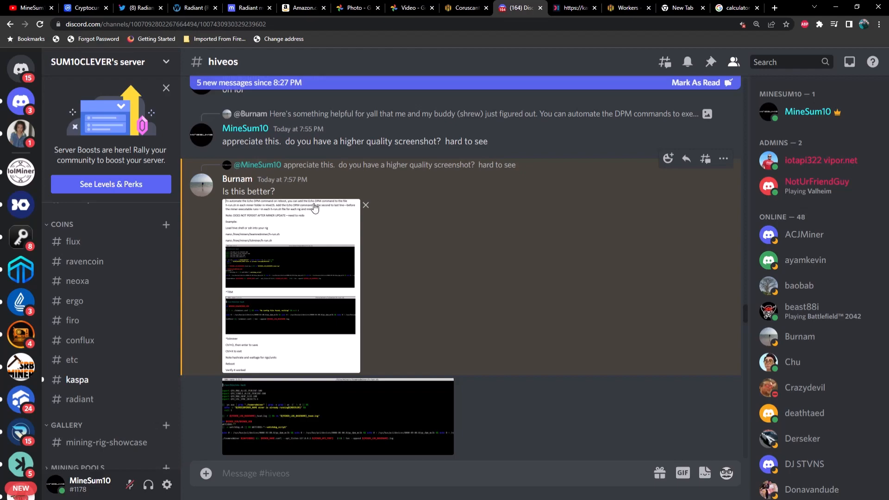
Step: Show Burnam's 6:38 PM DPM-on-reboot post with its screenshot, checking the rig tab between
scroll(down, 3)
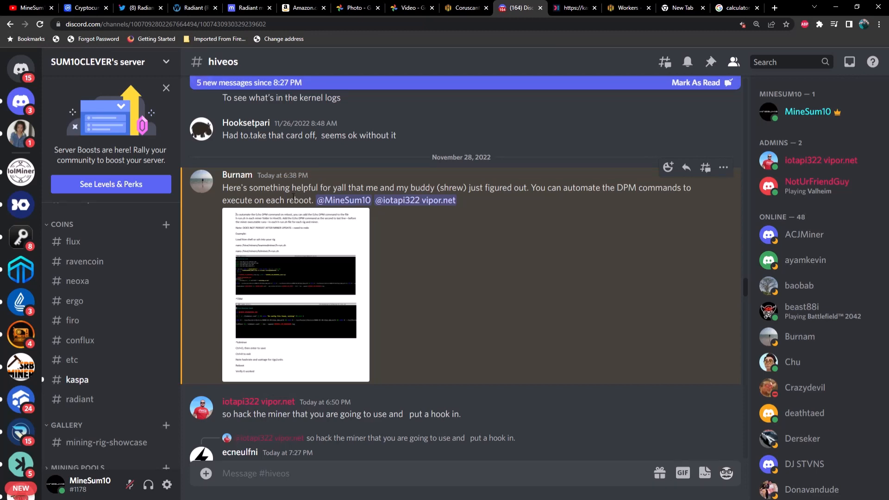
mouse_move(565, 195)
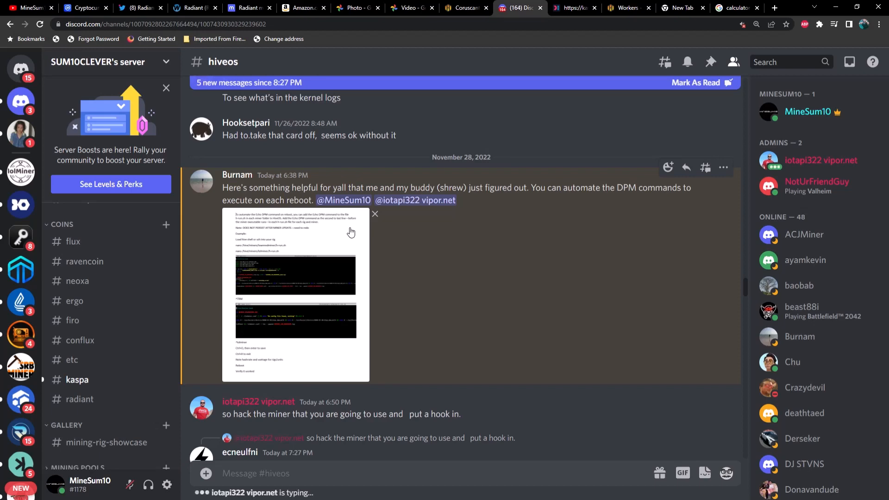
click(464, 7)
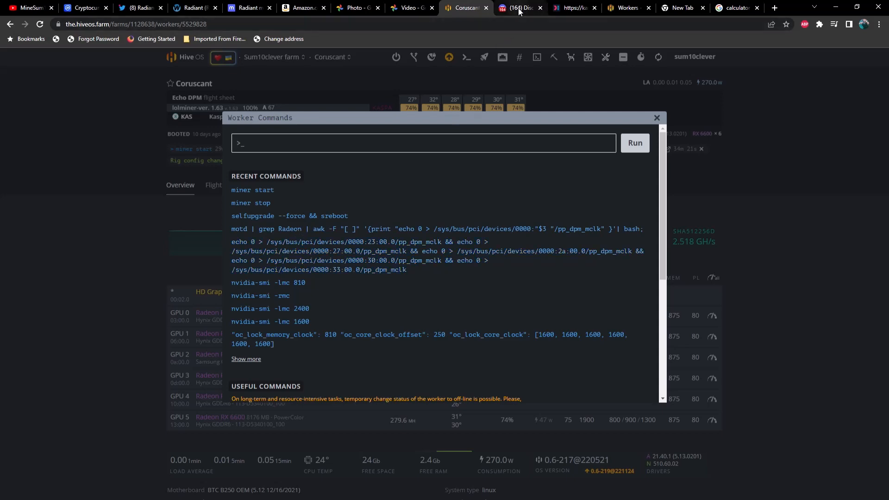
click(516, 8)
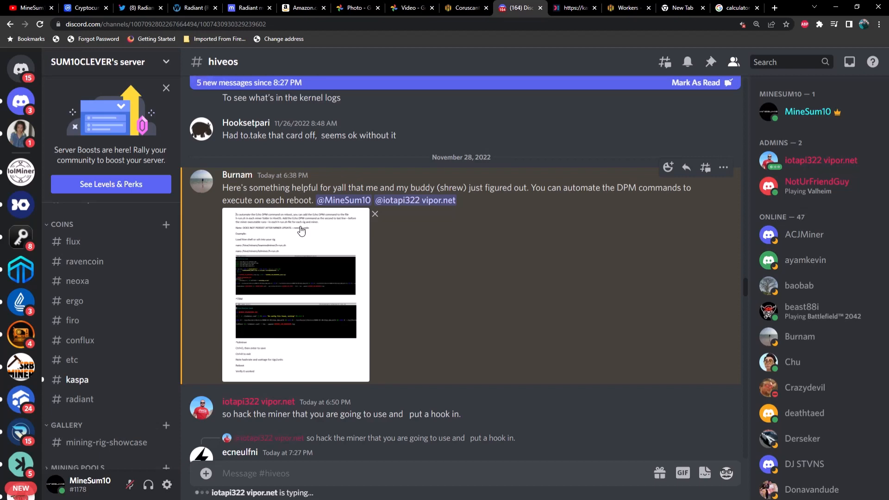
mouse_move(321, 234)
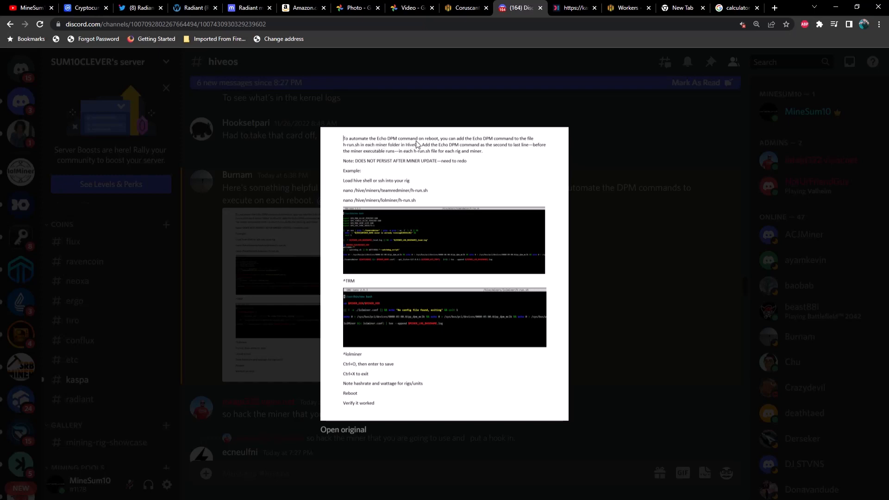
mouse_move(476, 146)
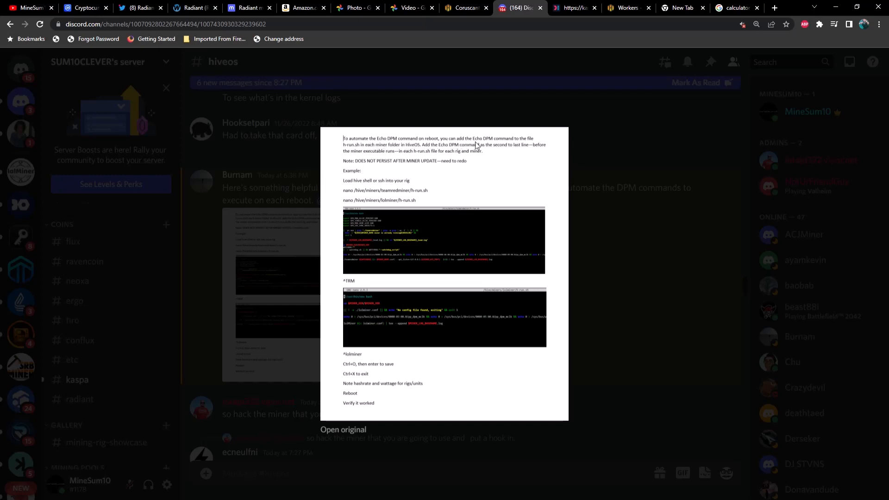
mouse_move(372, 156)
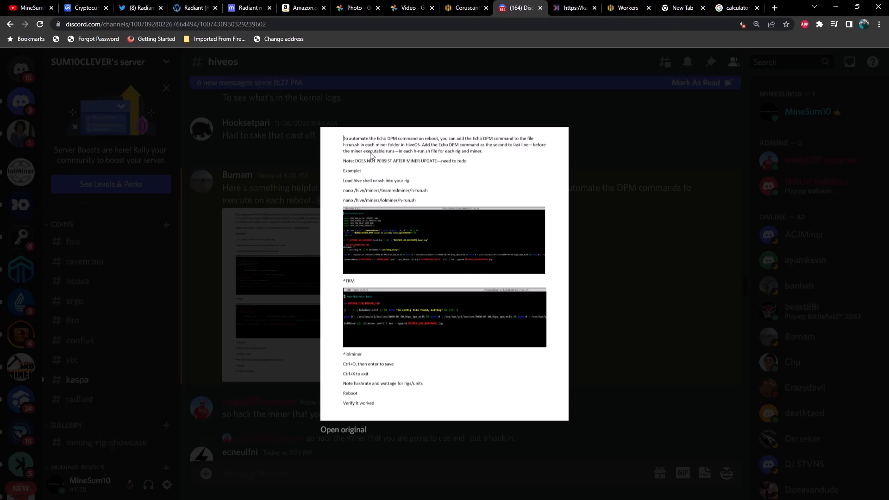
mouse_move(387, 151)
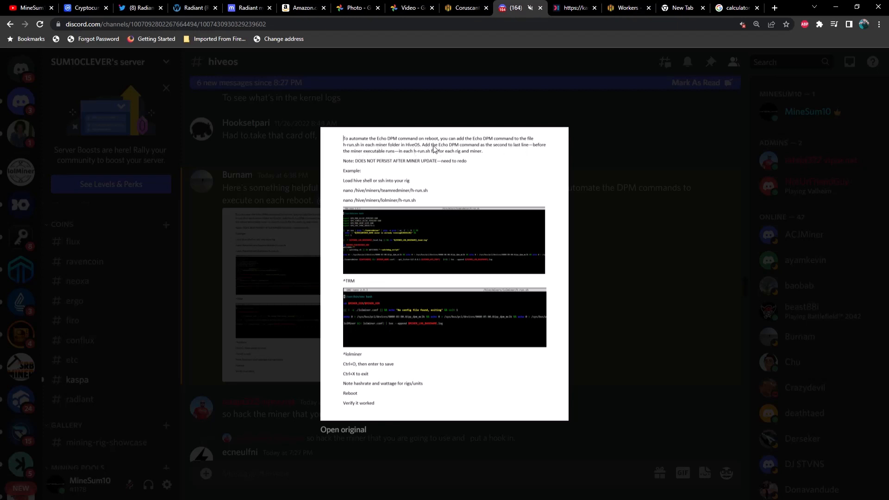
mouse_move(503, 154)
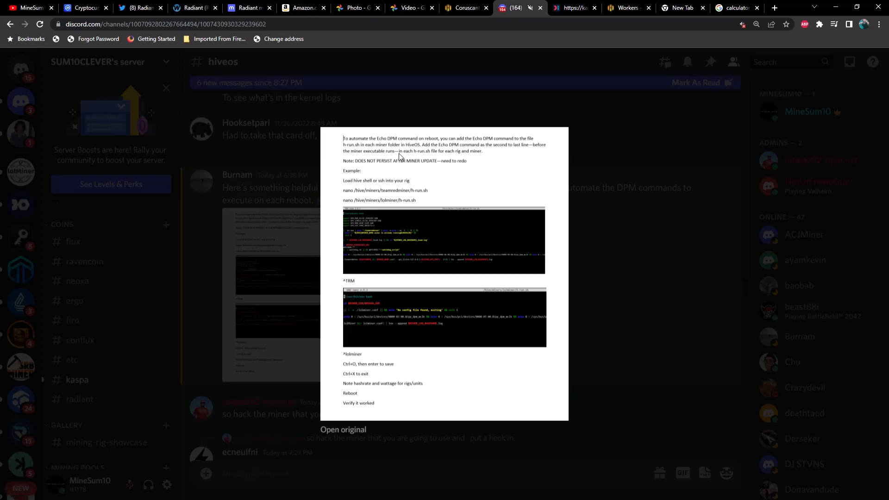
mouse_move(435, 156)
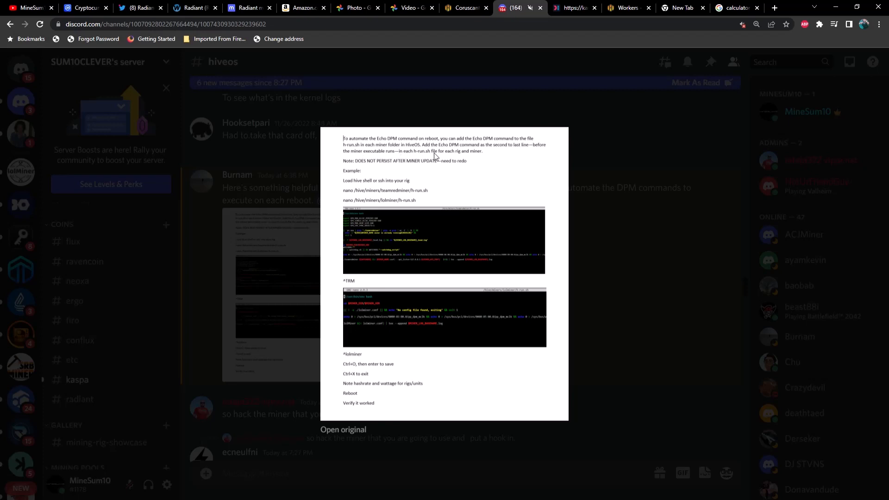
mouse_move(483, 158)
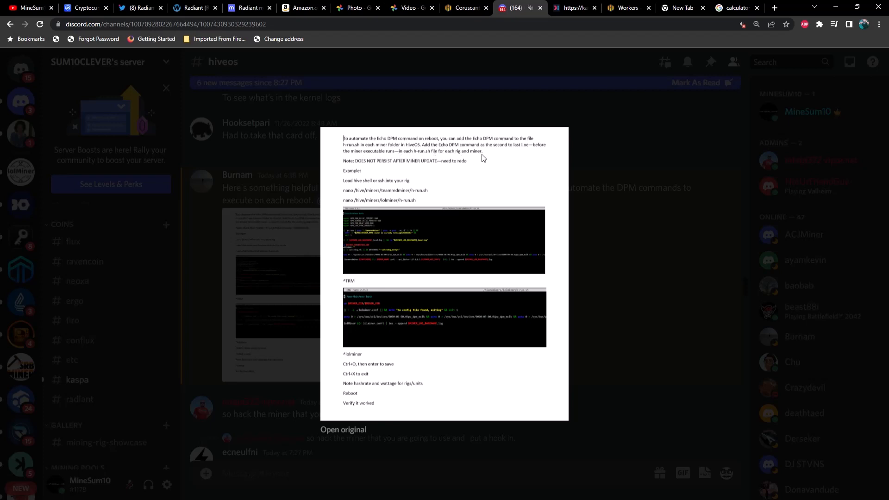
mouse_move(398, 168)
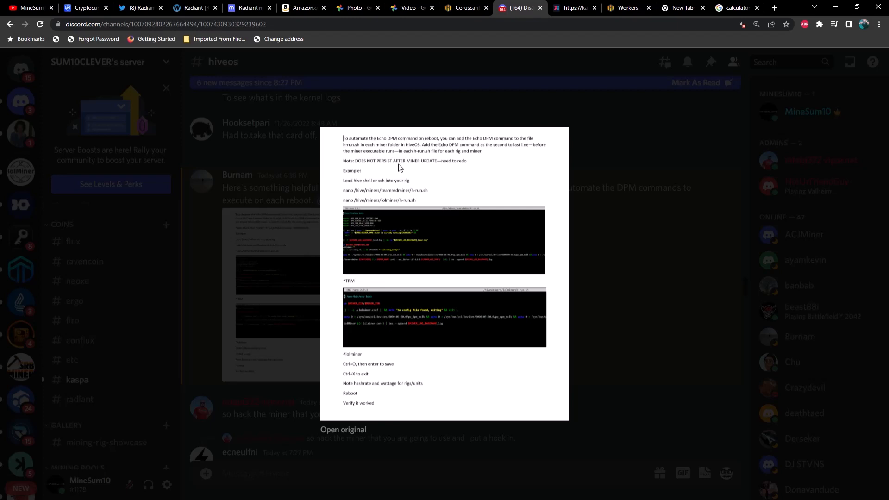
mouse_move(425, 173)
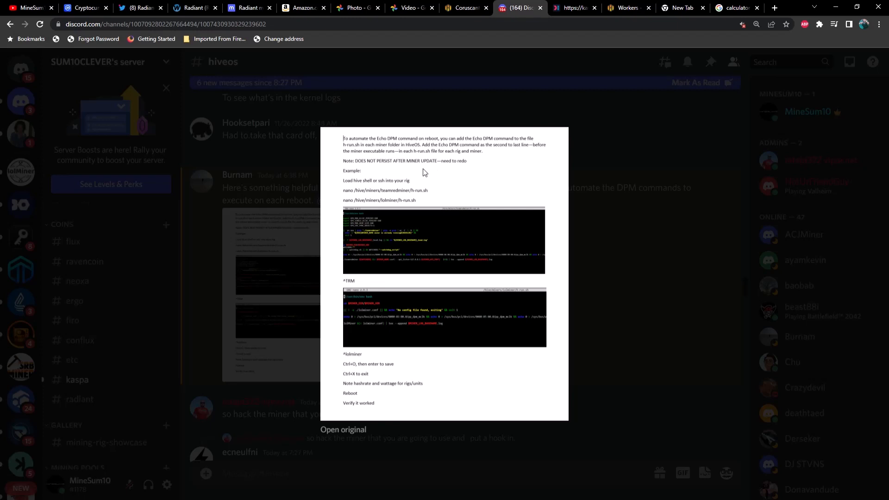
mouse_move(448, 171)
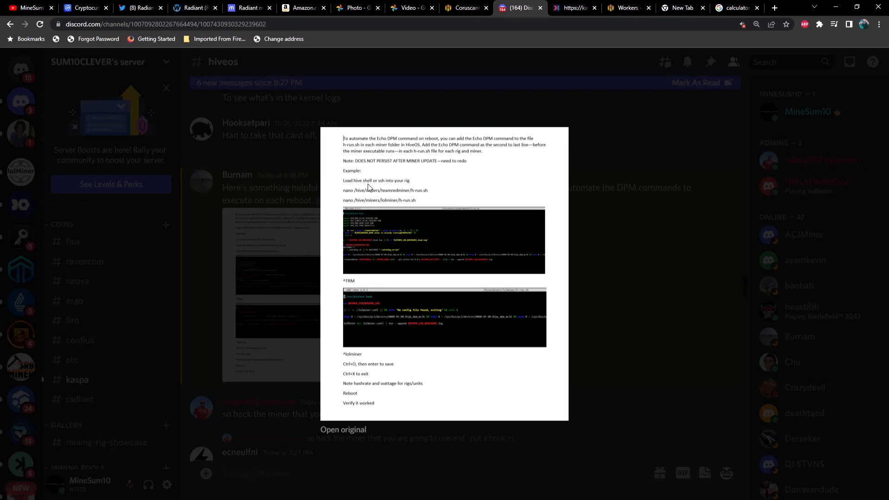
mouse_move(382, 189)
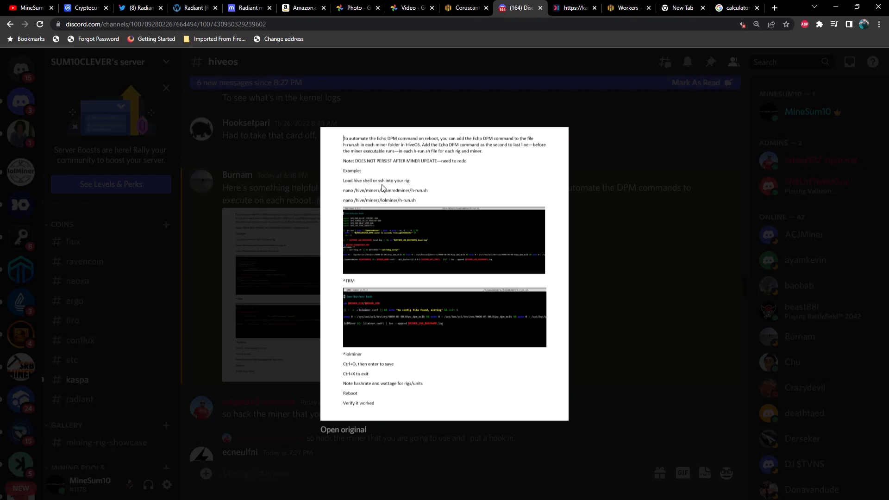
mouse_move(349, 198)
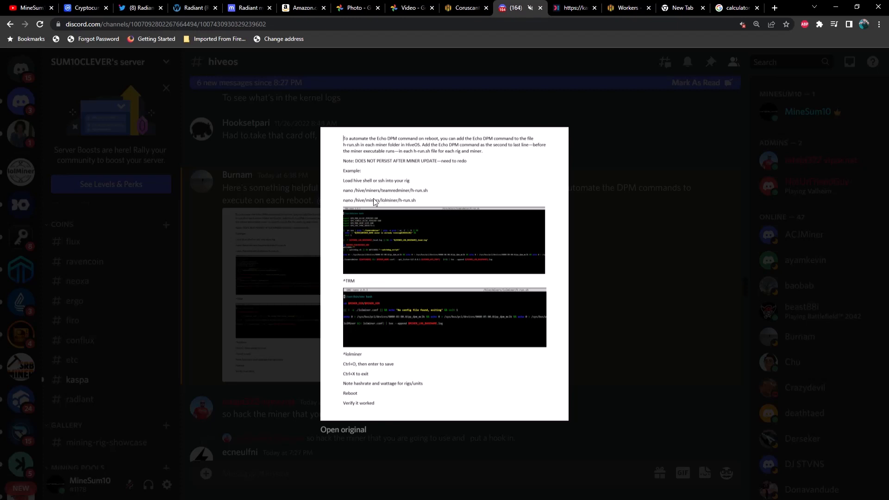
mouse_move(398, 204)
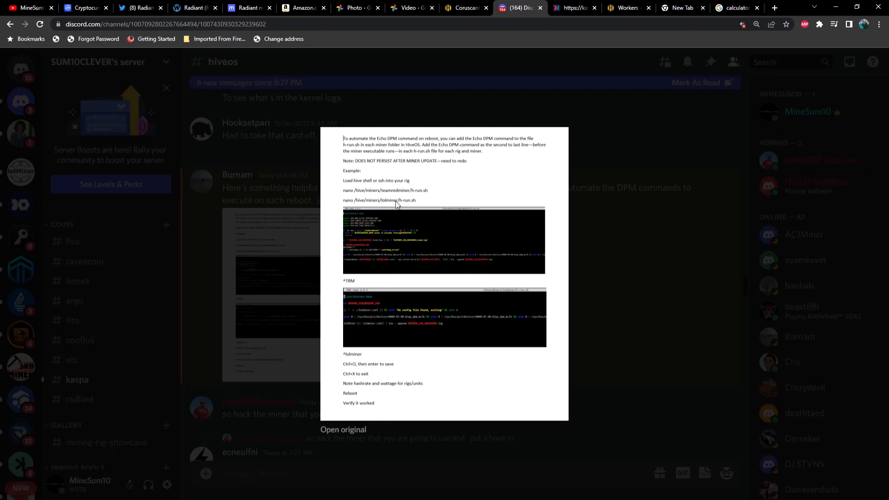
mouse_move(350, 374)
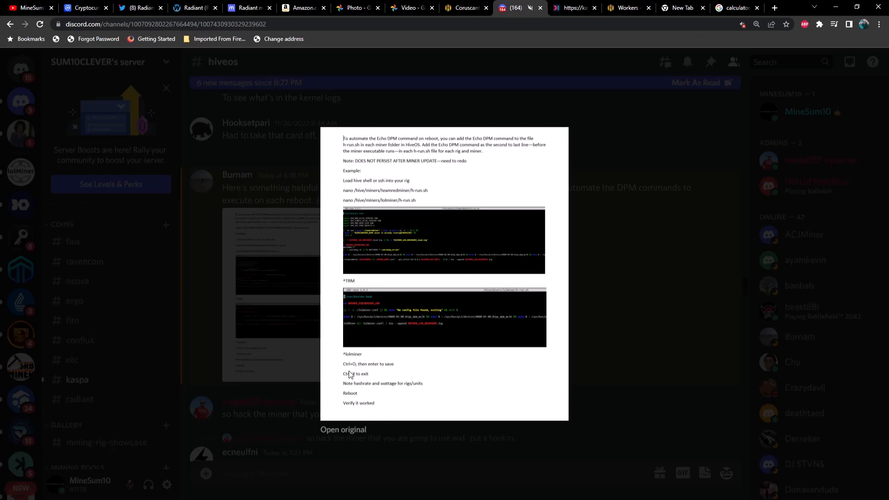
mouse_move(362, 372)
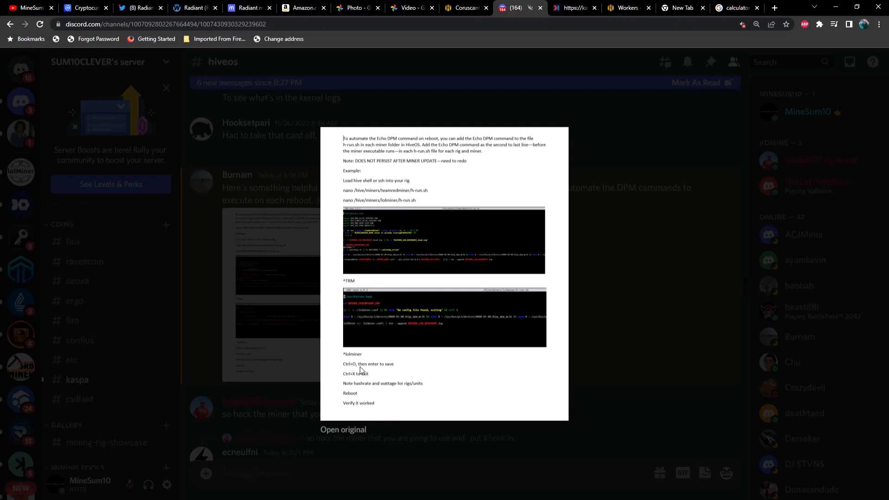
mouse_move(399, 379)
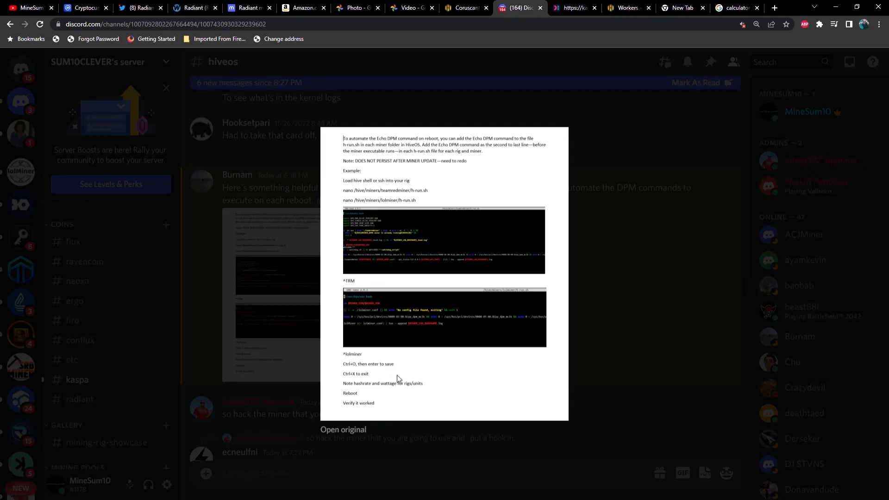
mouse_move(410, 382)
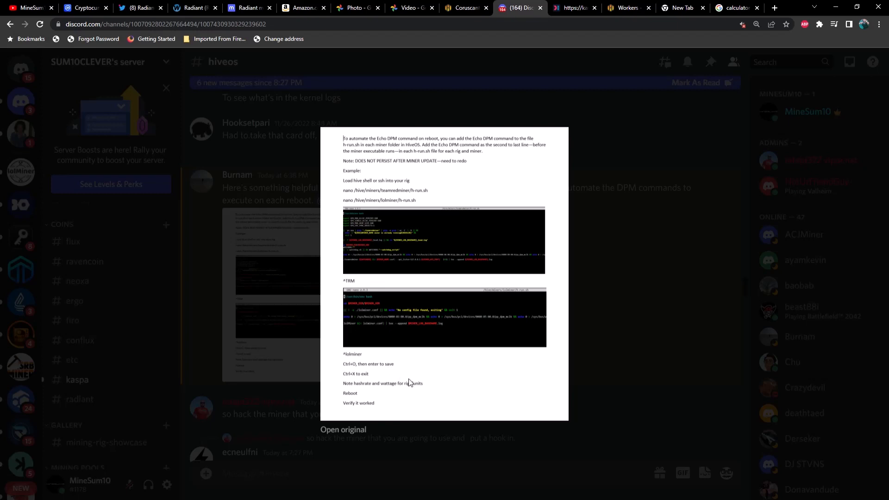
mouse_move(421, 392)
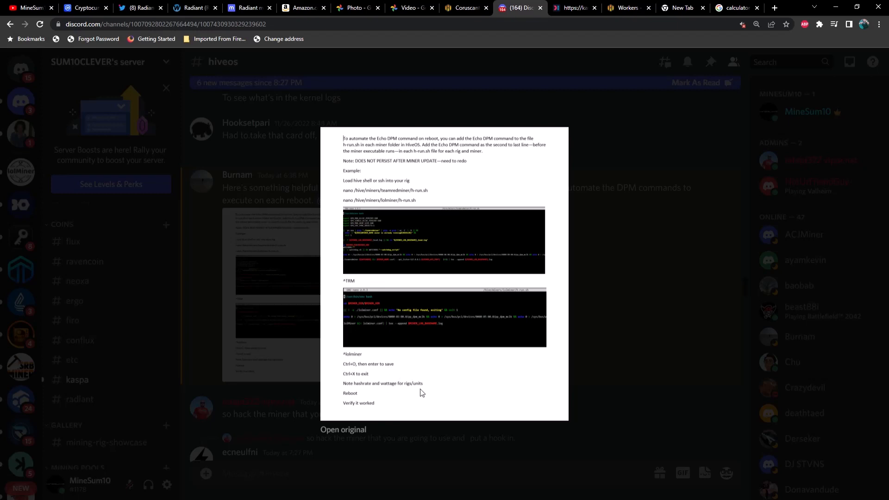
mouse_move(354, 413)
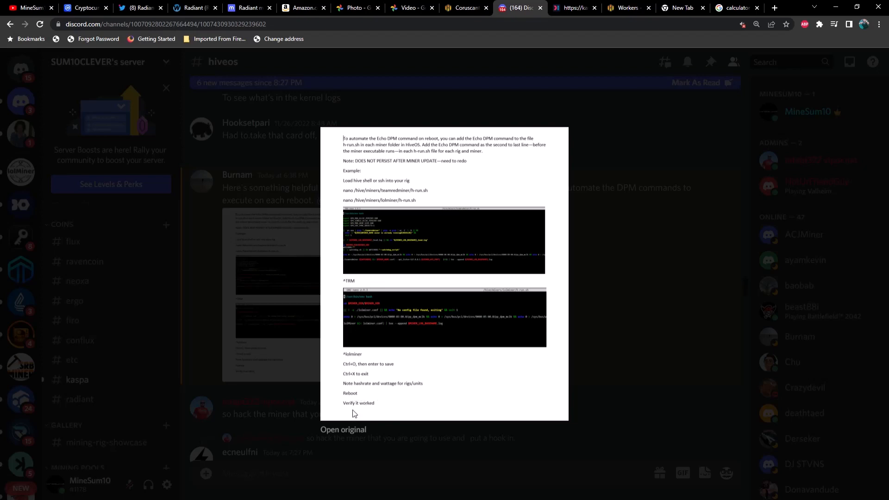
mouse_move(606, 342)
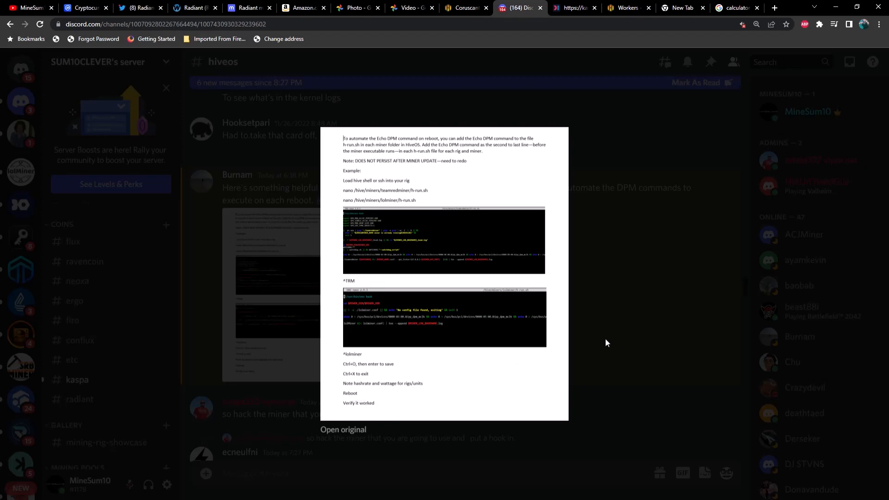
Step: Dismiss the image preview and read replies down to ecneulfni's custom lolMiner KASPA link
click(606, 342)
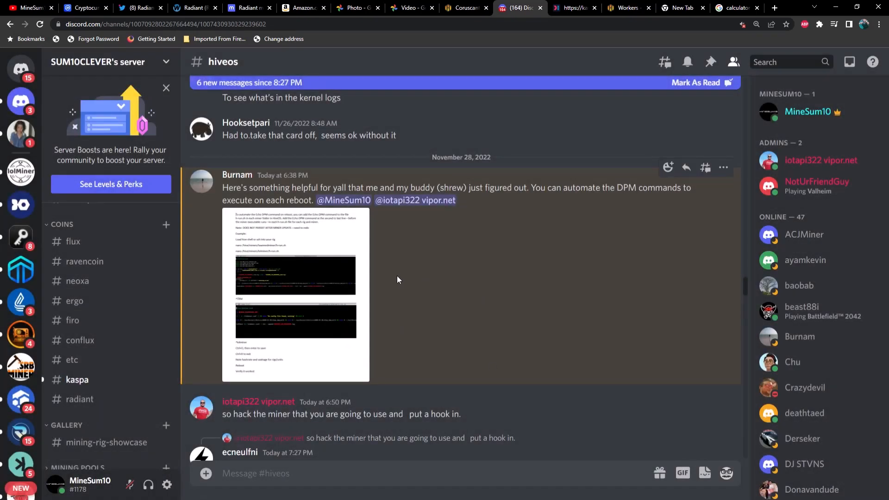
scroll(down, 3)
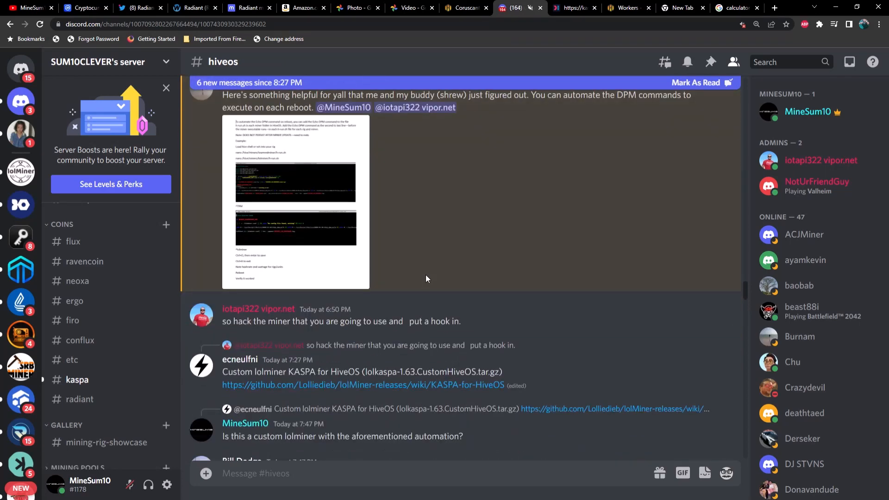
scroll(down, 3)
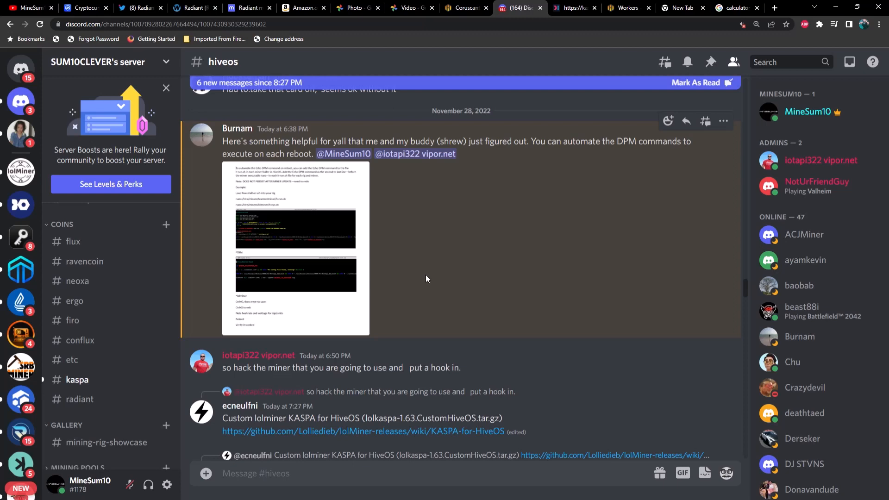
mouse_move(406, 240)
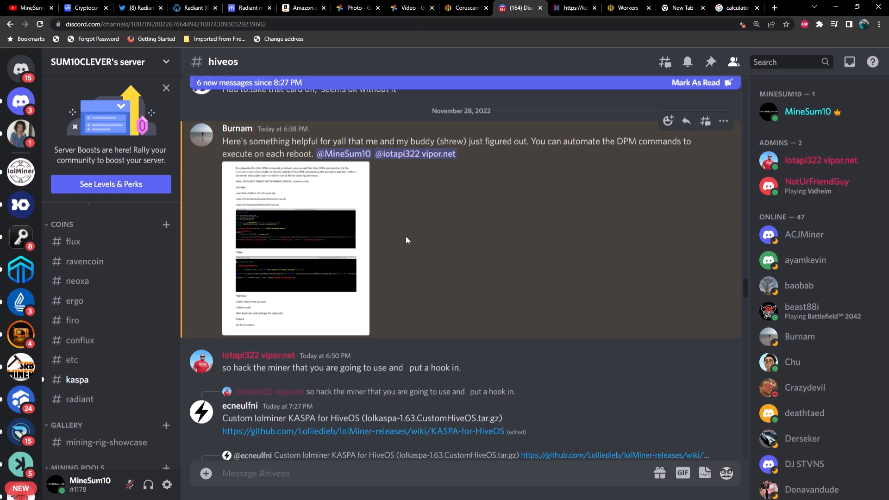
mouse_move(459, 279)
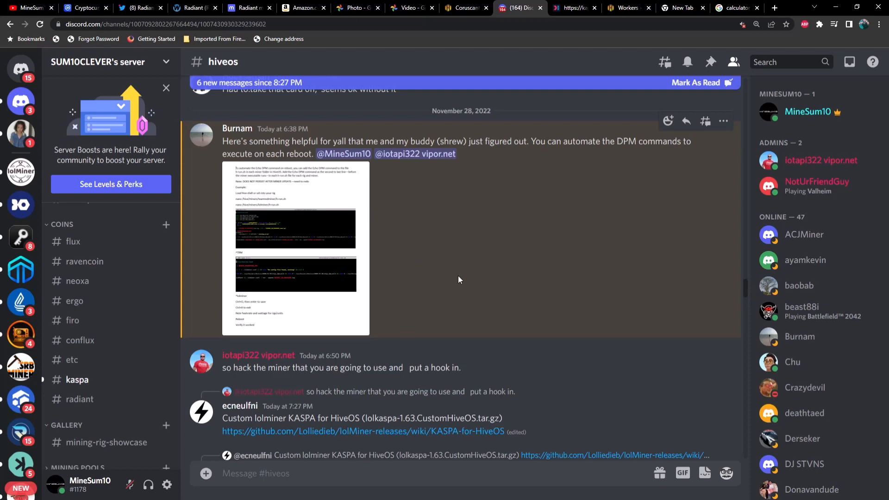
mouse_move(459, 259)
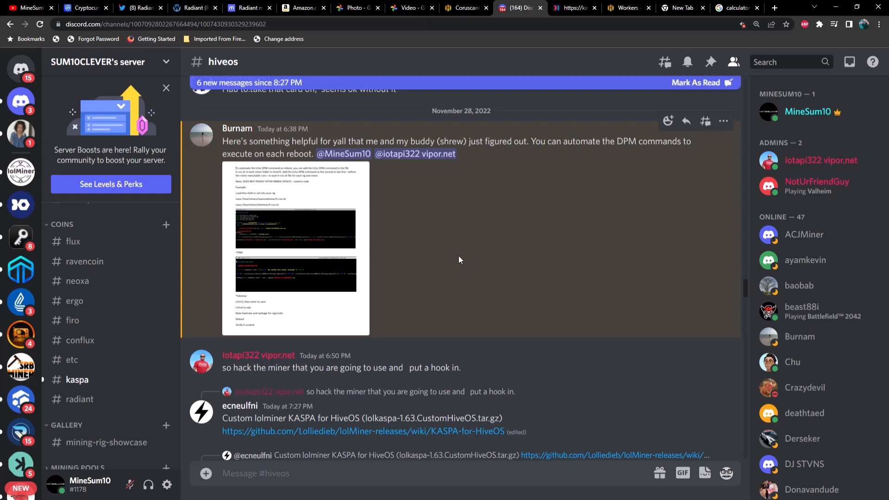
mouse_move(471, 267)
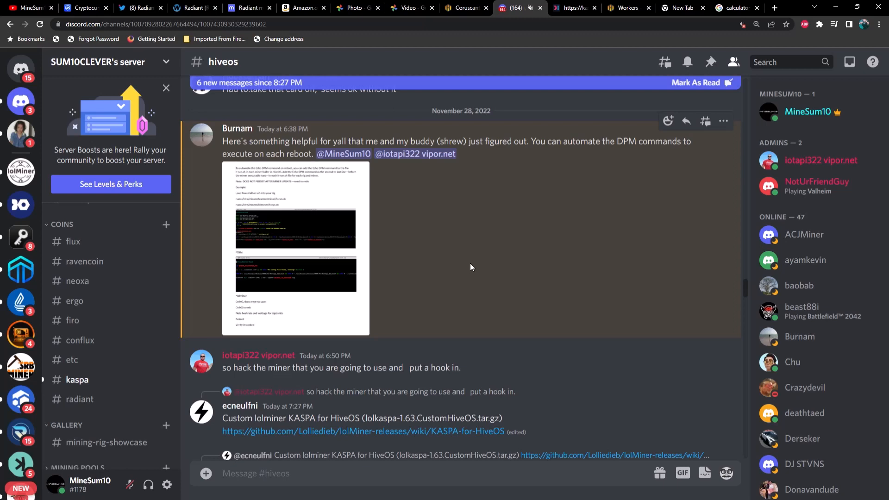